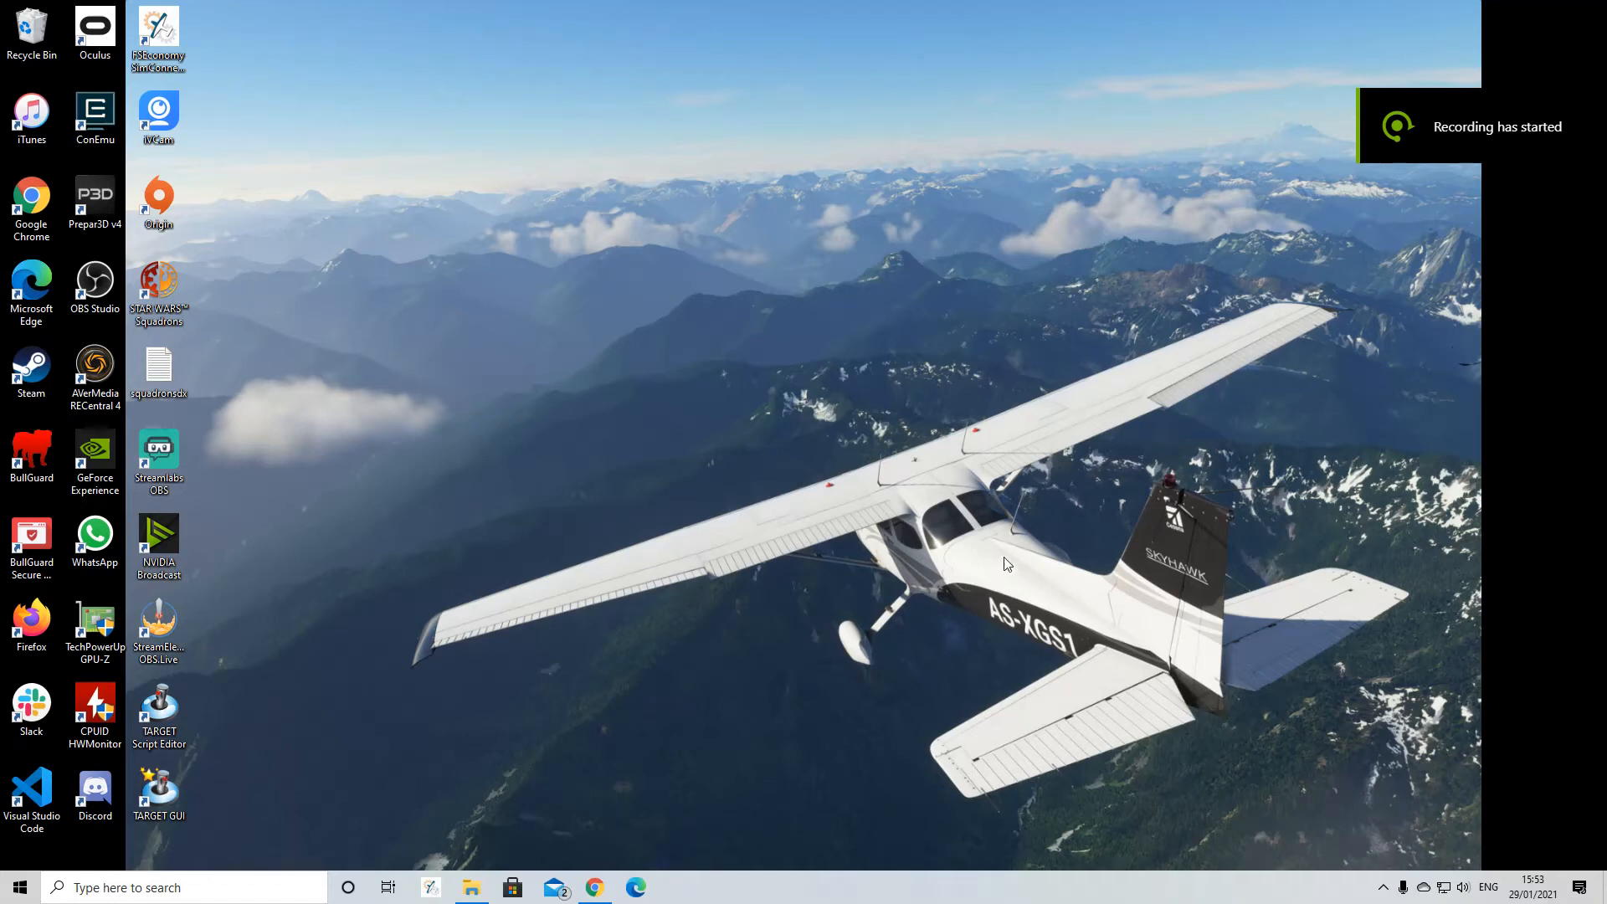
pyautogui.moveTo(794, 480)
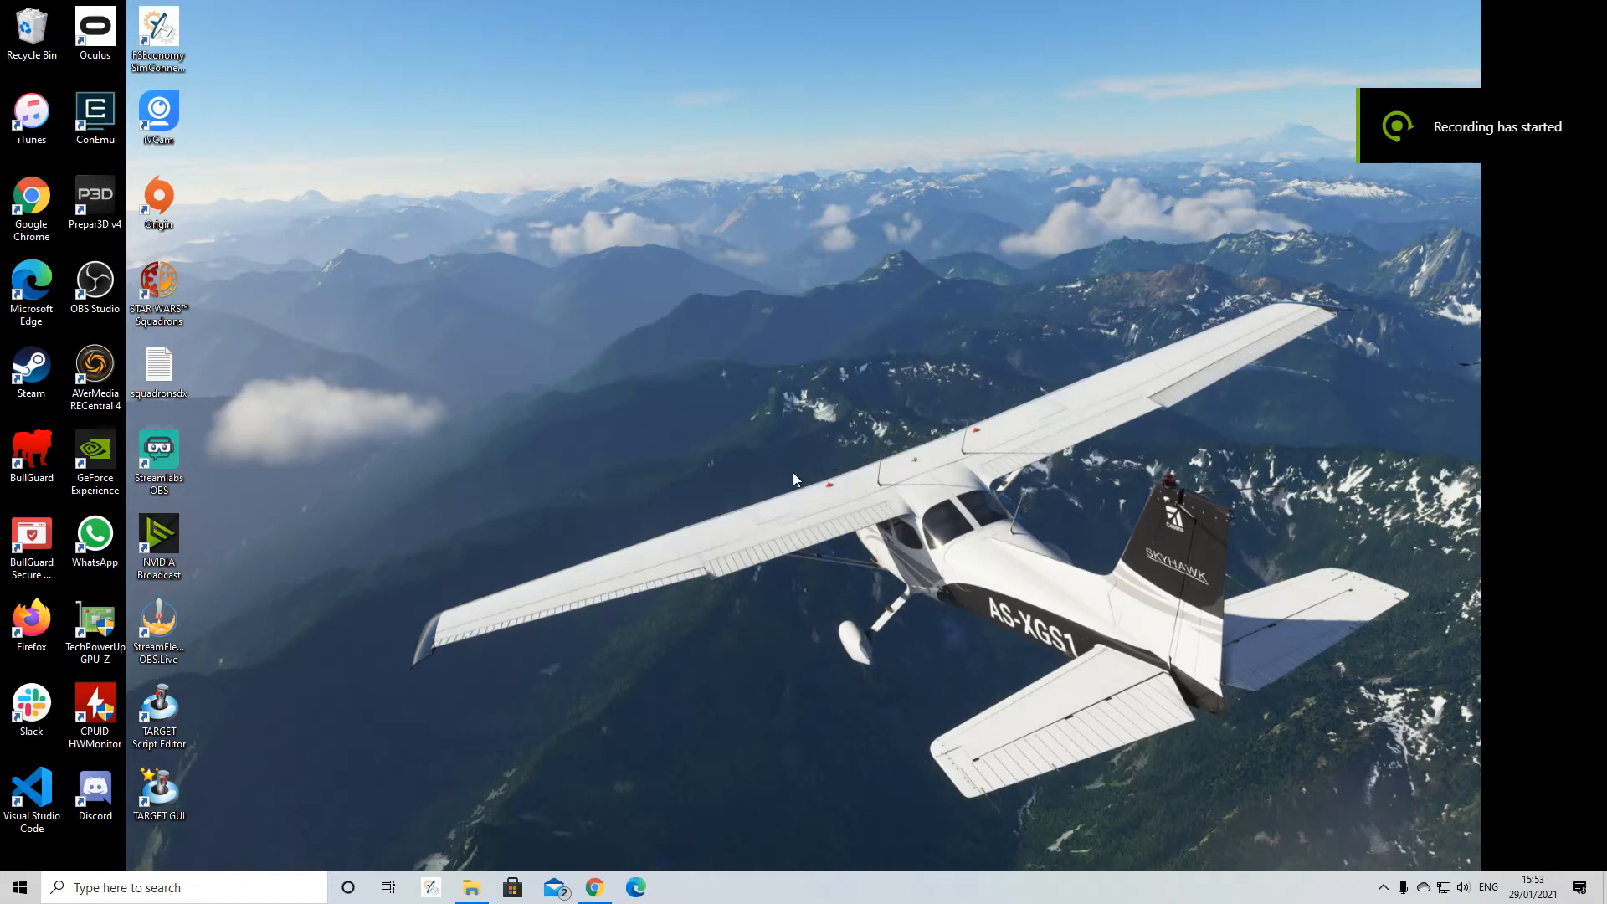
pyautogui.moveTo(733, 446)
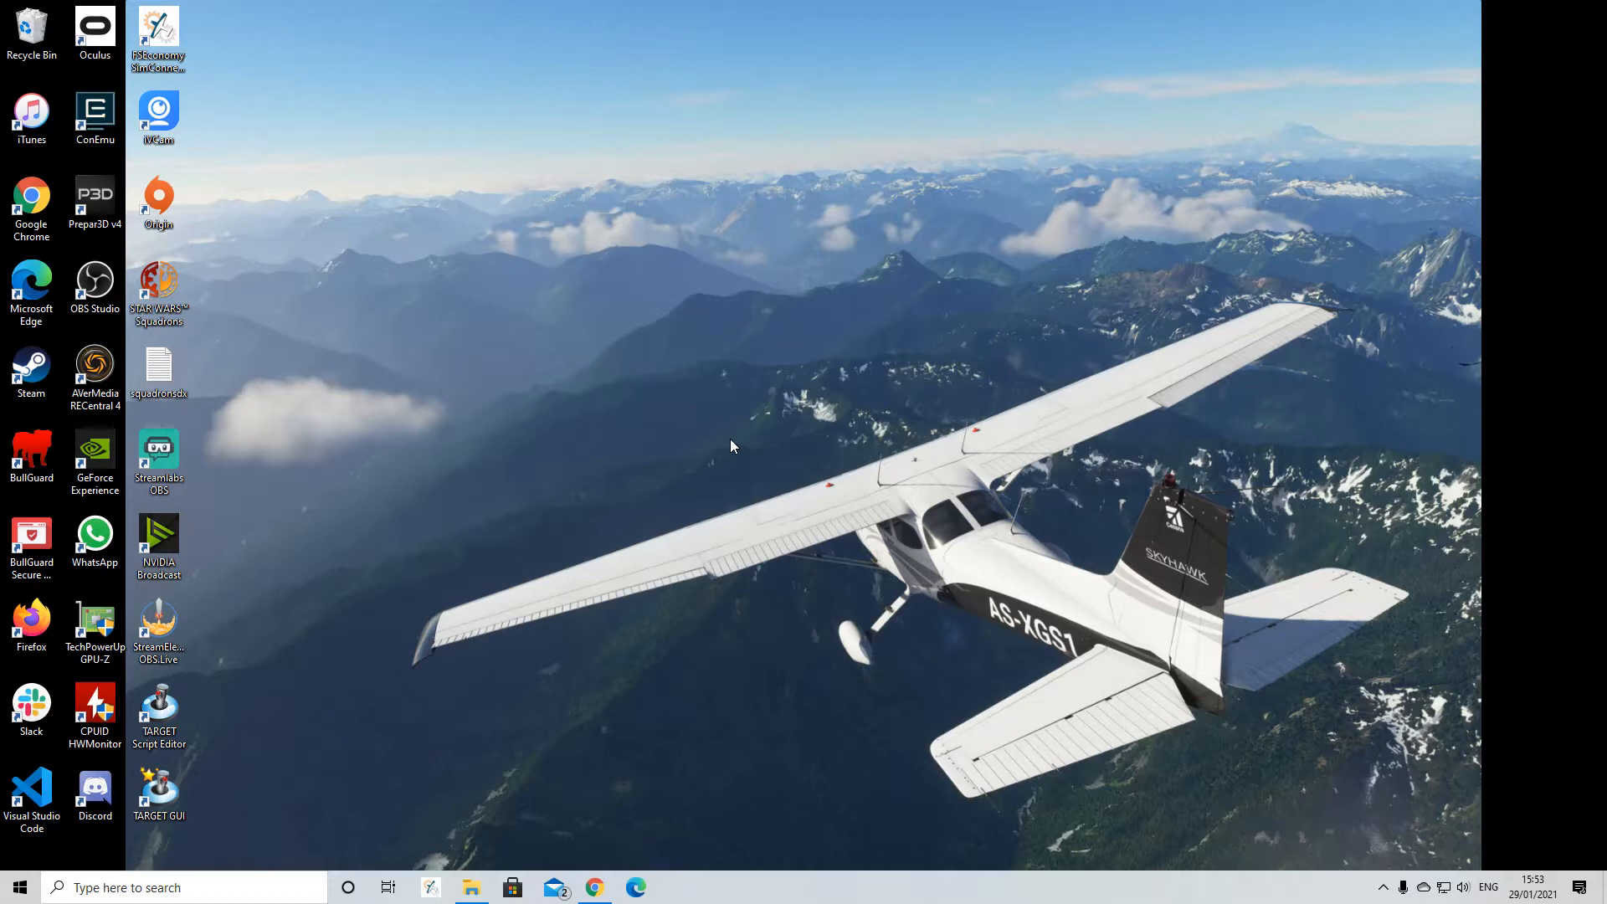
pyautogui.moveTo(1258, 704)
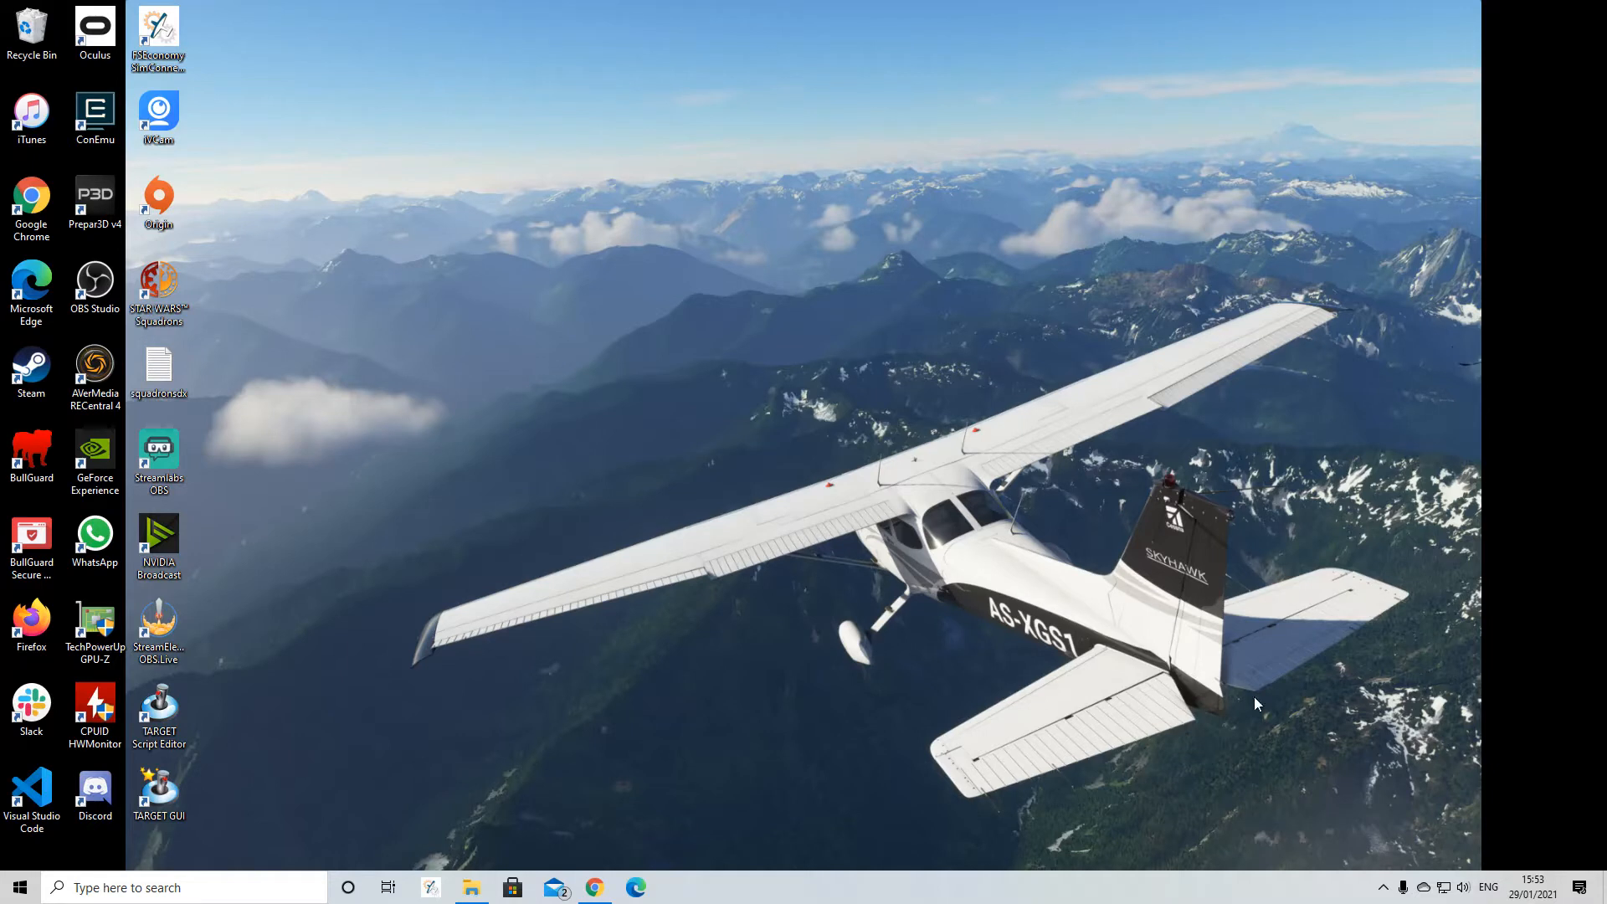
pyautogui.moveTo(1086, 602)
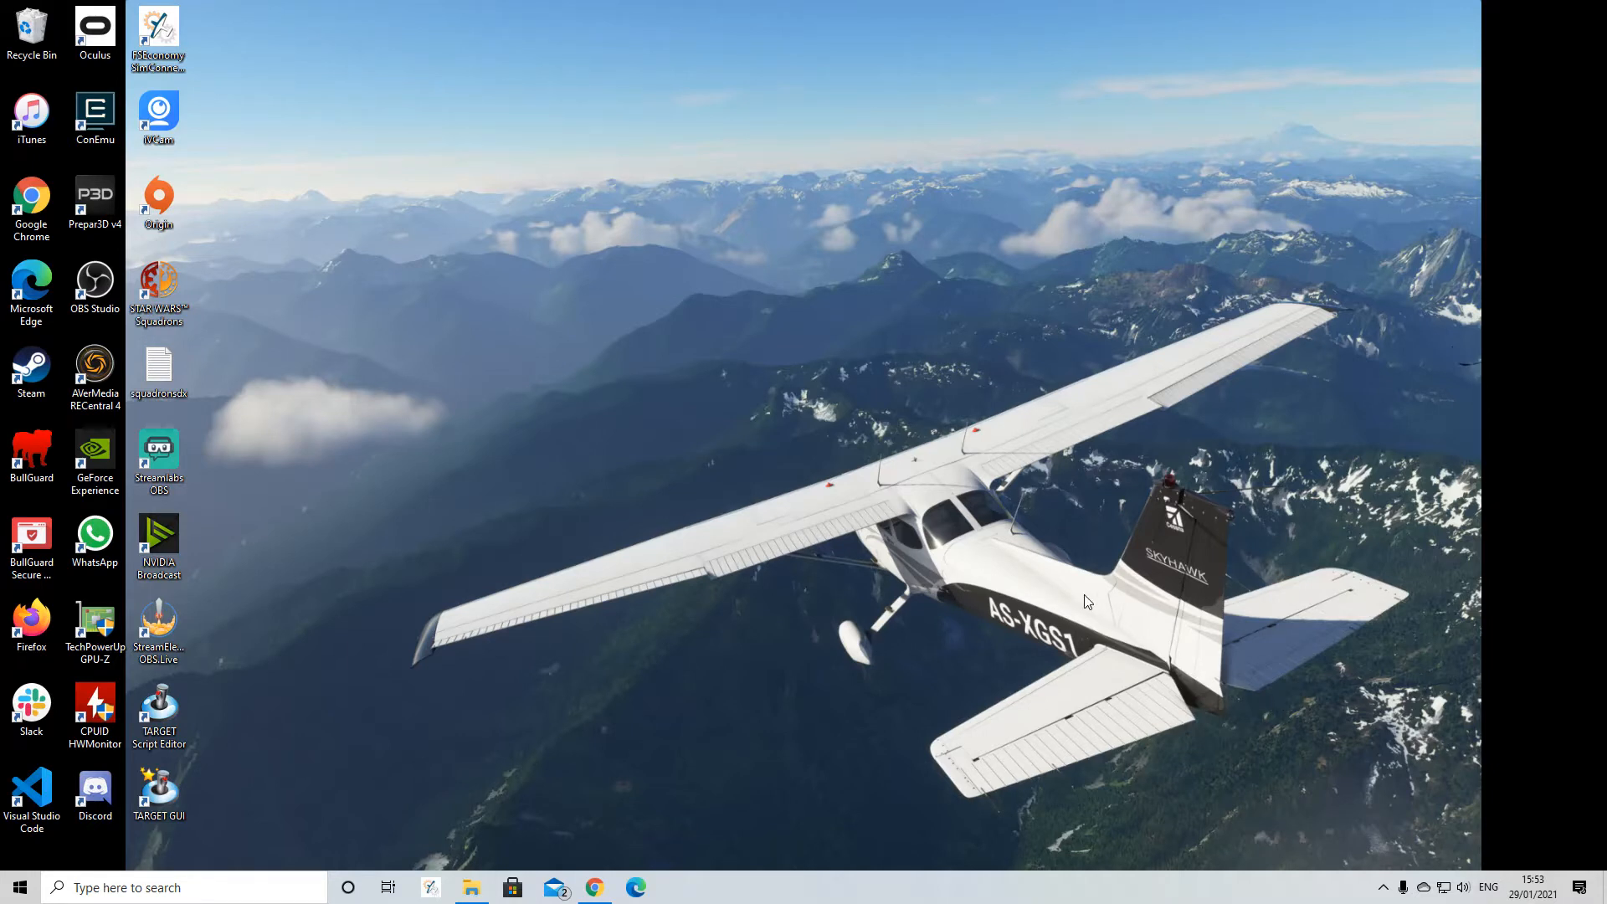
pyautogui.moveTo(1078, 302)
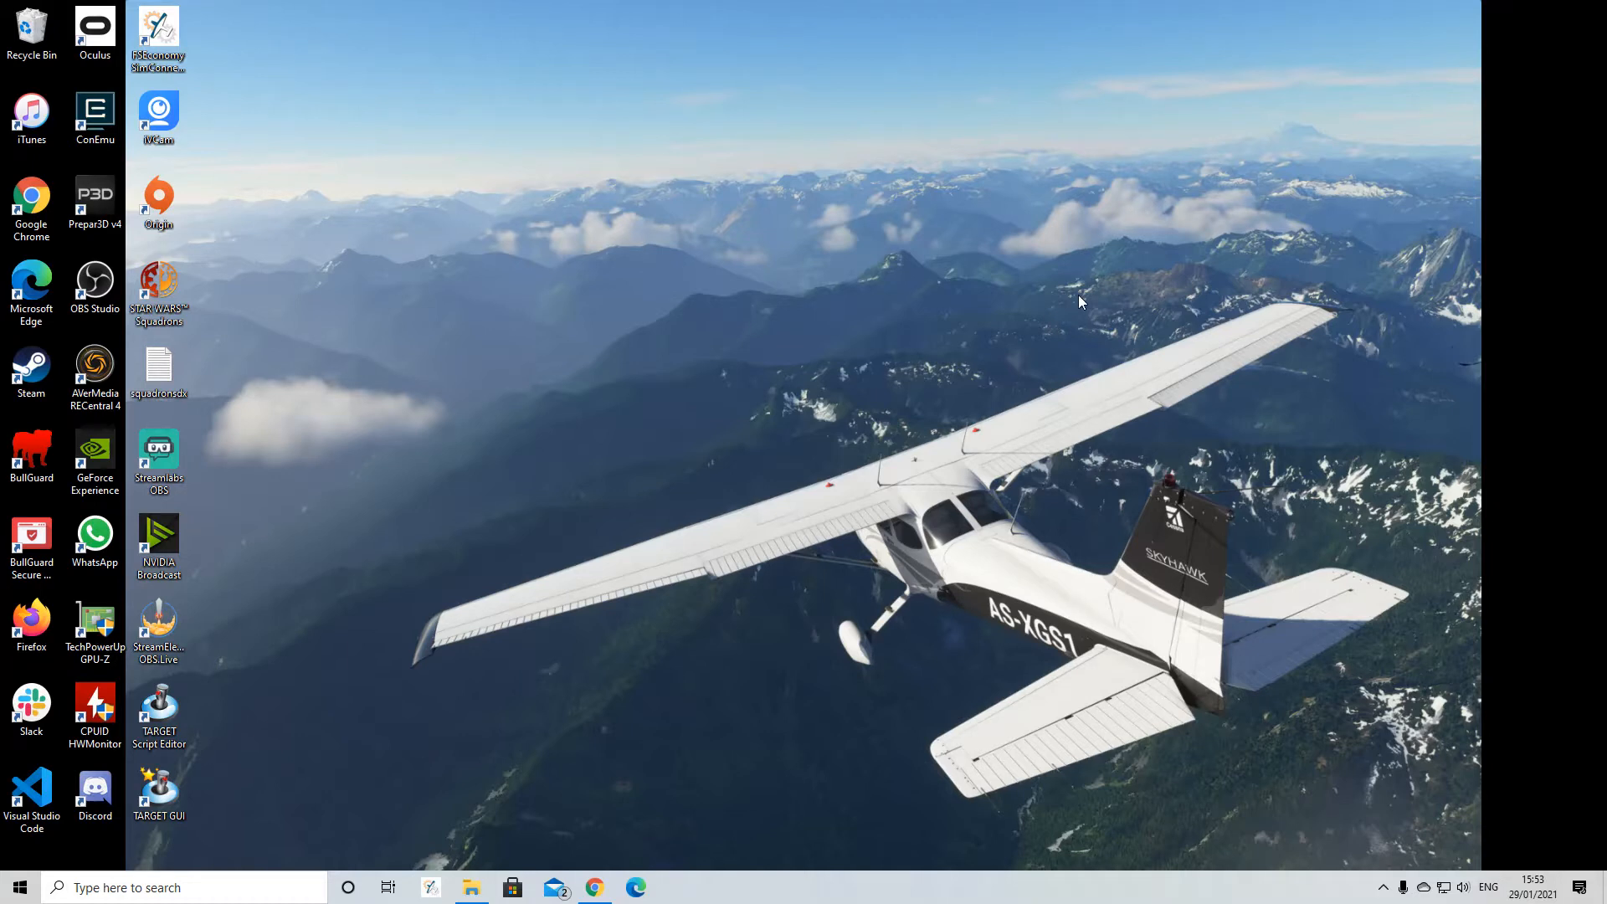
pyautogui.moveTo(1030, 460)
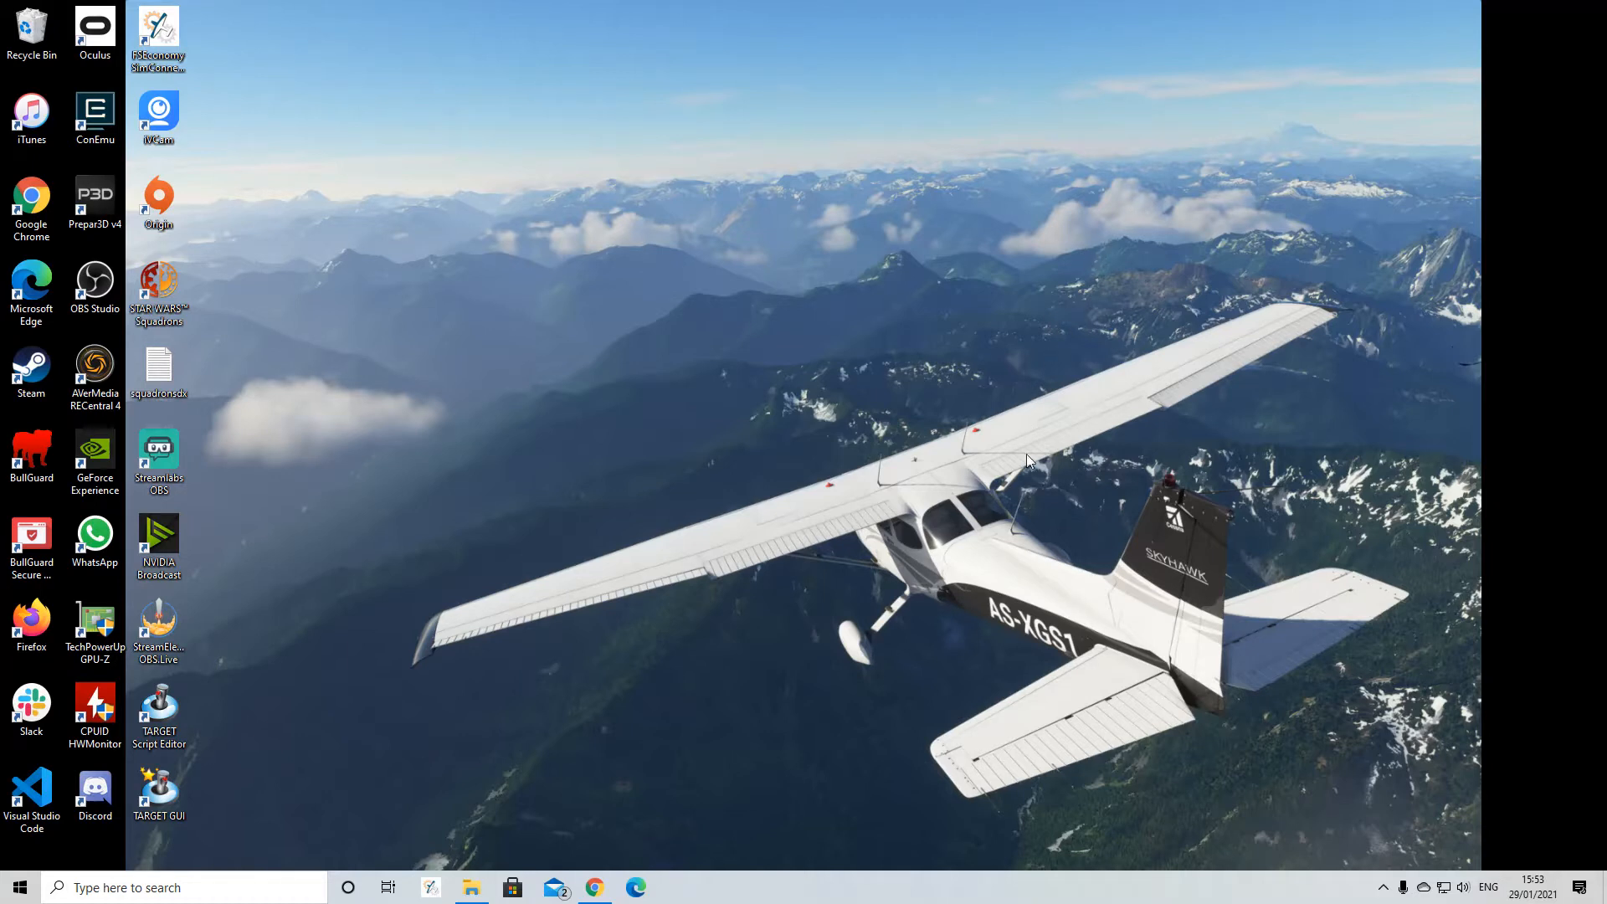
pyautogui.moveTo(1421, 848)
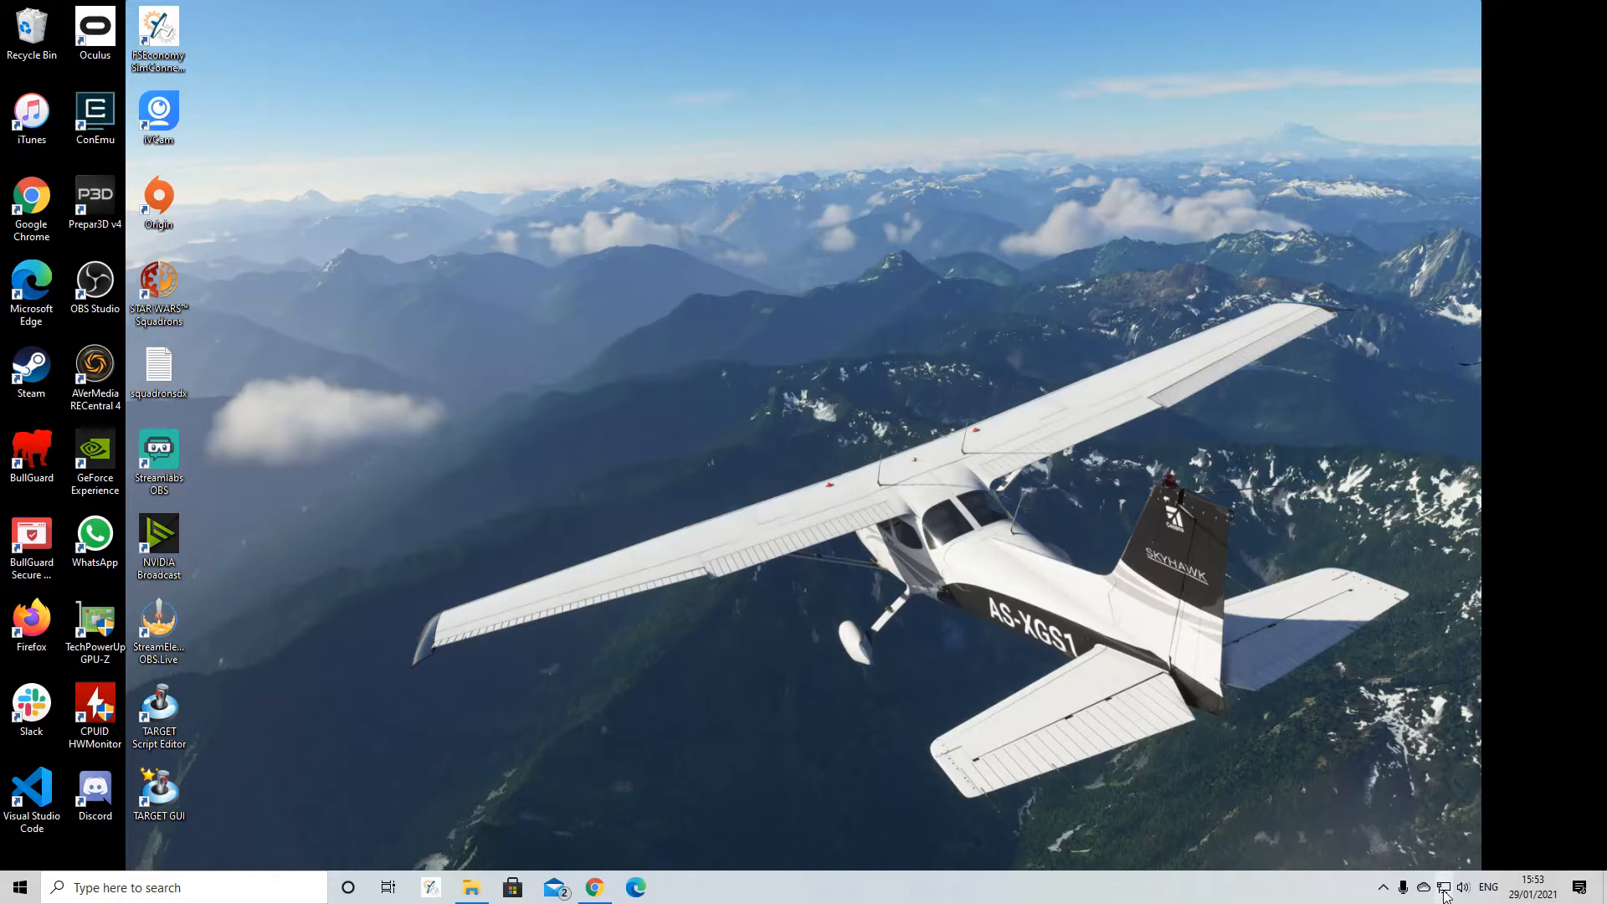
# Open the Intel Ethernet Controller I225-V device properties through Ethernet 2's Status and Properties.
pyautogui.click(1424, 887)
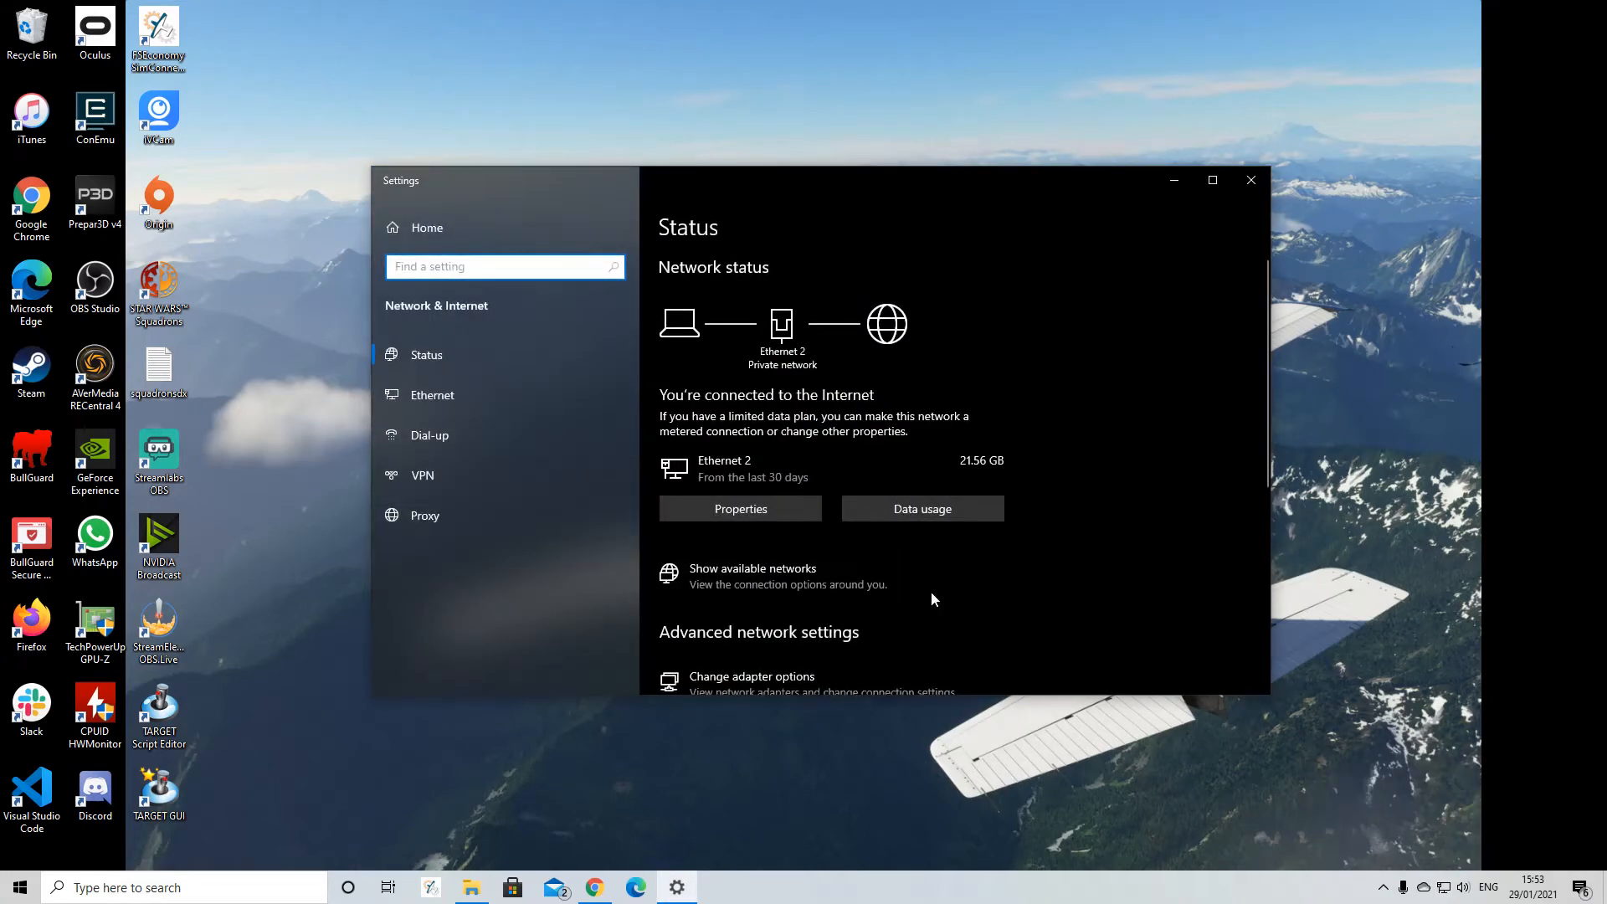
pyautogui.scroll(-3)
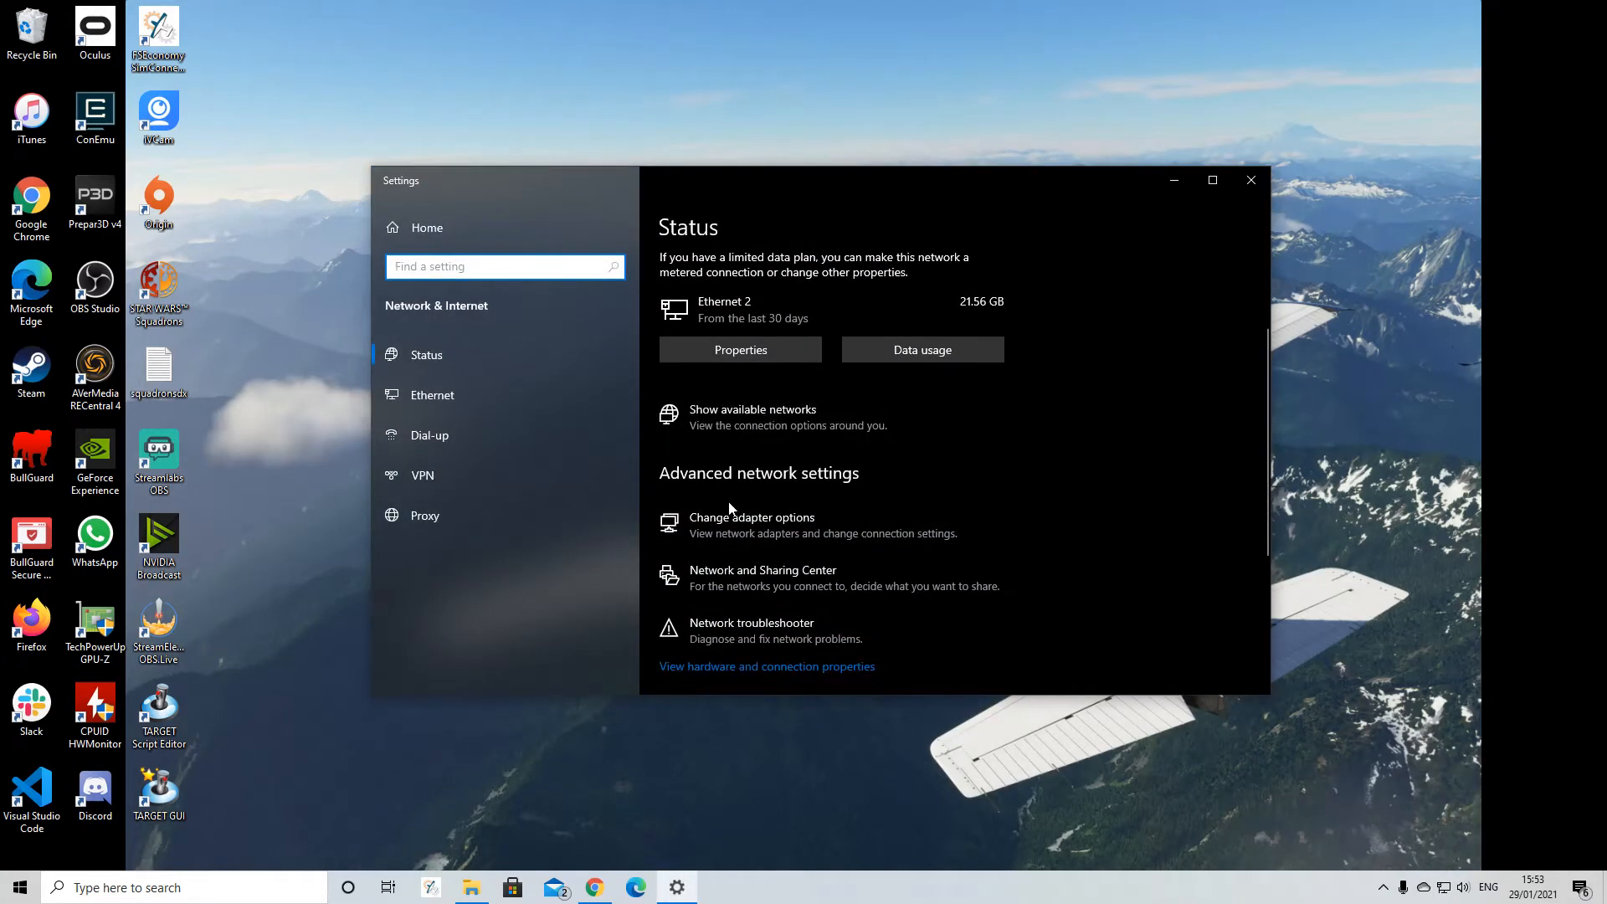
pyautogui.click(751, 517)
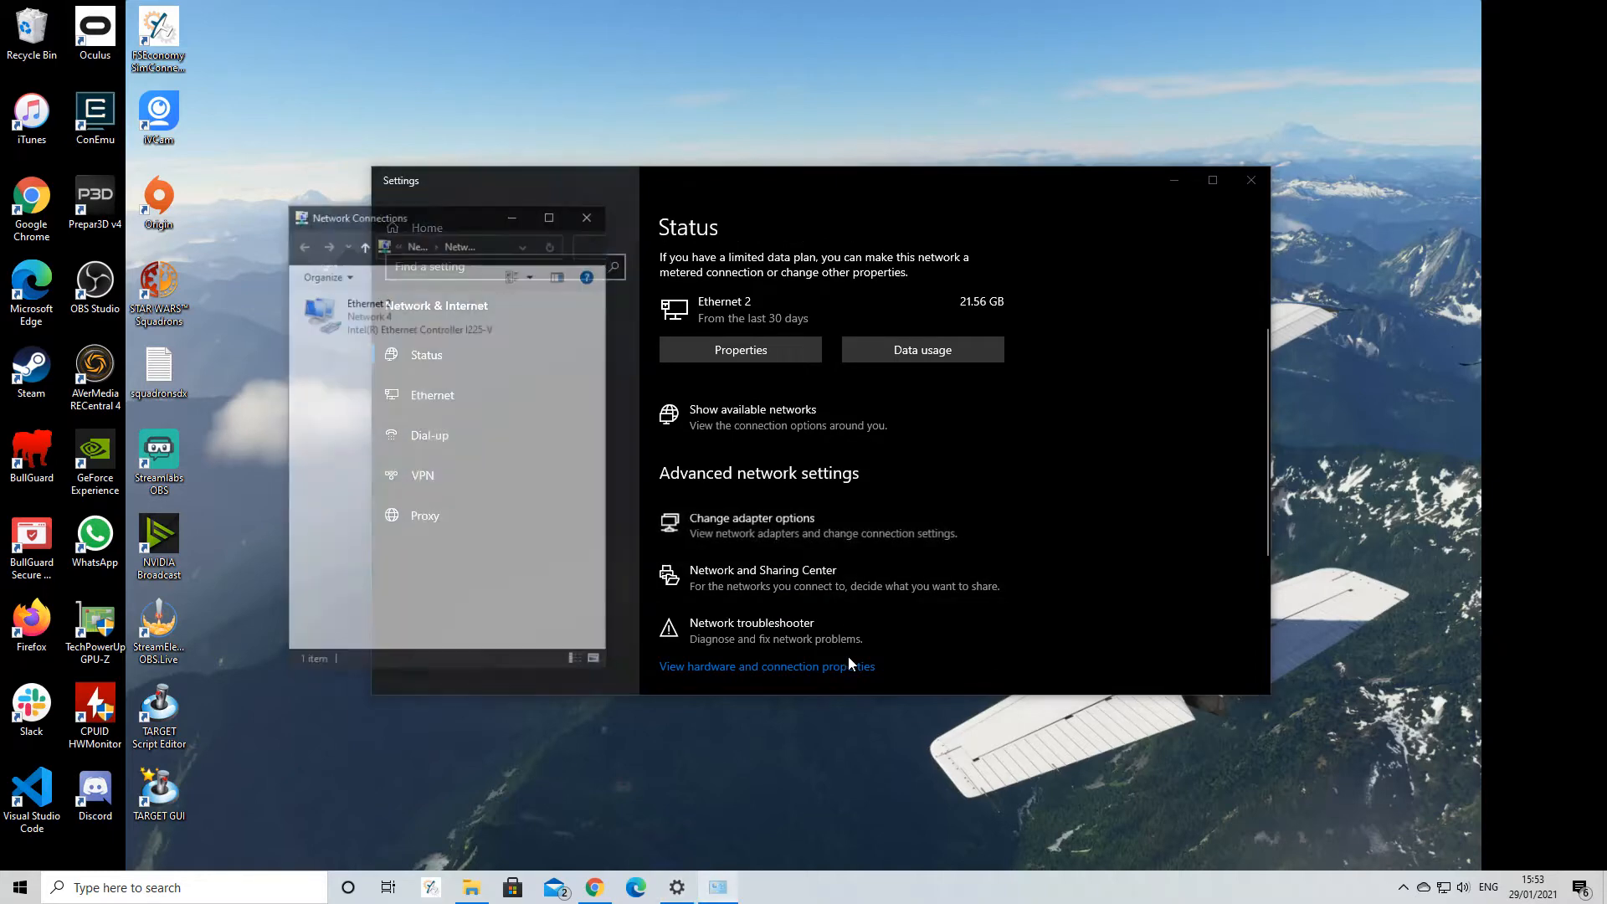
pyautogui.click(441, 369)
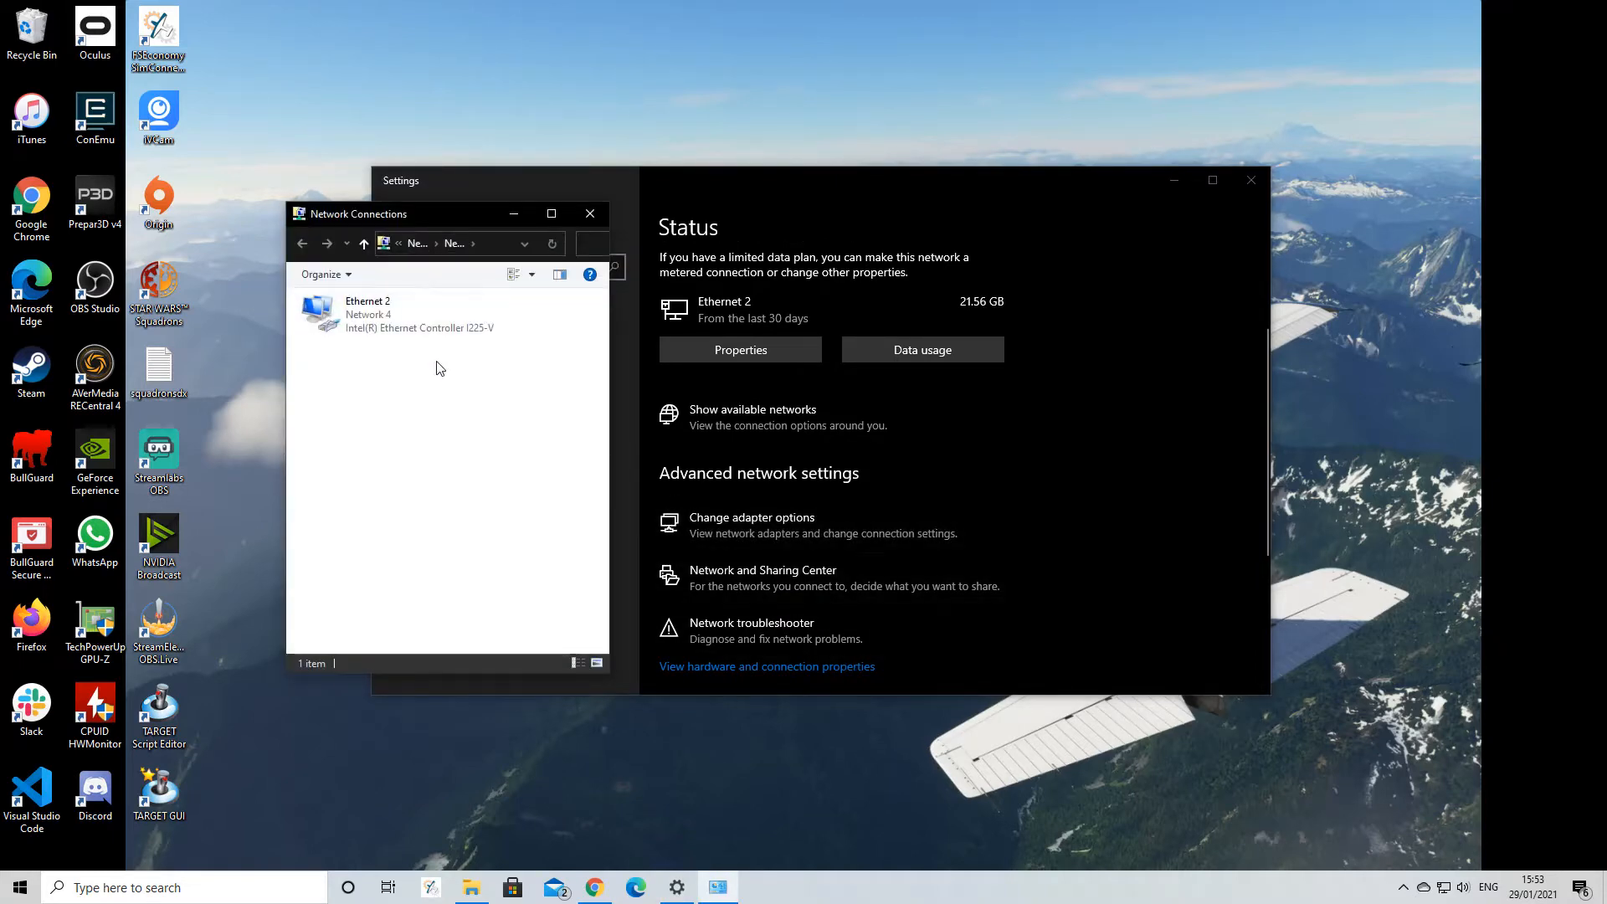
pyautogui.rightClick(367, 312)
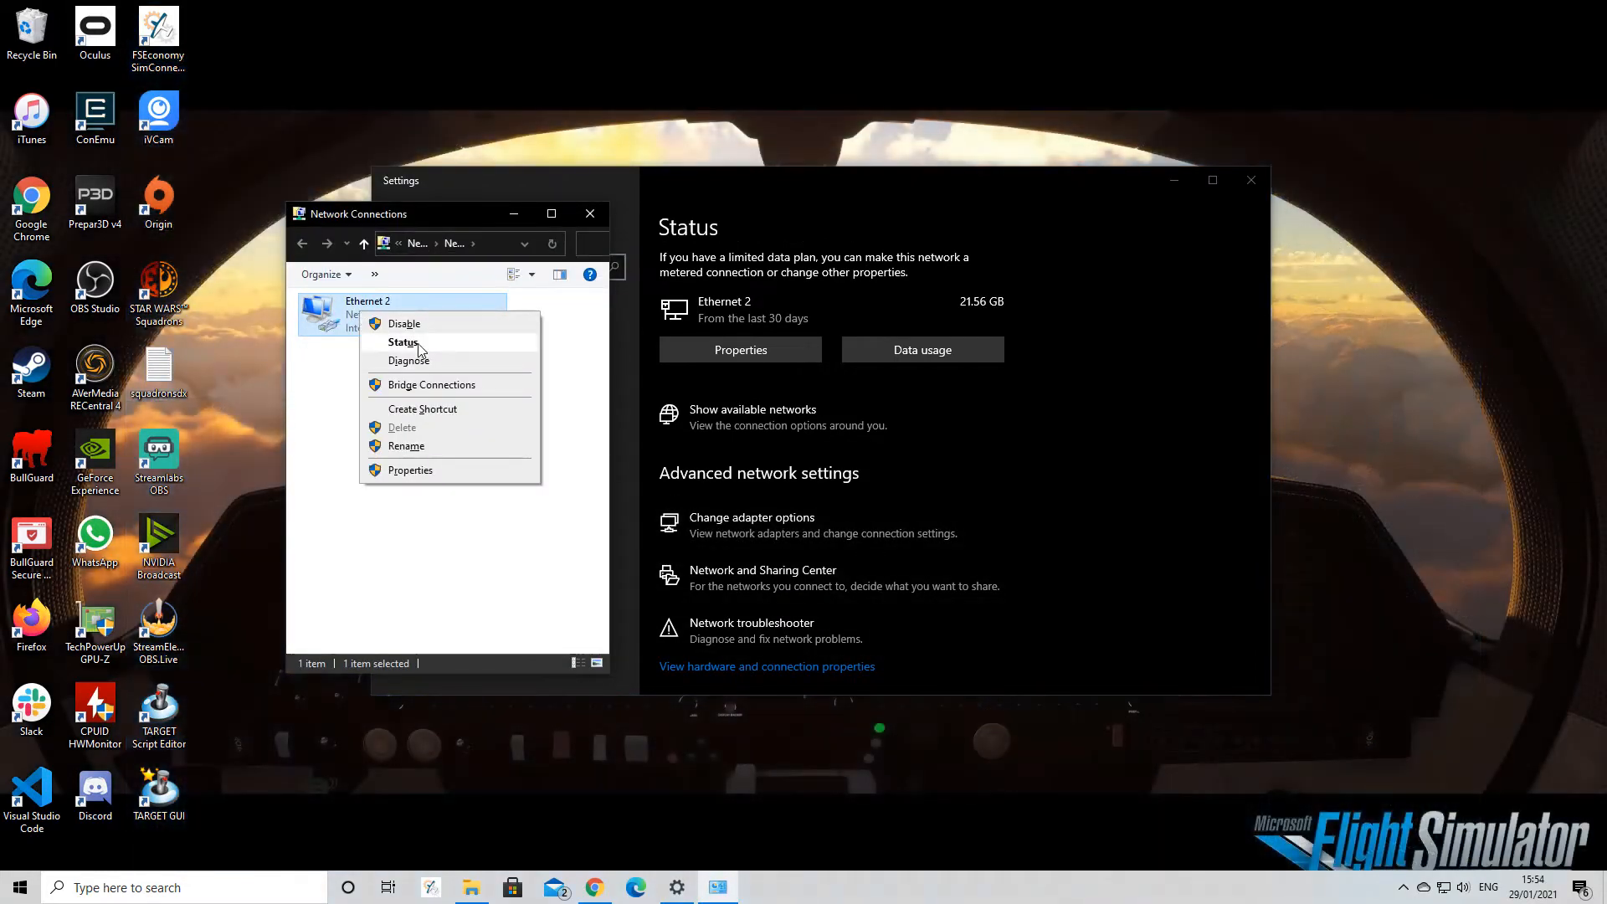
pyautogui.click(403, 342)
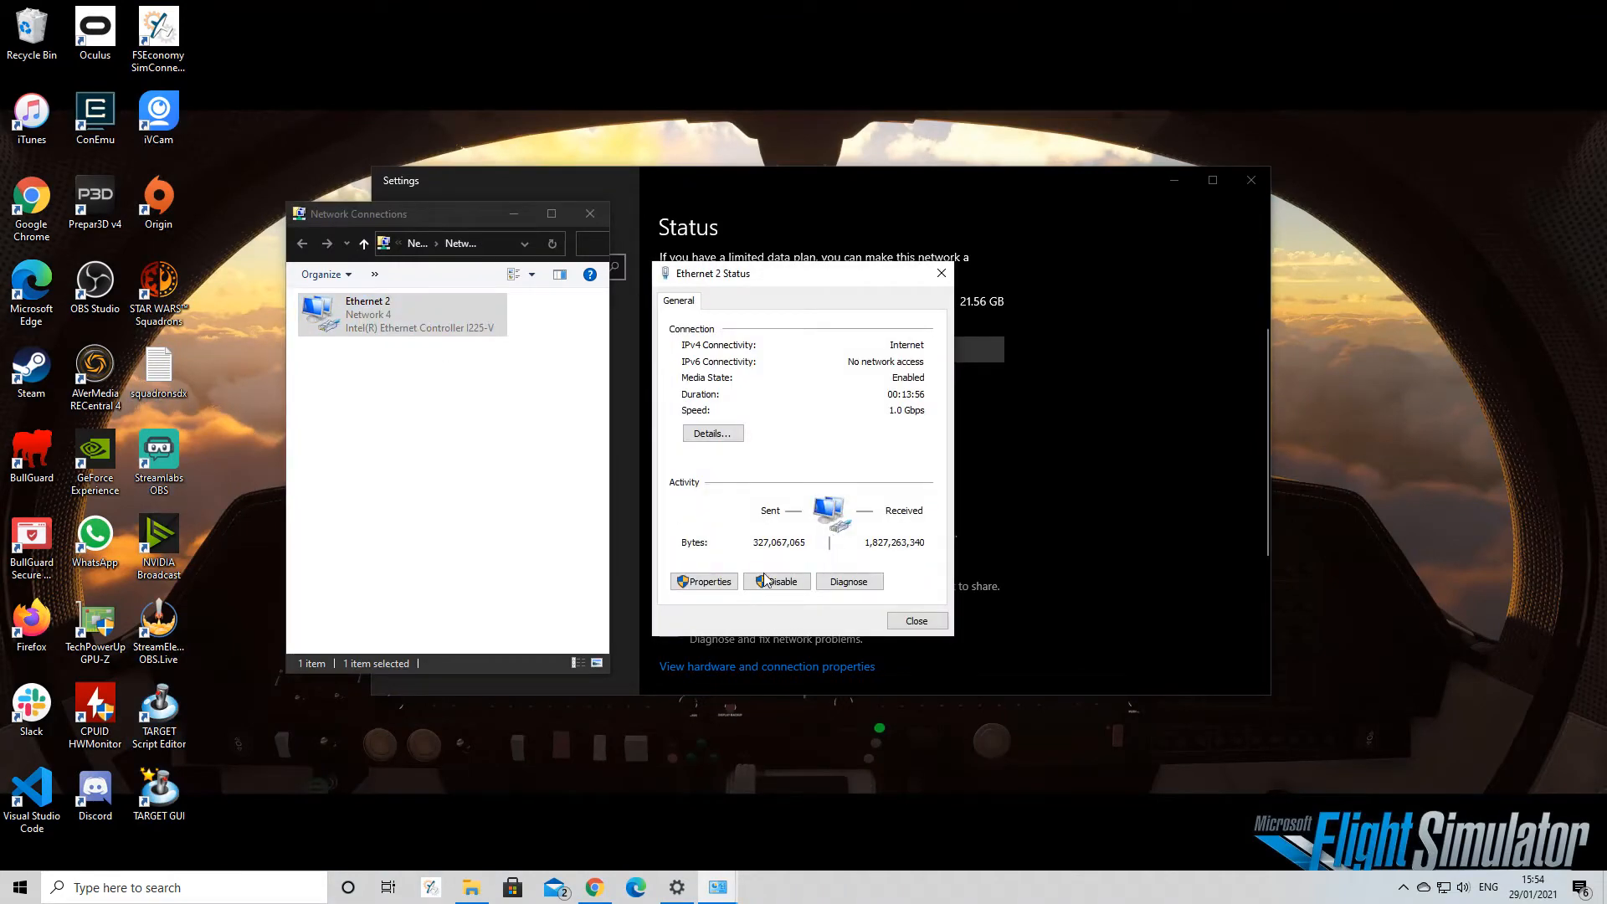
pyautogui.click(708, 581)
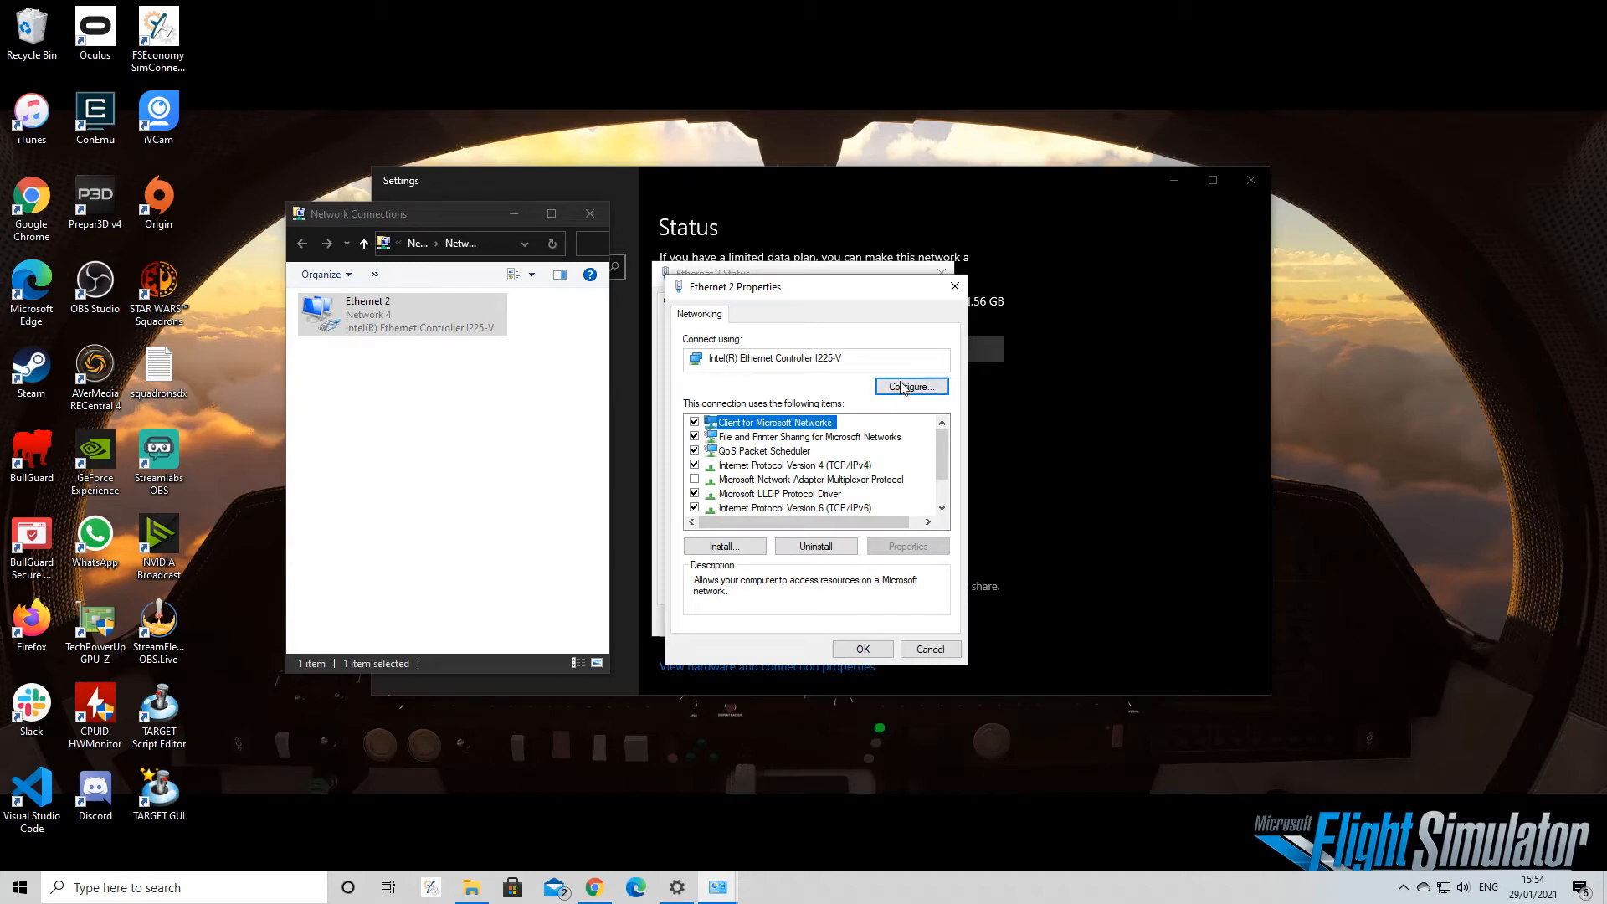
pyautogui.click(908, 387)
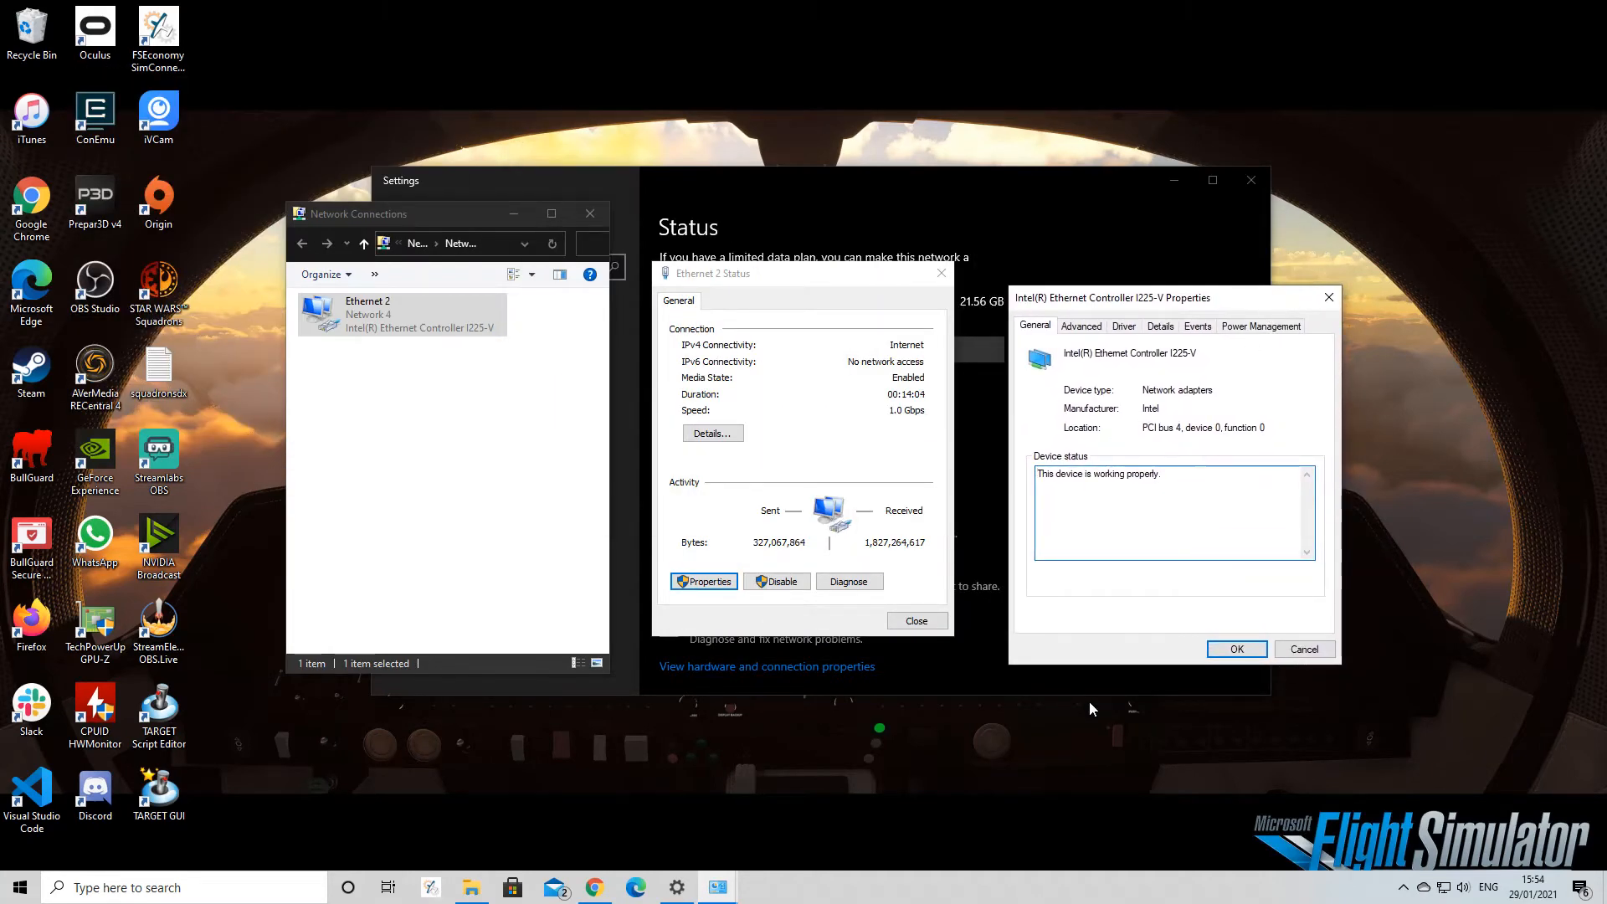
# Start a new Speedtest run in Chrome, with download climbing toward about 220 Mbps.
pyautogui.click(594, 887)
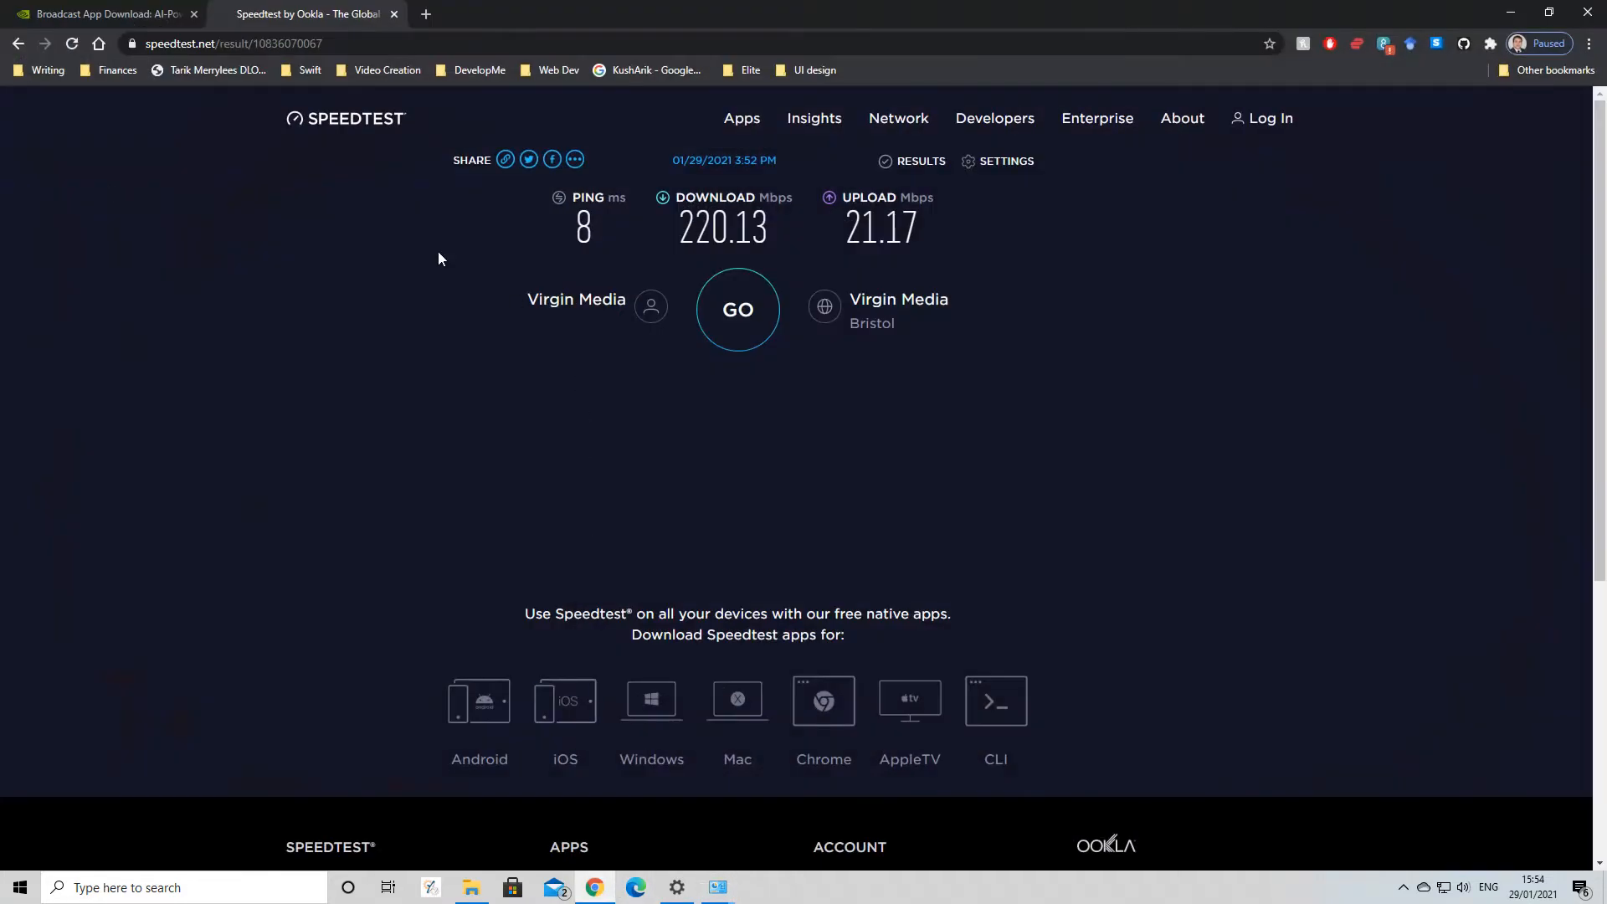
pyautogui.moveTo(736, 308)
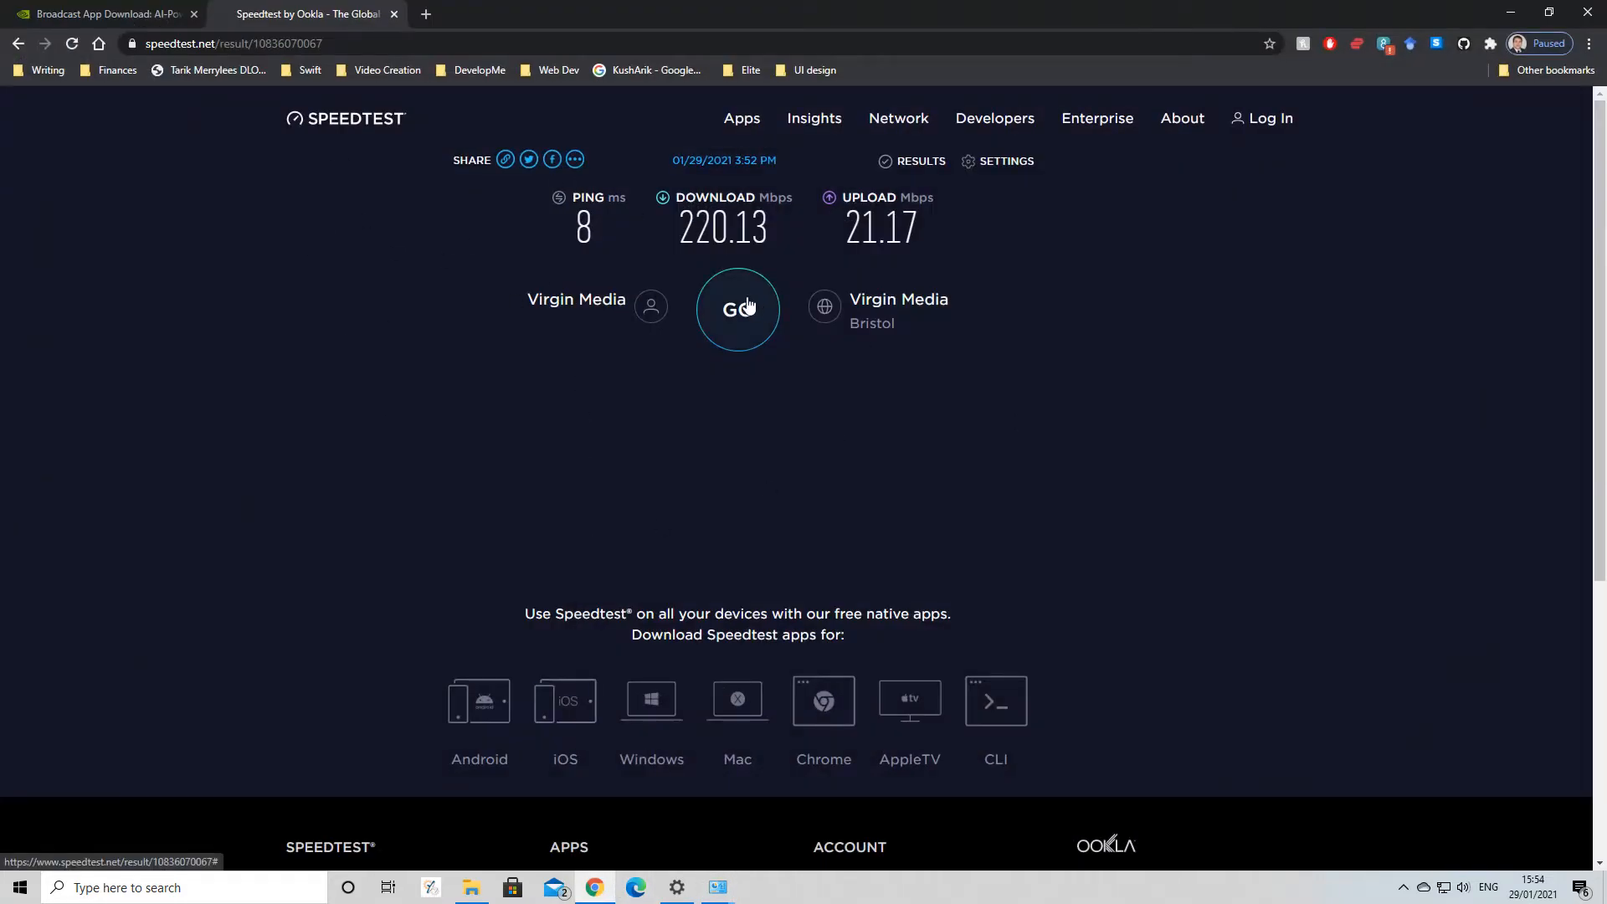
pyautogui.click(736, 310)
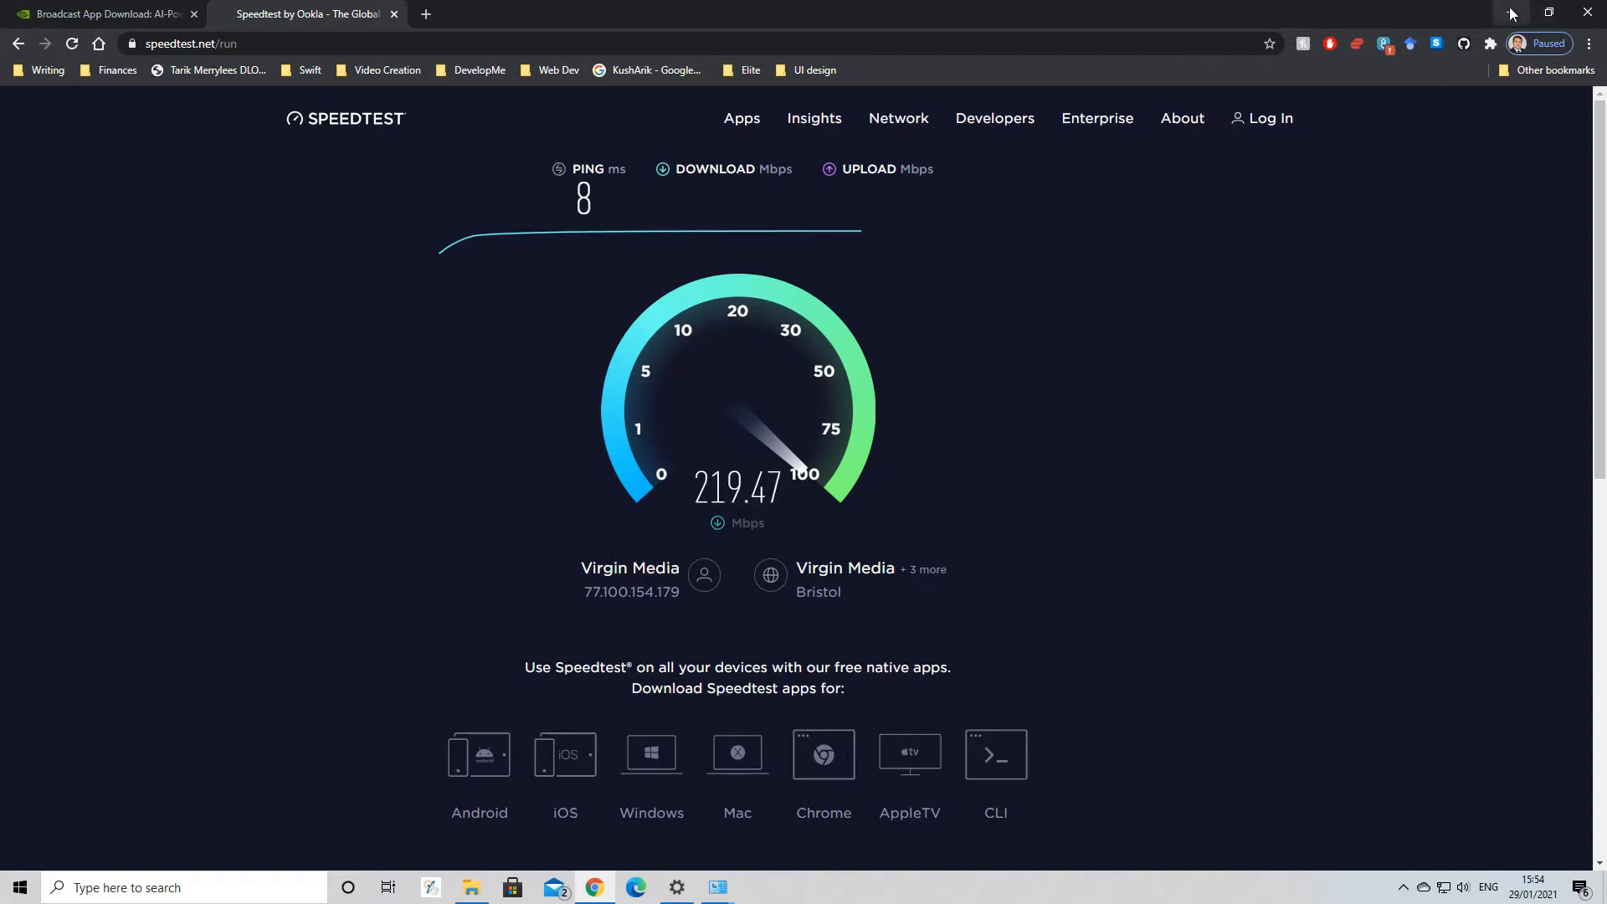
pyautogui.moveTo(1512, 10)
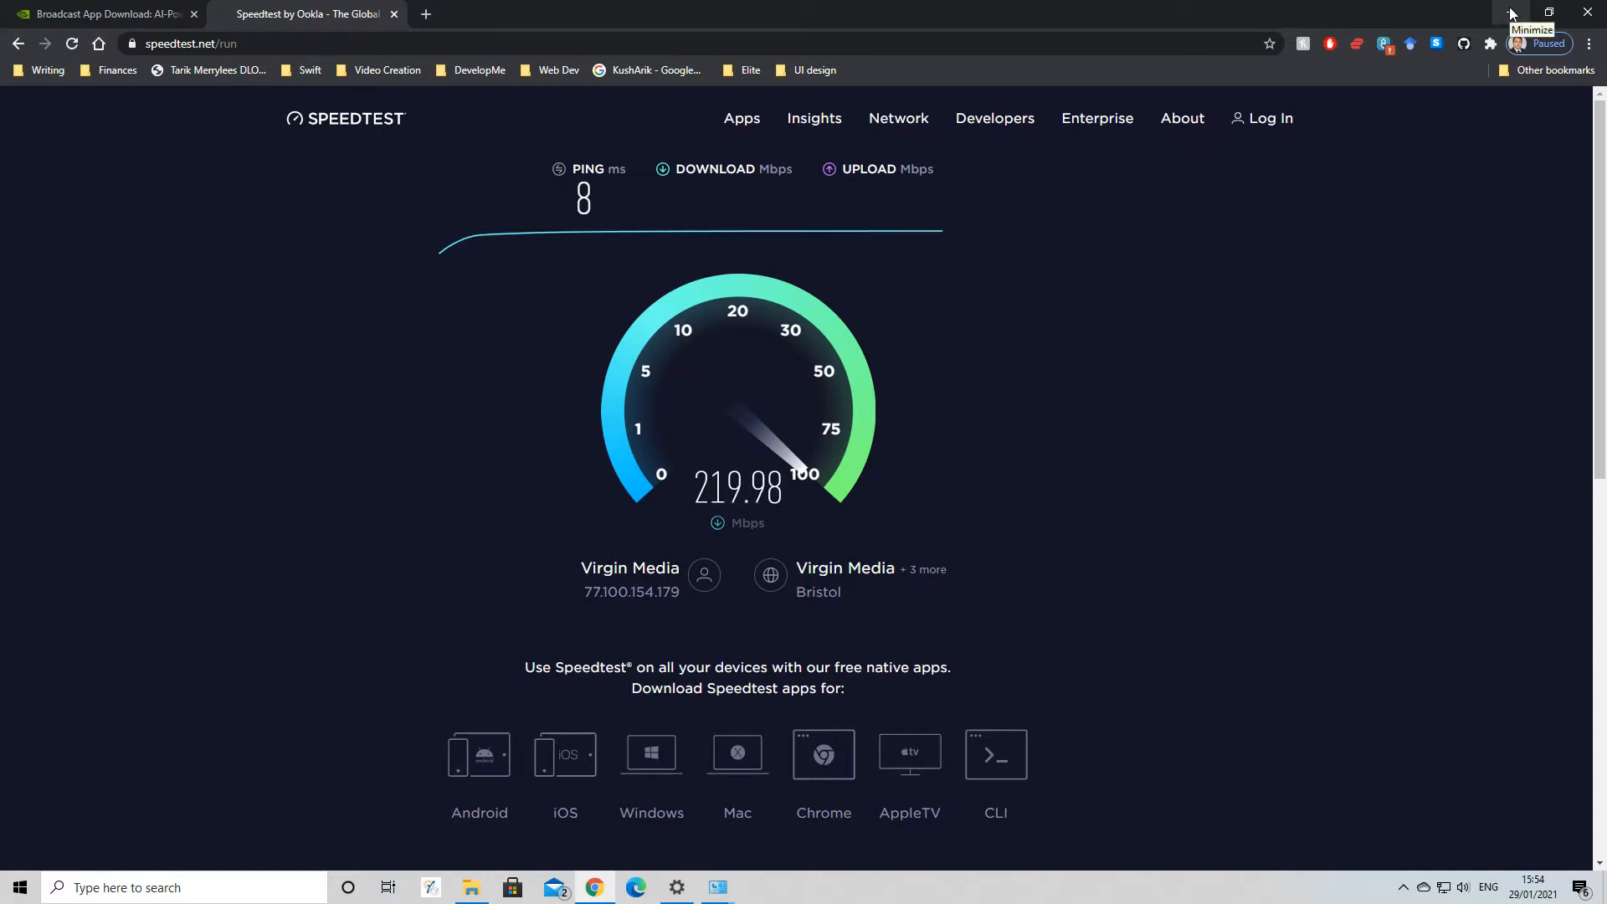
# Minimise Chrome to return to the Ethernet 2 status and I225-V controller properties.
pyautogui.click(1511, 10)
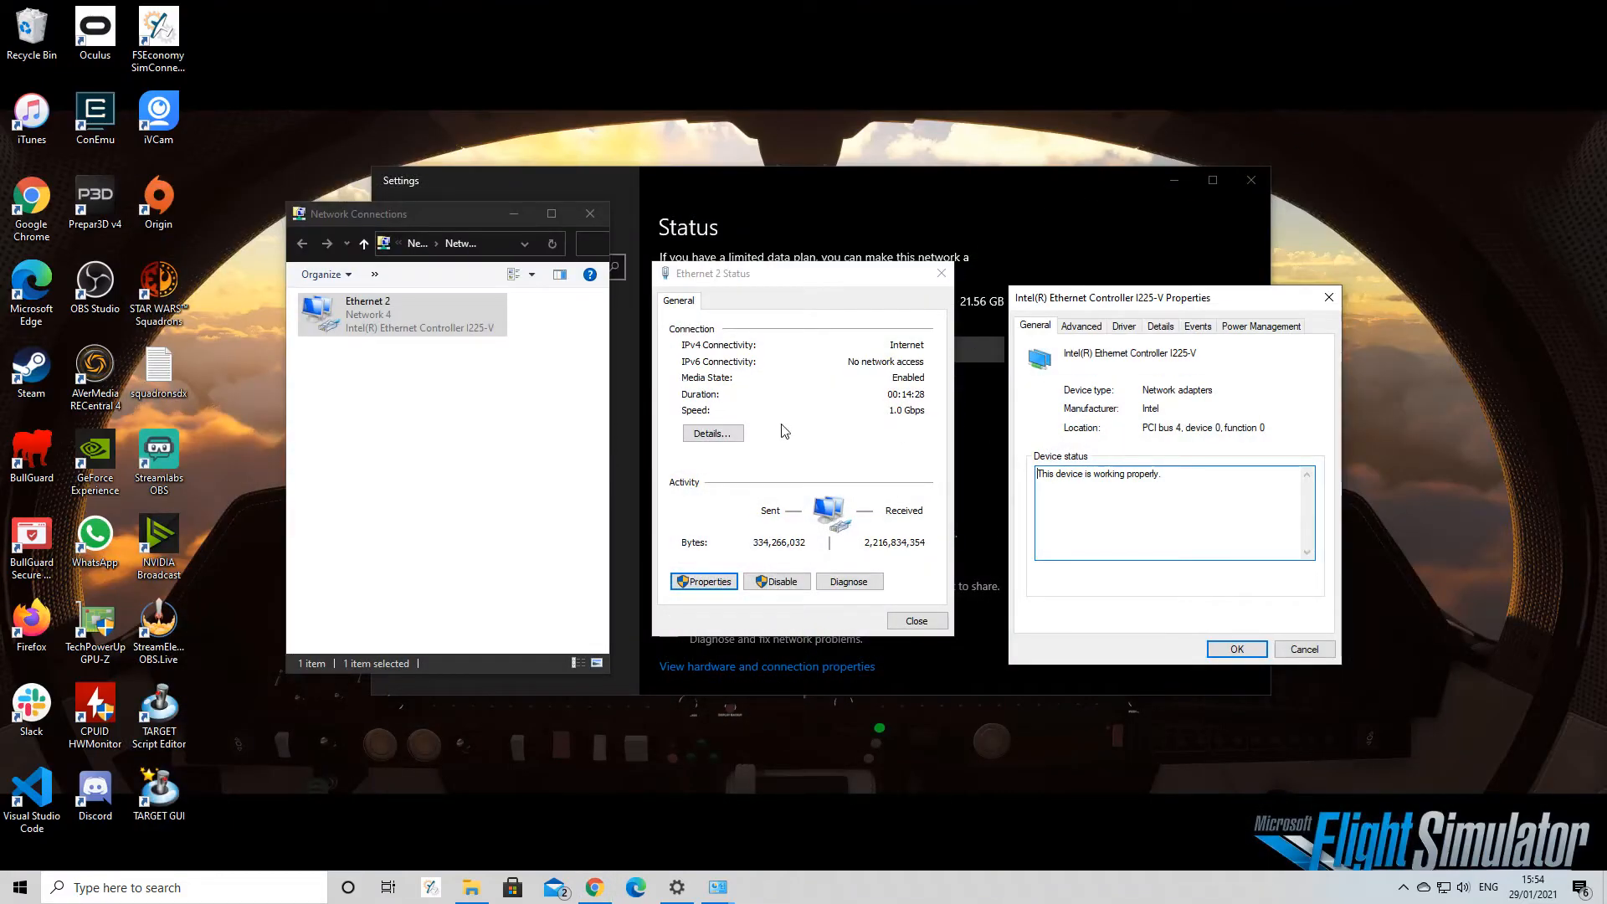
pyautogui.moveTo(697, 432)
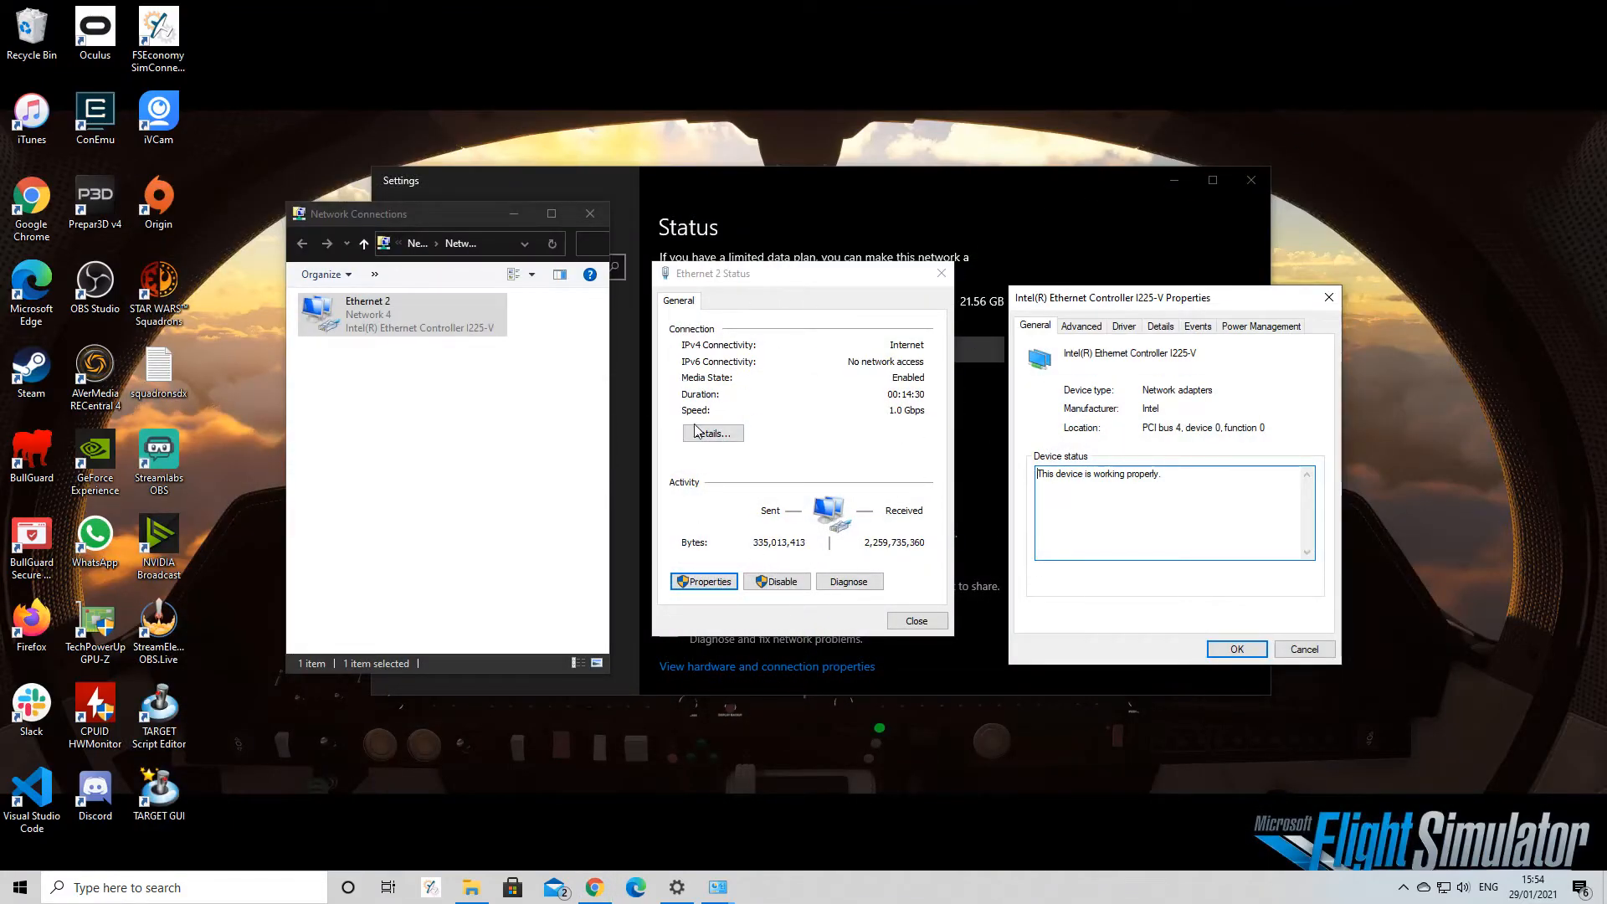
pyautogui.moveTo(913, 423)
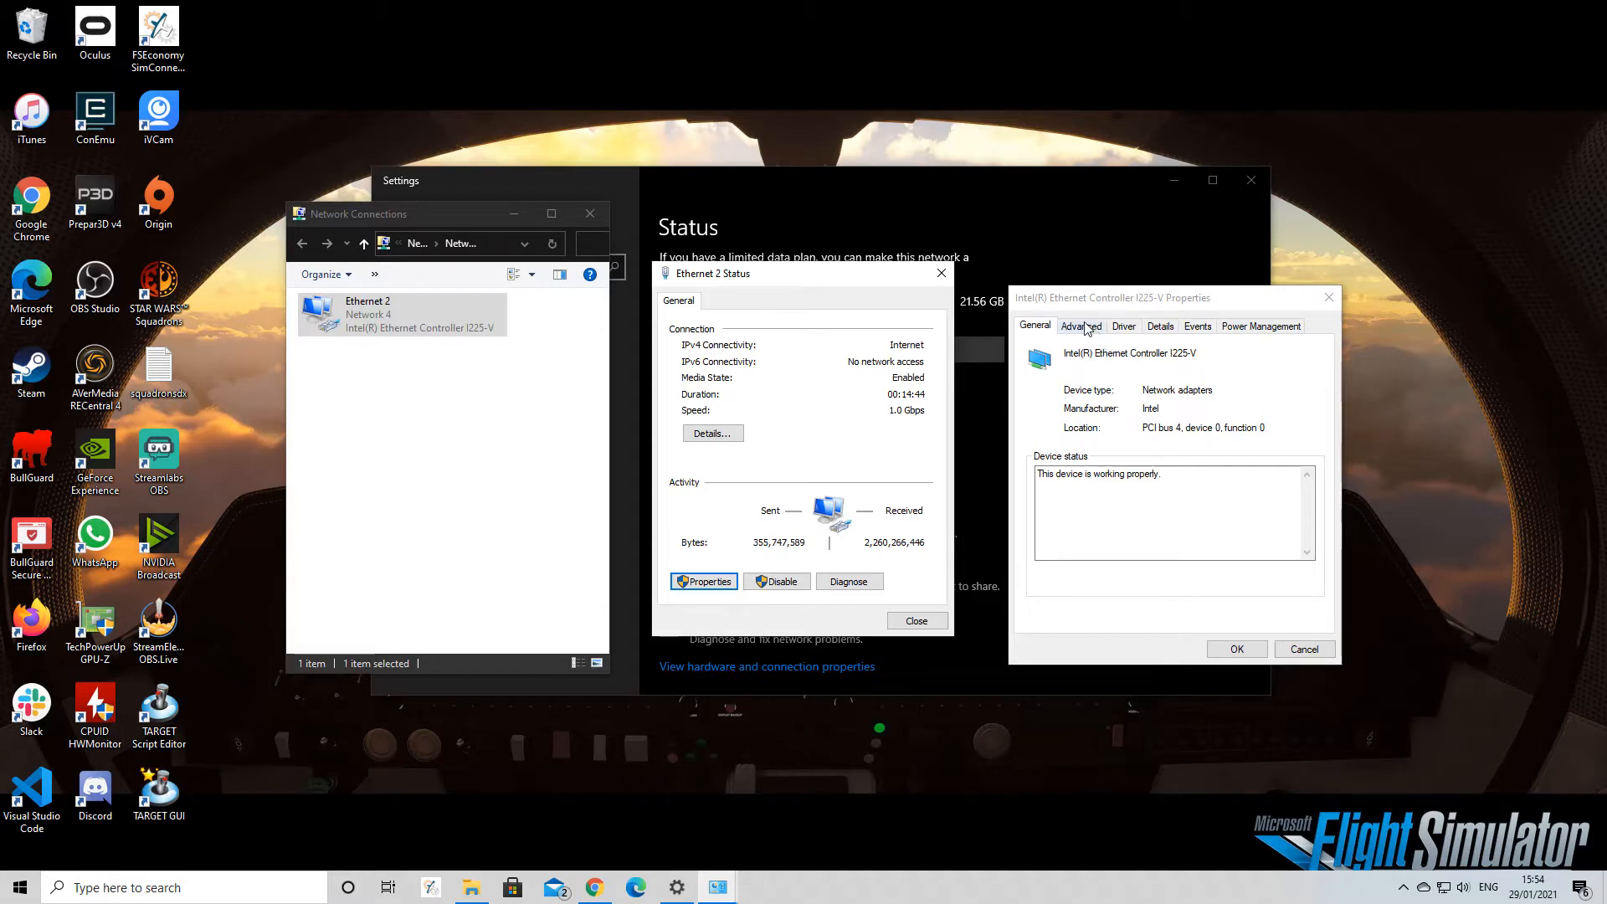
pyautogui.moveTo(921, 411)
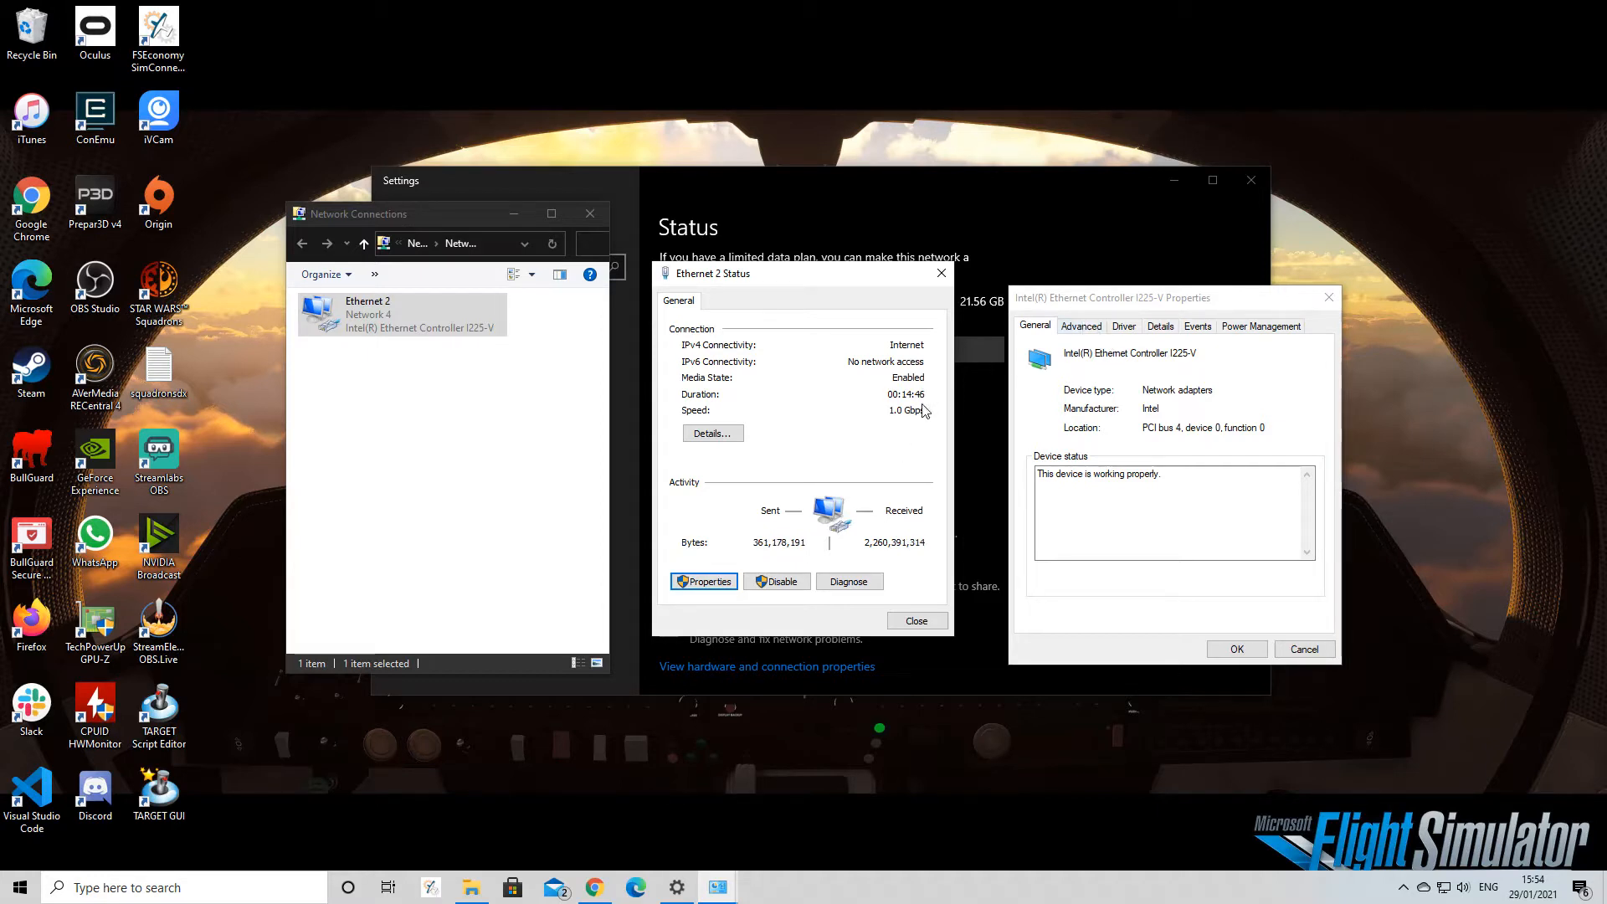
# On the Advanced tab, inspect the Speed & Duplex options but keep Auto Negotiation.
pyautogui.click(1079, 325)
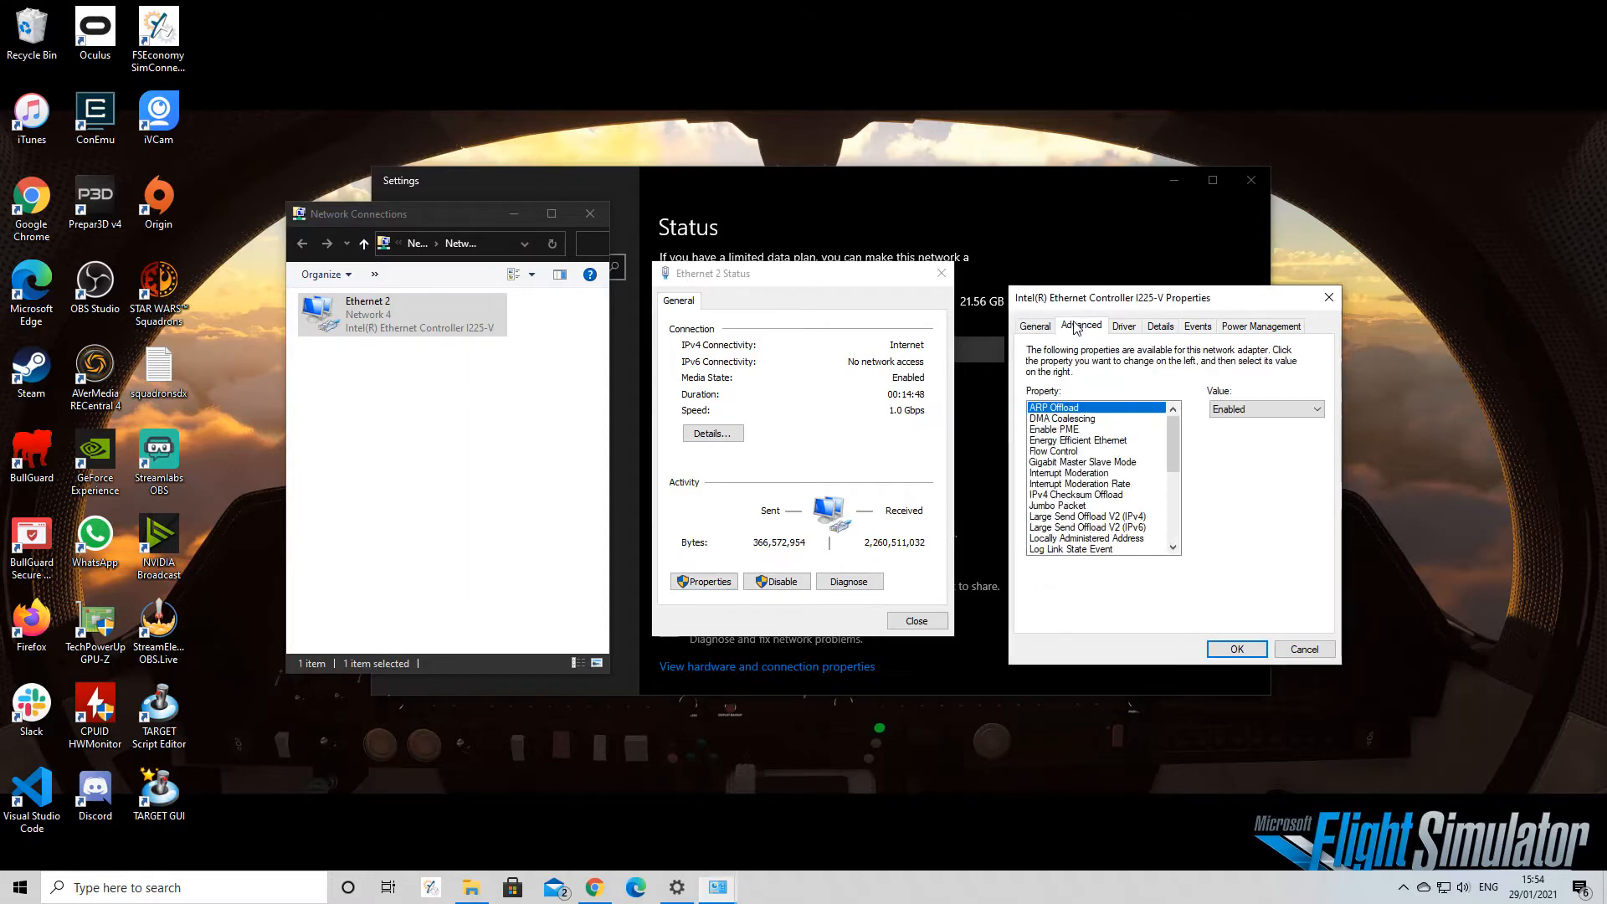
pyautogui.scroll(-3)
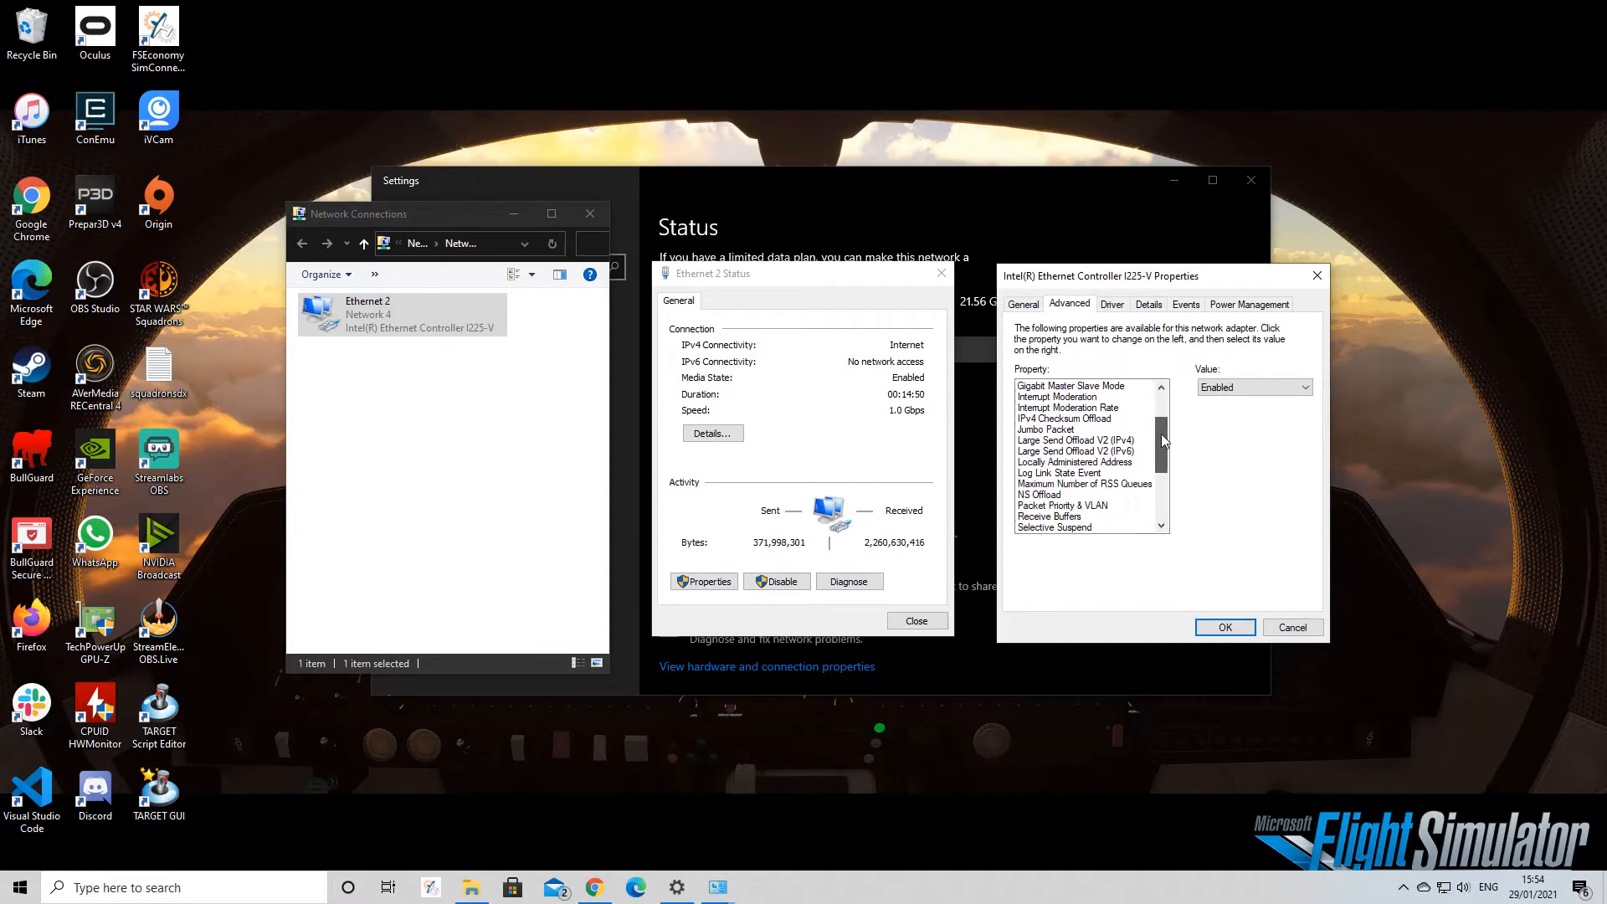
pyautogui.click(1022, 303)
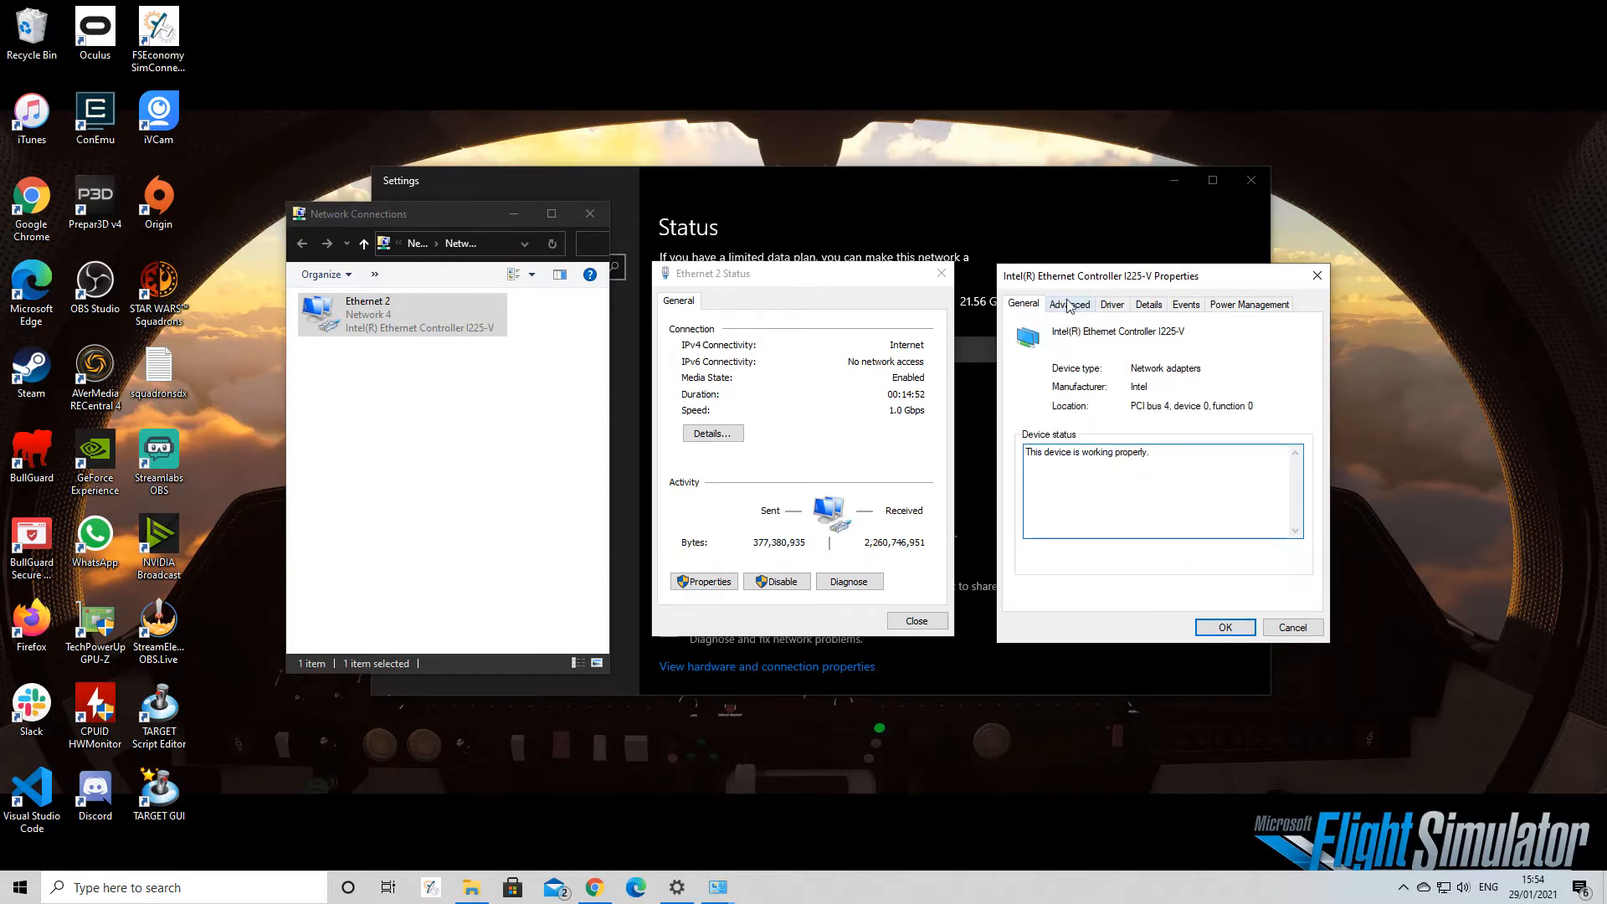
pyautogui.click(1069, 303)
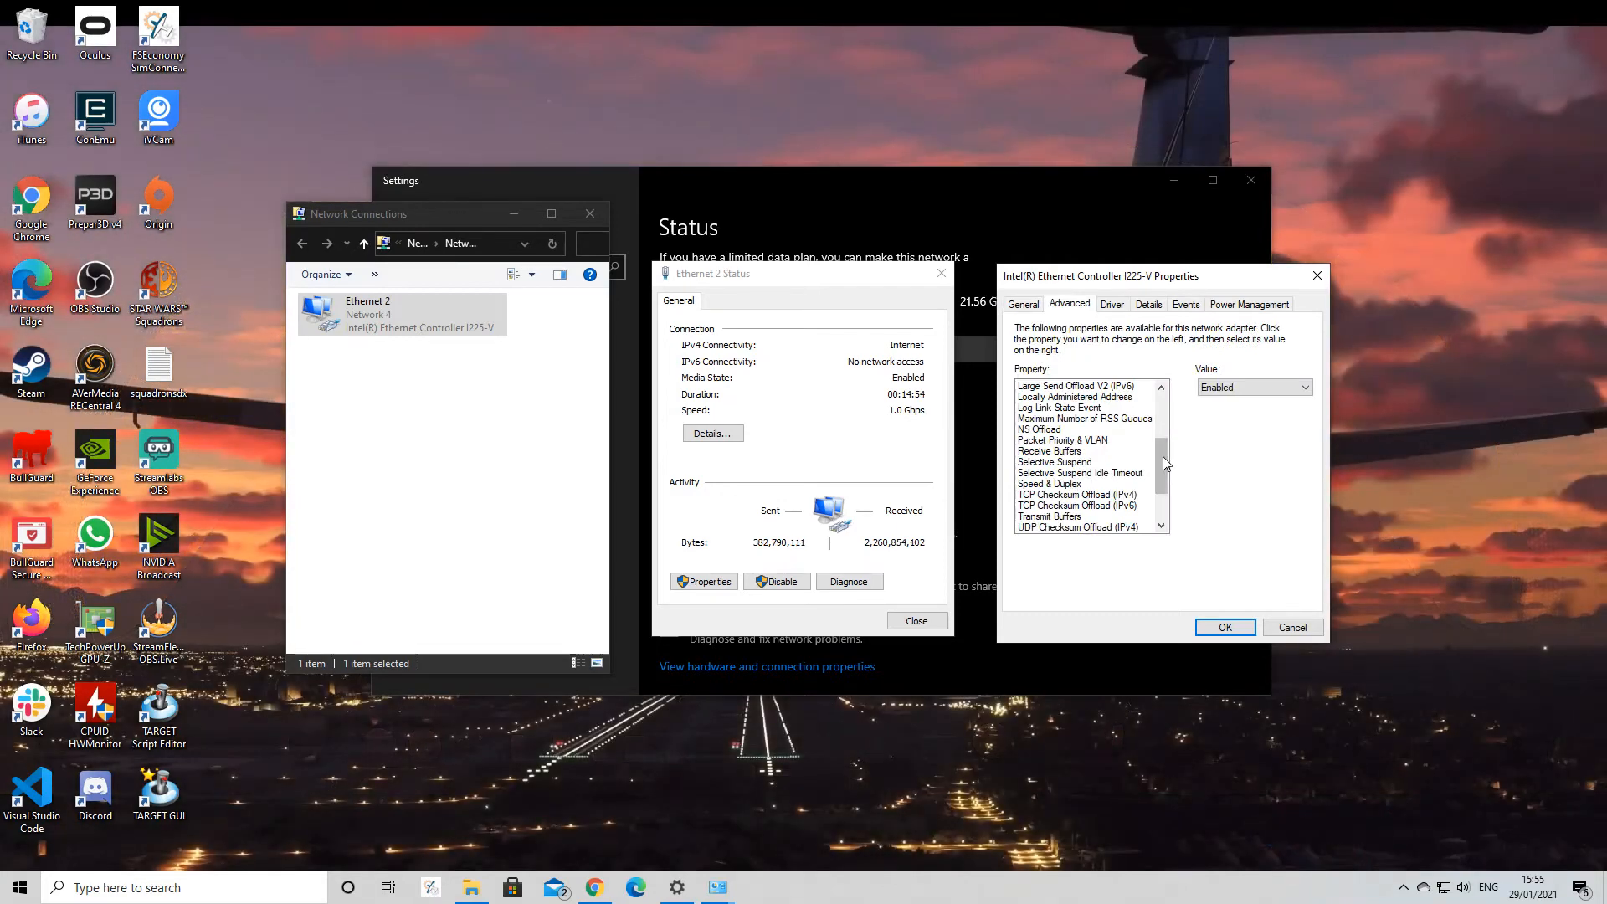
pyautogui.click(1051, 484)
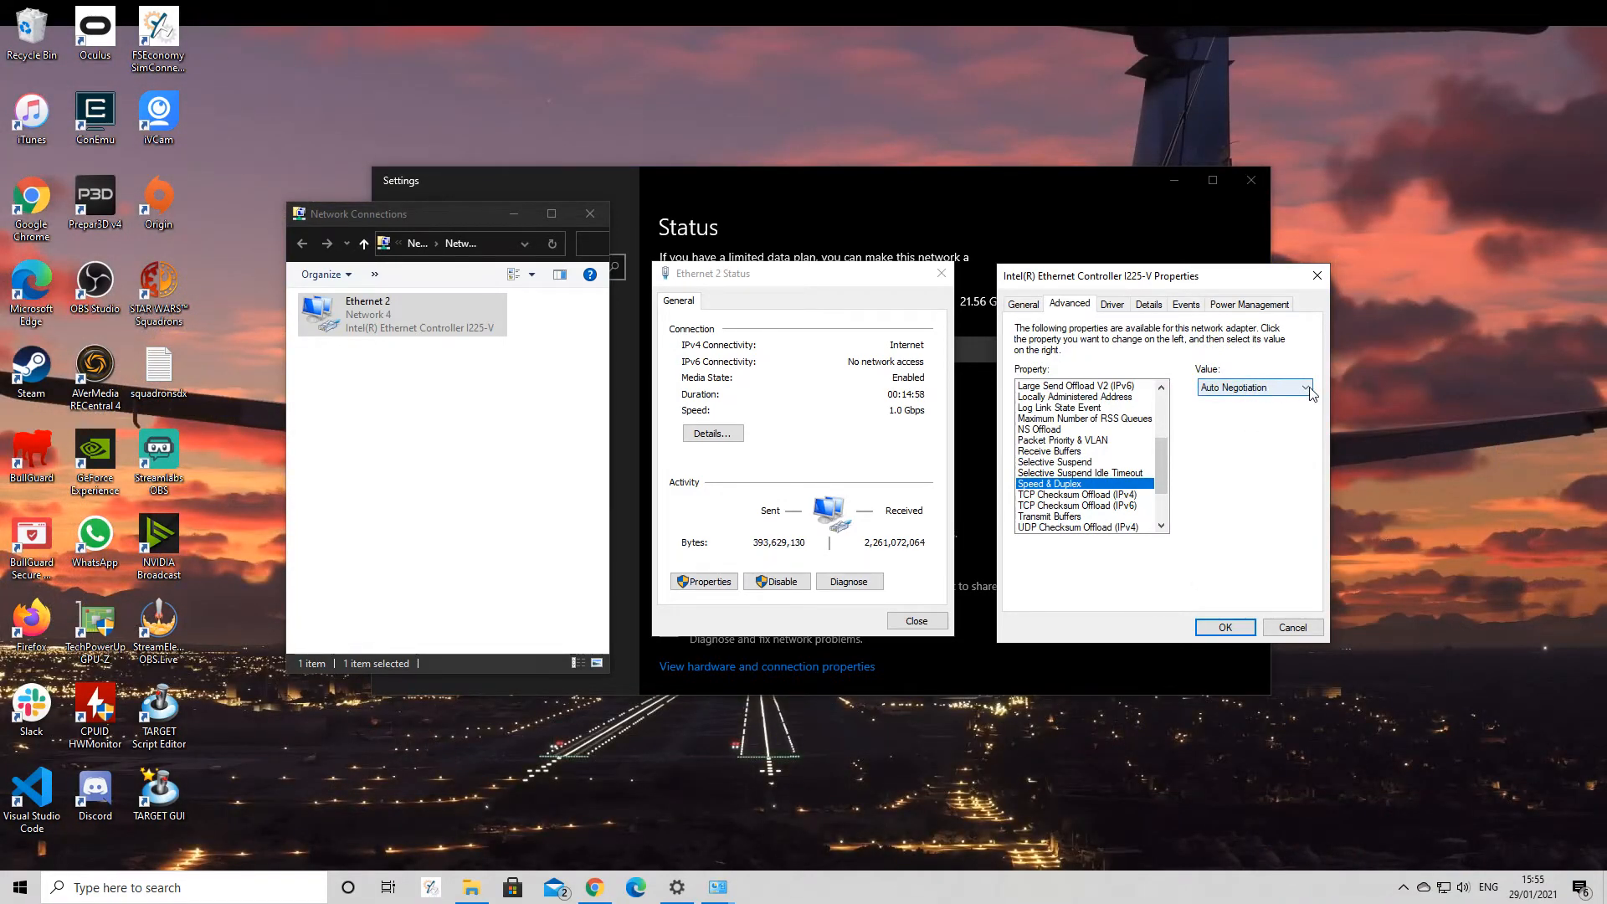
pyautogui.click(1304, 387)
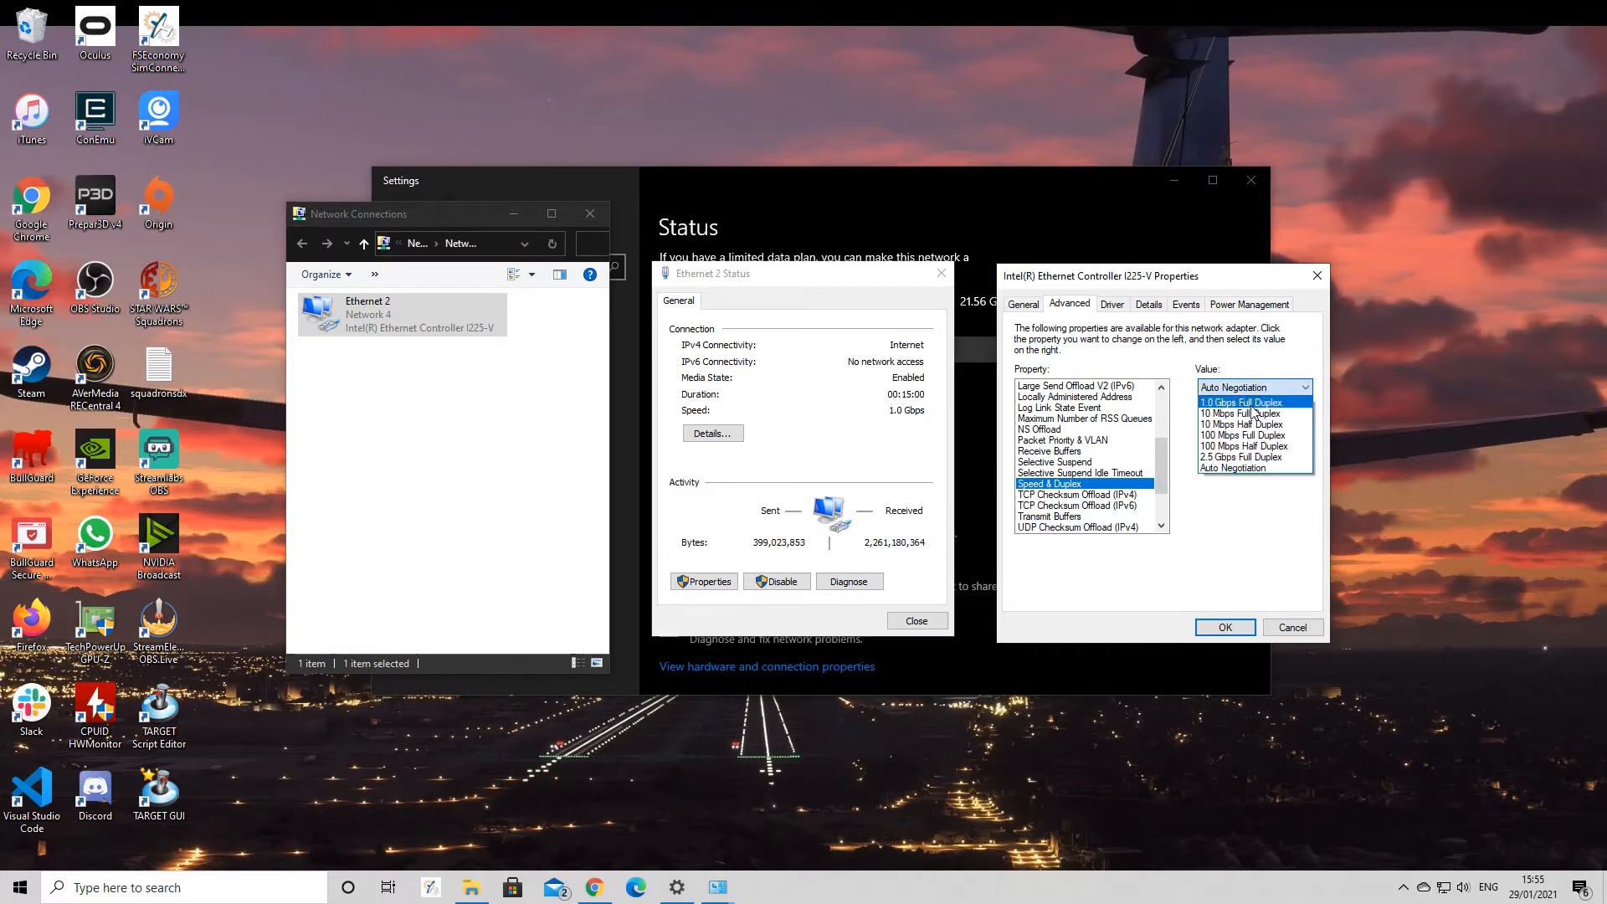
pyautogui.moveTo(1242, 446)
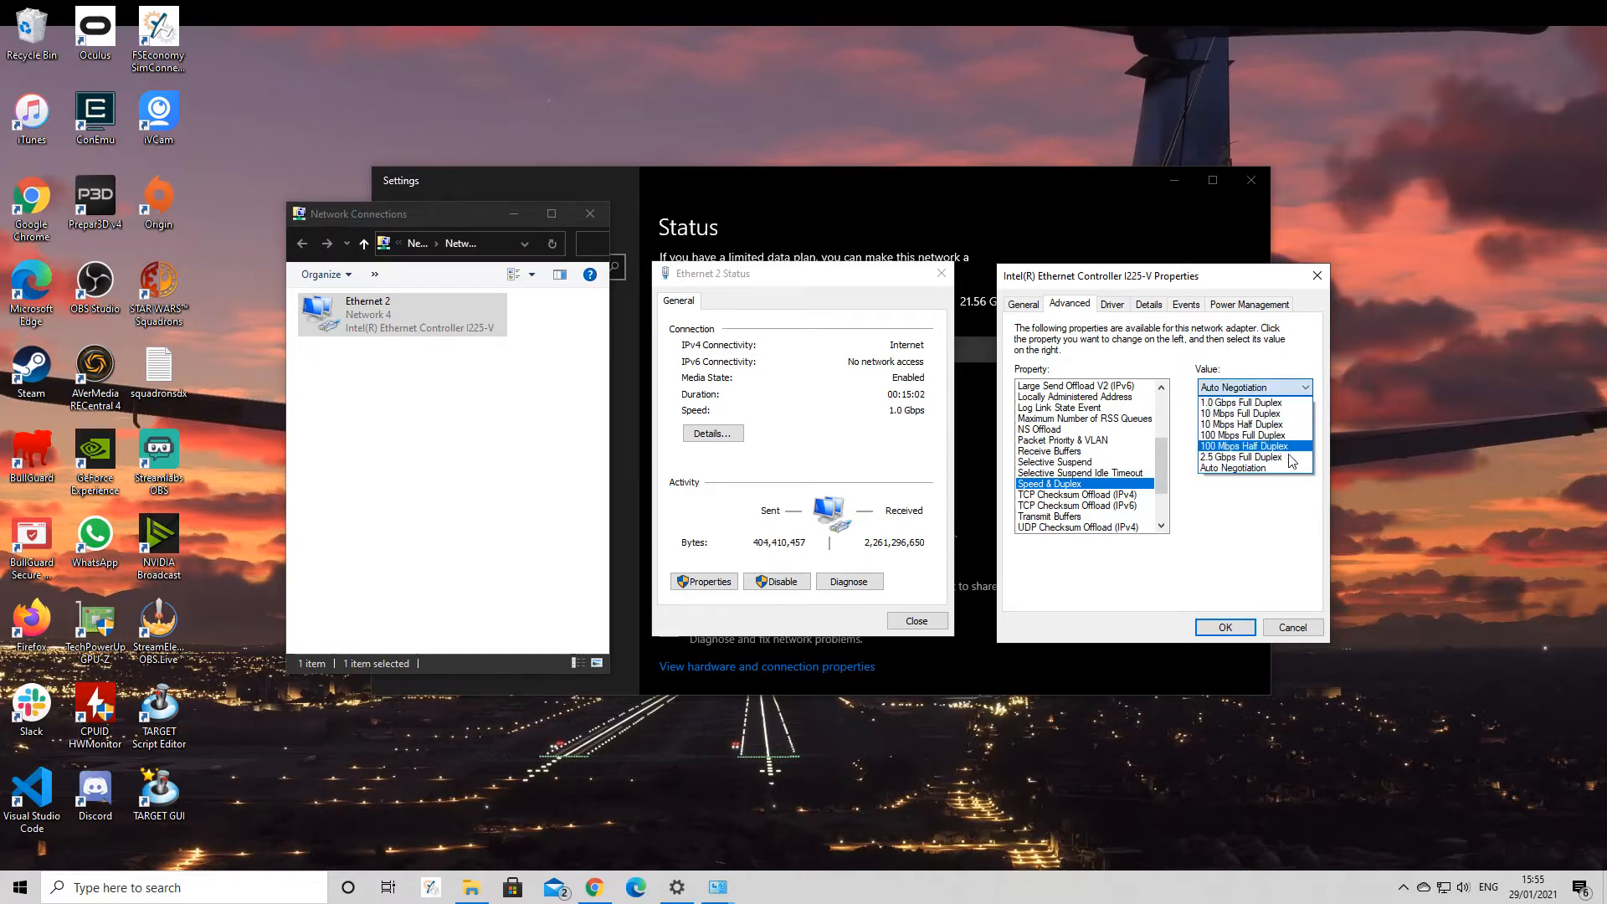
pyautogui.click(1234, 467)
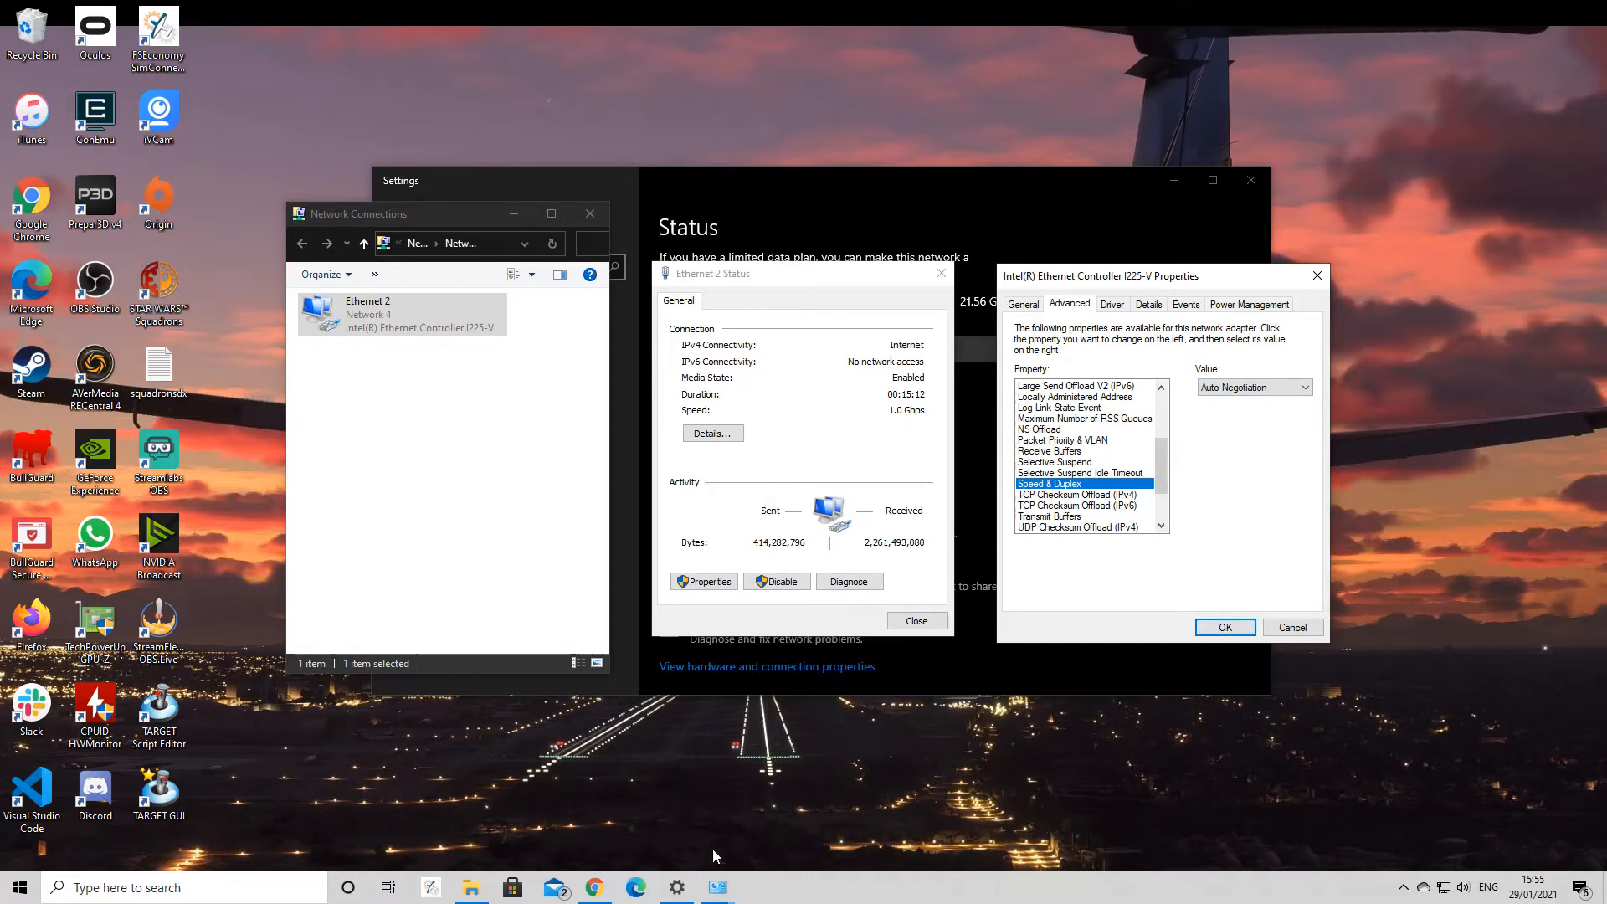
pyautogui.moveTo(362, 328)
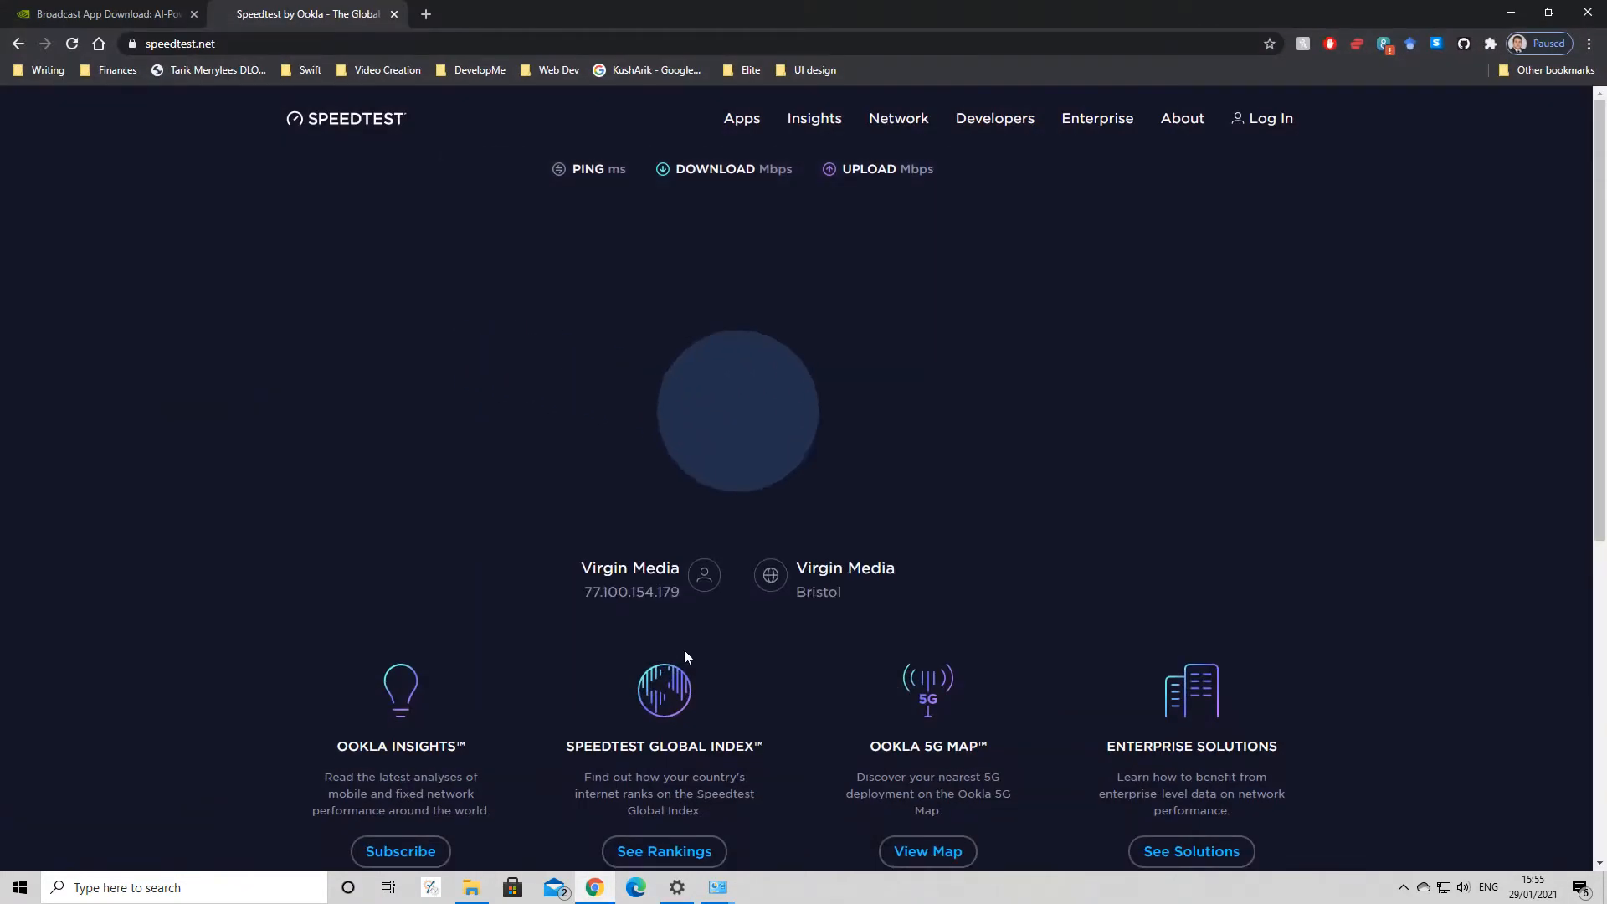
# Run another speed test (about 190 Mbps download, 8 ms ping), then minimise Chrome.
pyautogui.click(737, 409)
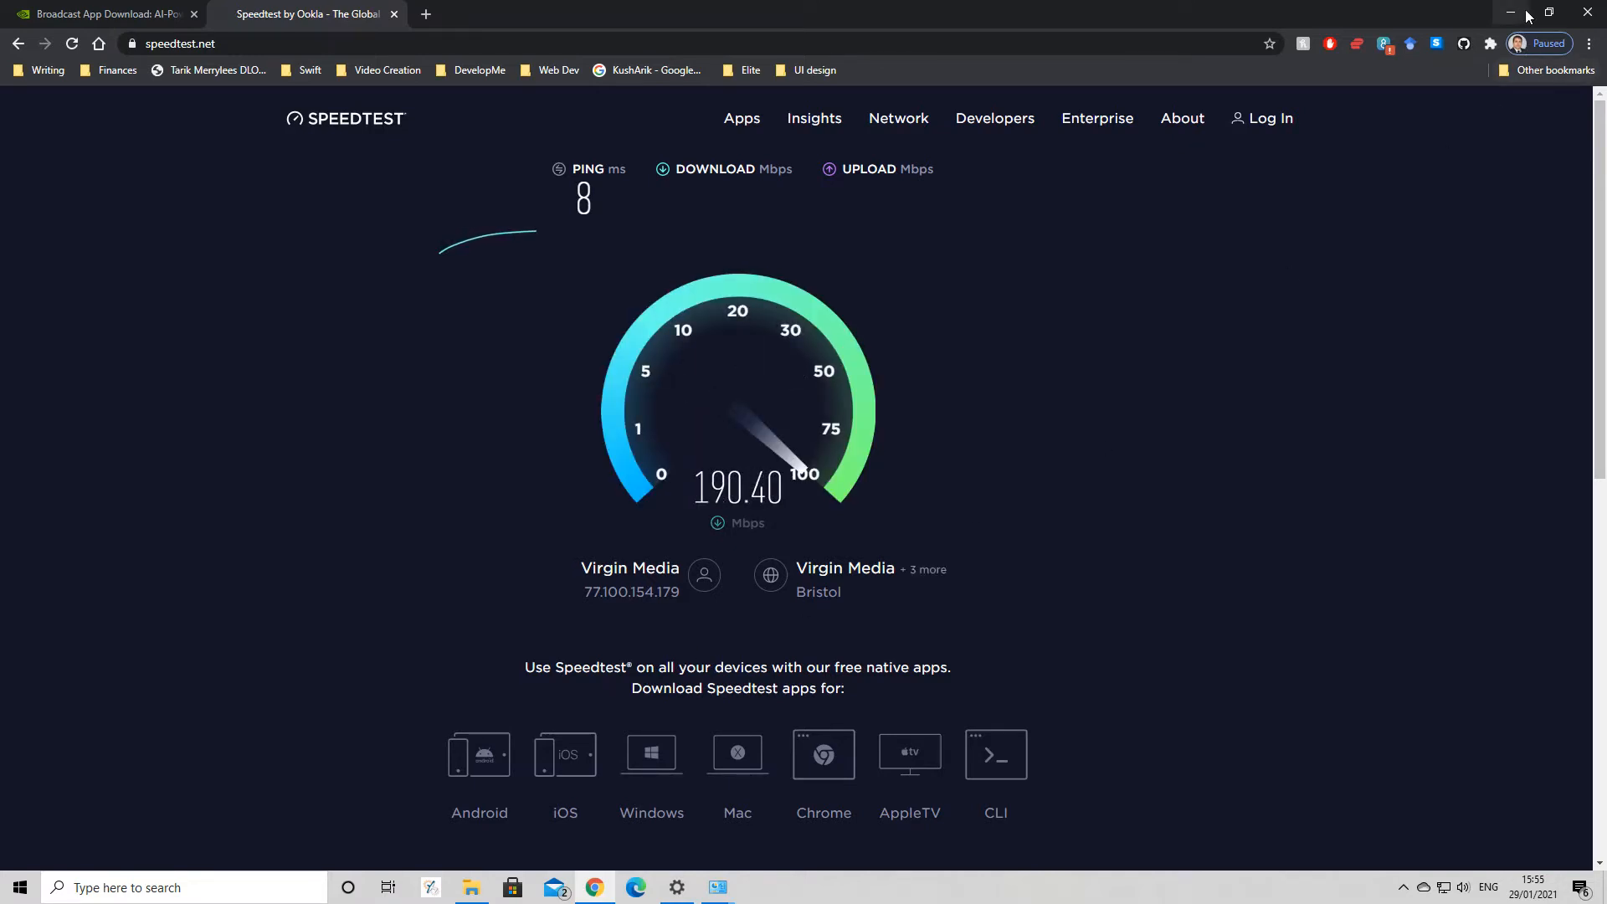
pyautogui.click(1508, 11)
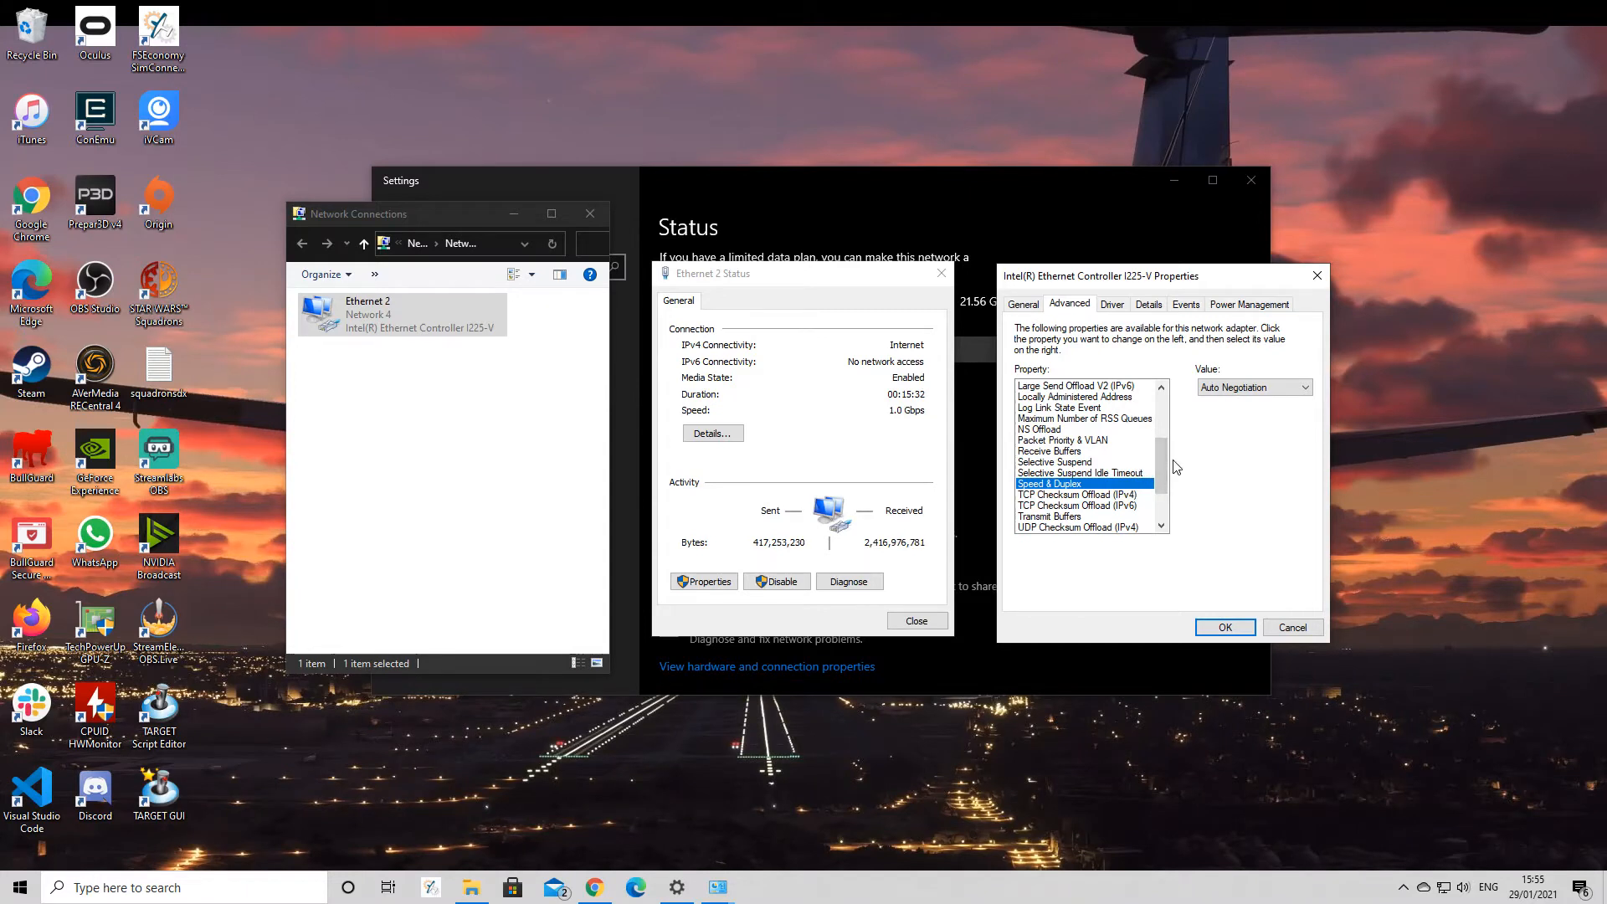
# Select Interrupt Moderation in the property list and confirm its value is Enabled.
pyautogui.scroll(3)
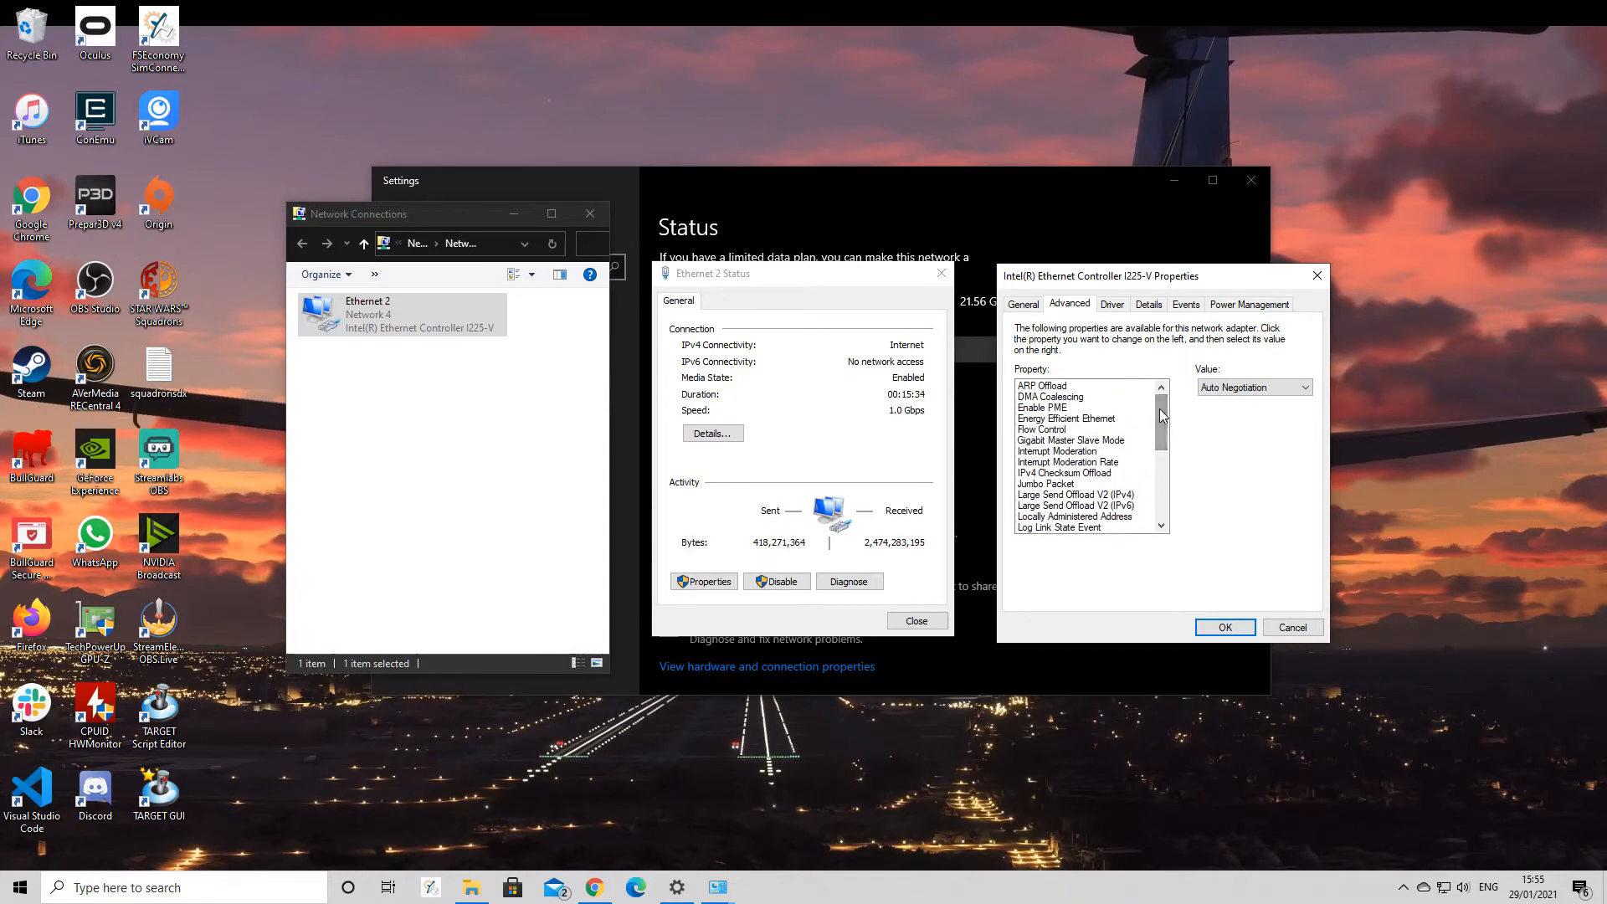
pyautogui.click(1057, 452)
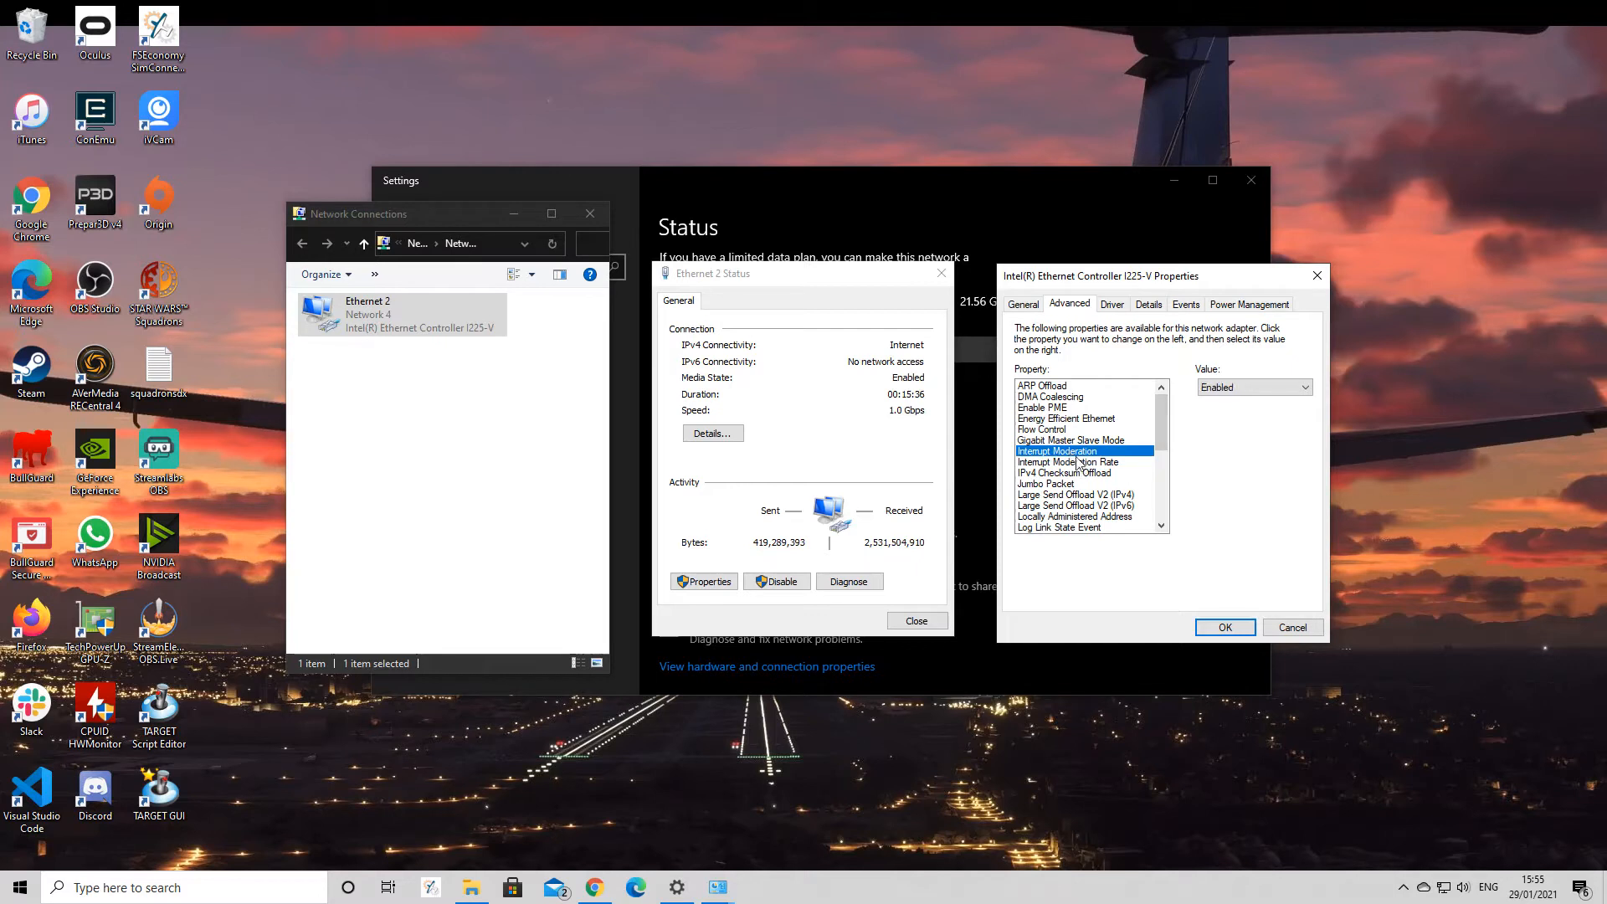
pyautogui.moveTo(1189, 446)
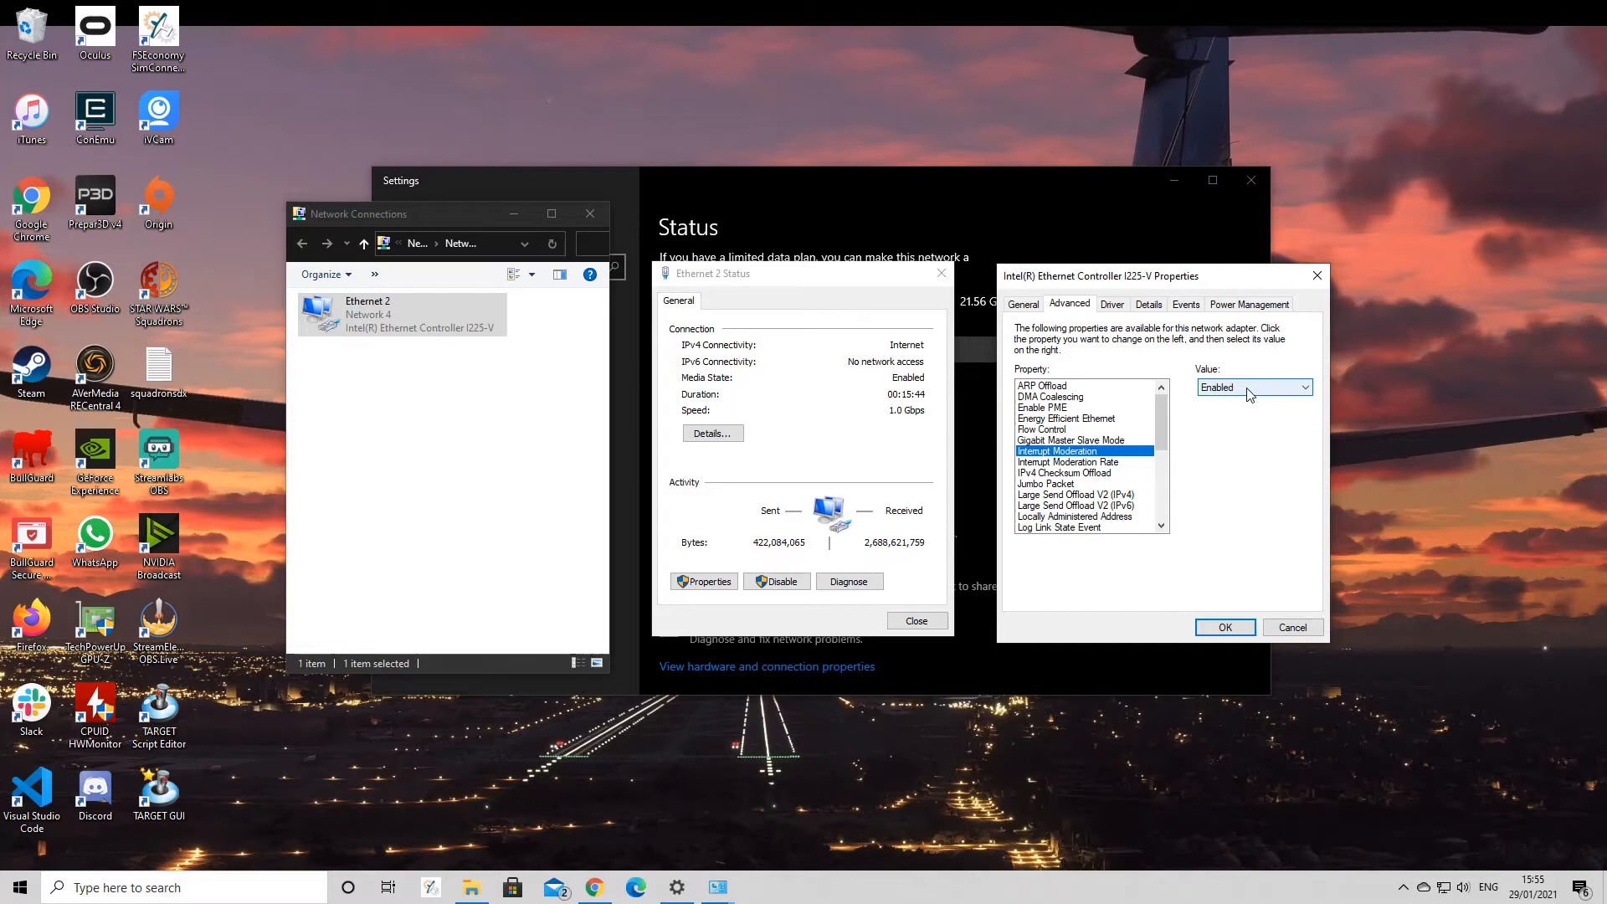
pyautogui.moveTo(1112, 452)
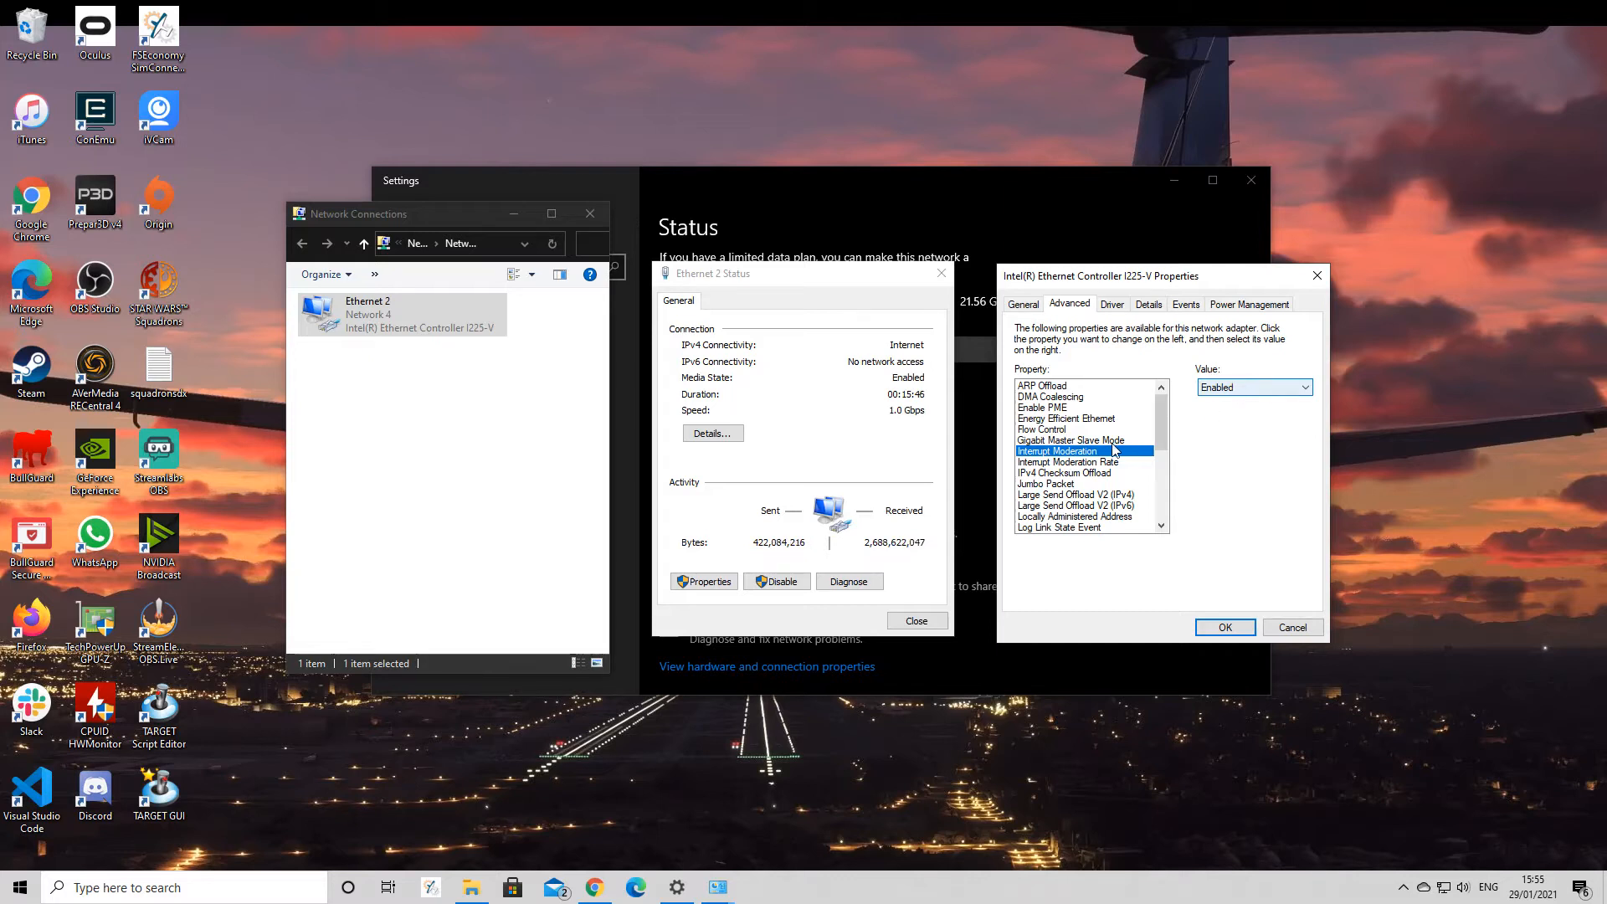
# Select Interrupt Moderation Rate and browse its value levels, keeping Low.
pyautogui.click(1068, 461)
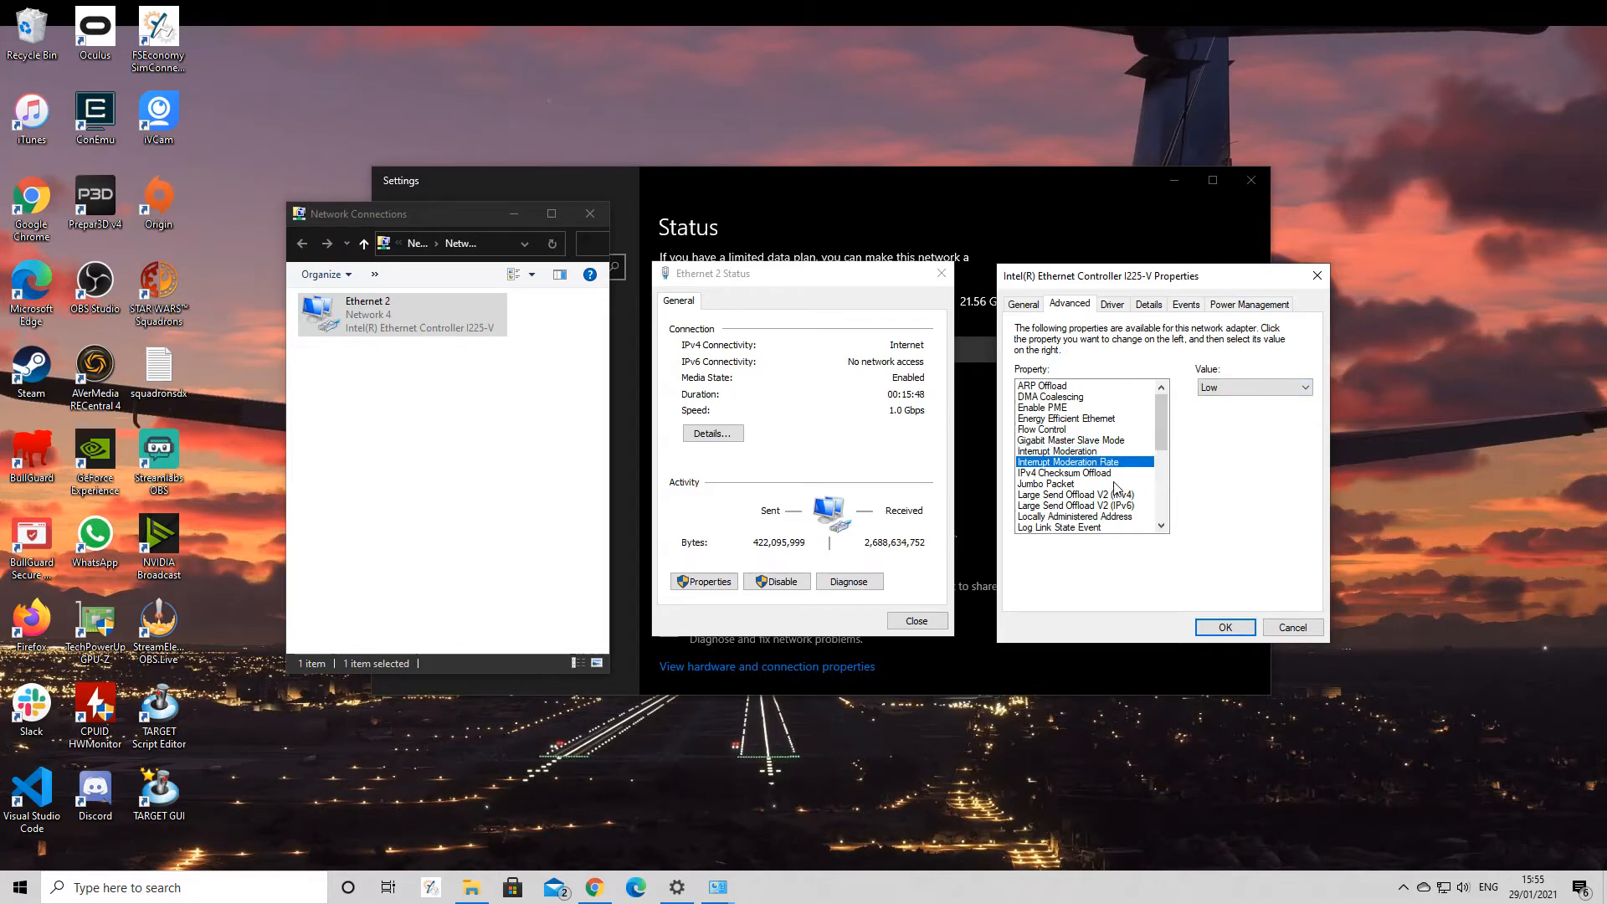
pyautogui.moveTo(1245, 444)
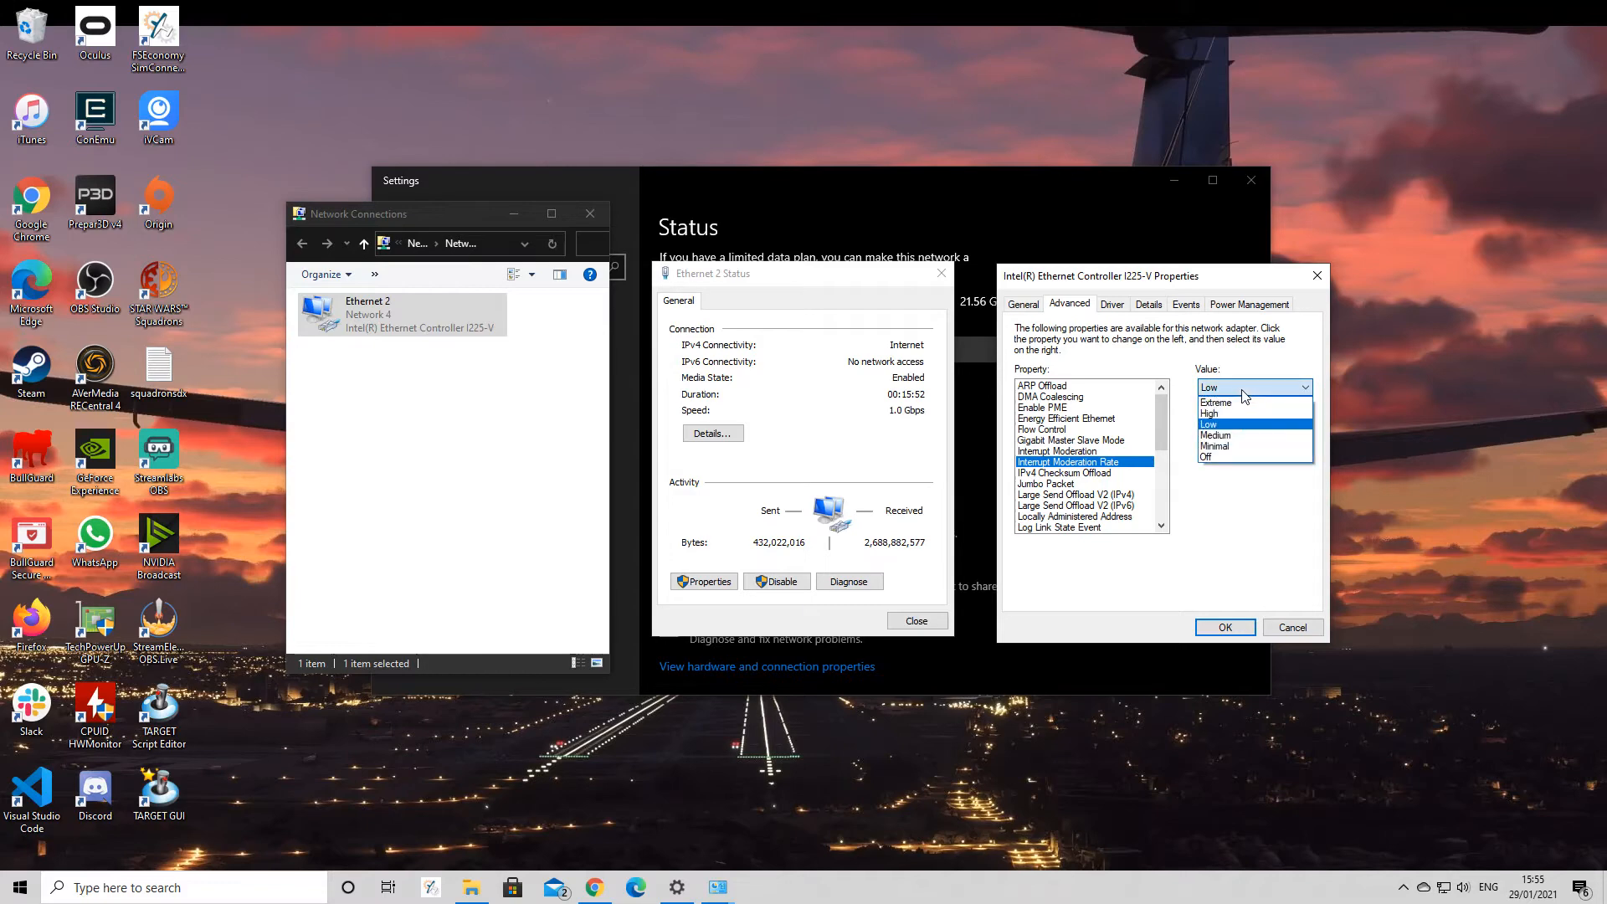
pyautogui.moveTo(1217, 401)
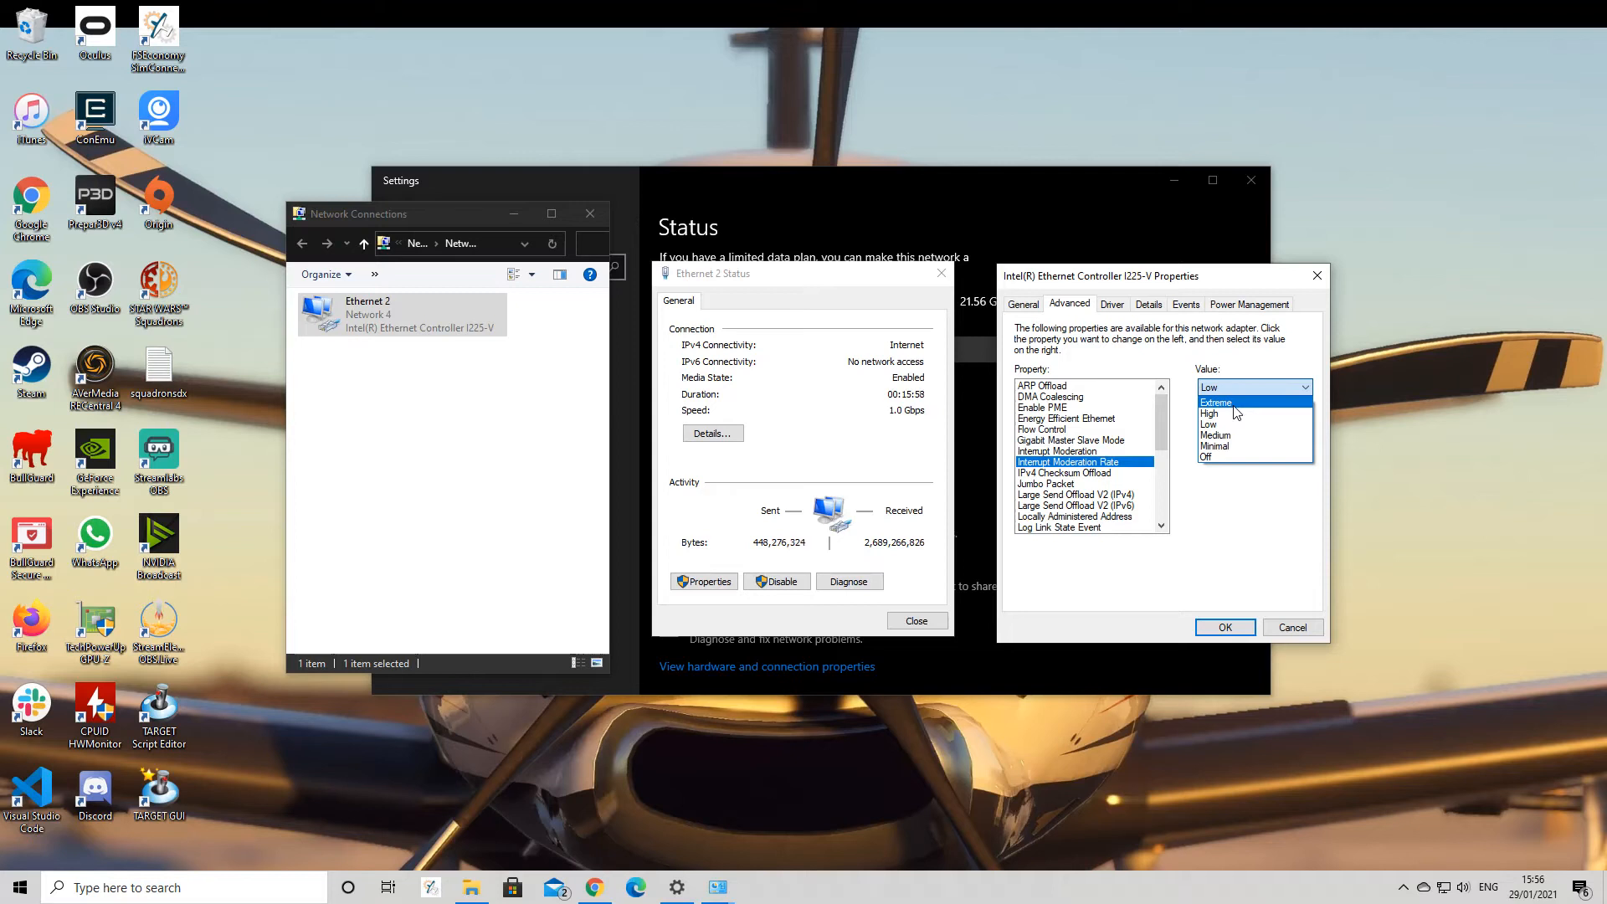
pyautogui.click(1210, 423)
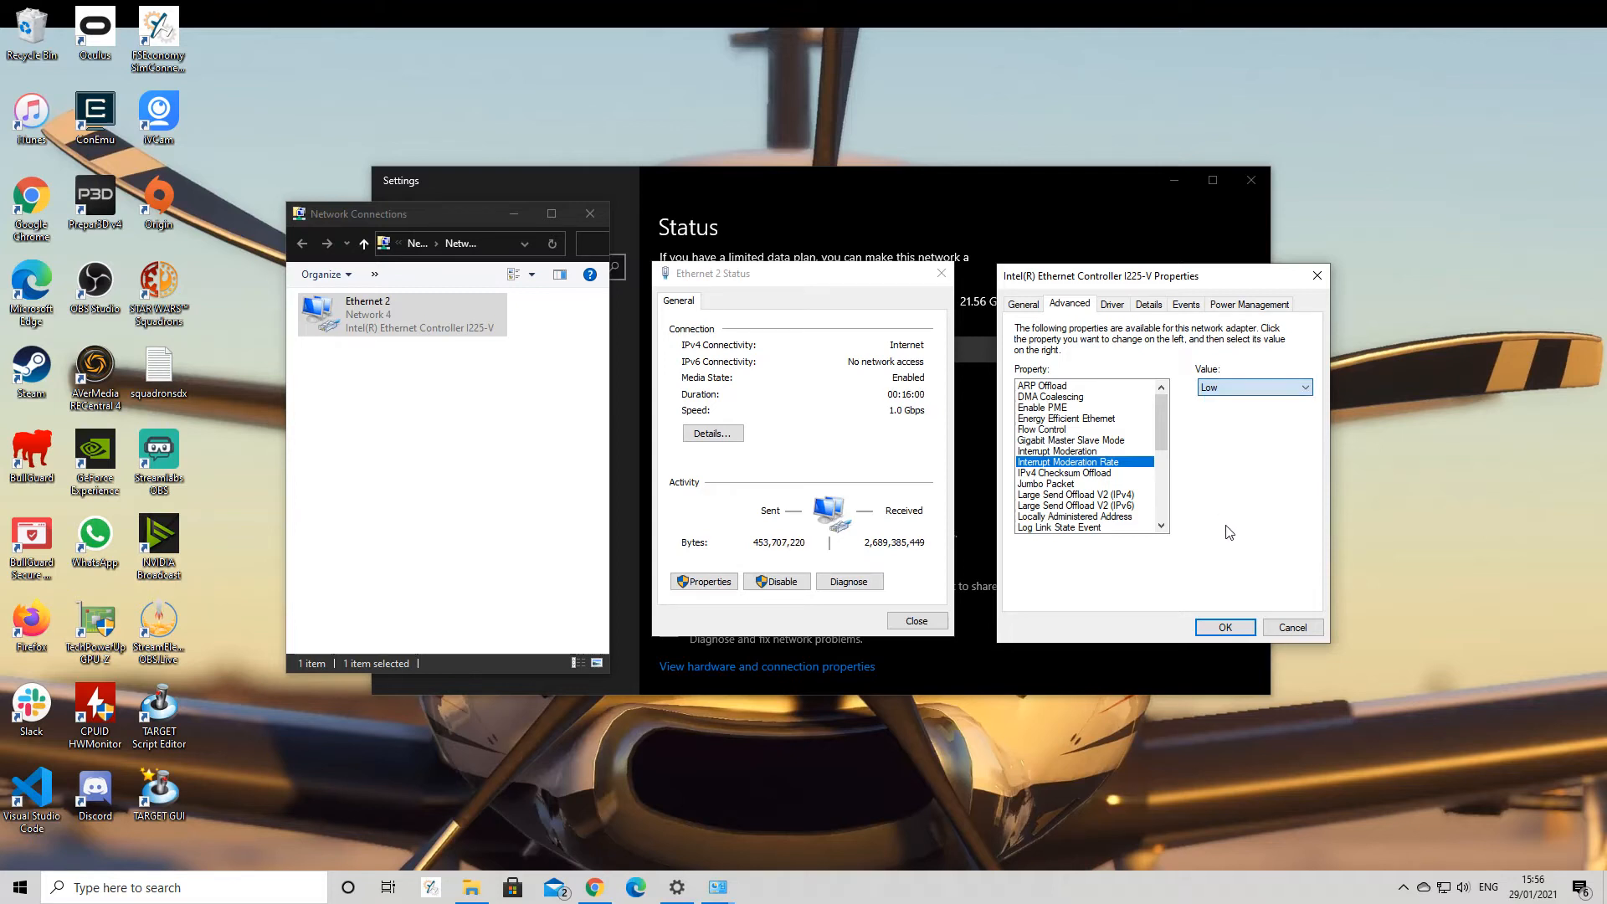
pyautogui.moveTo(1288, 432)
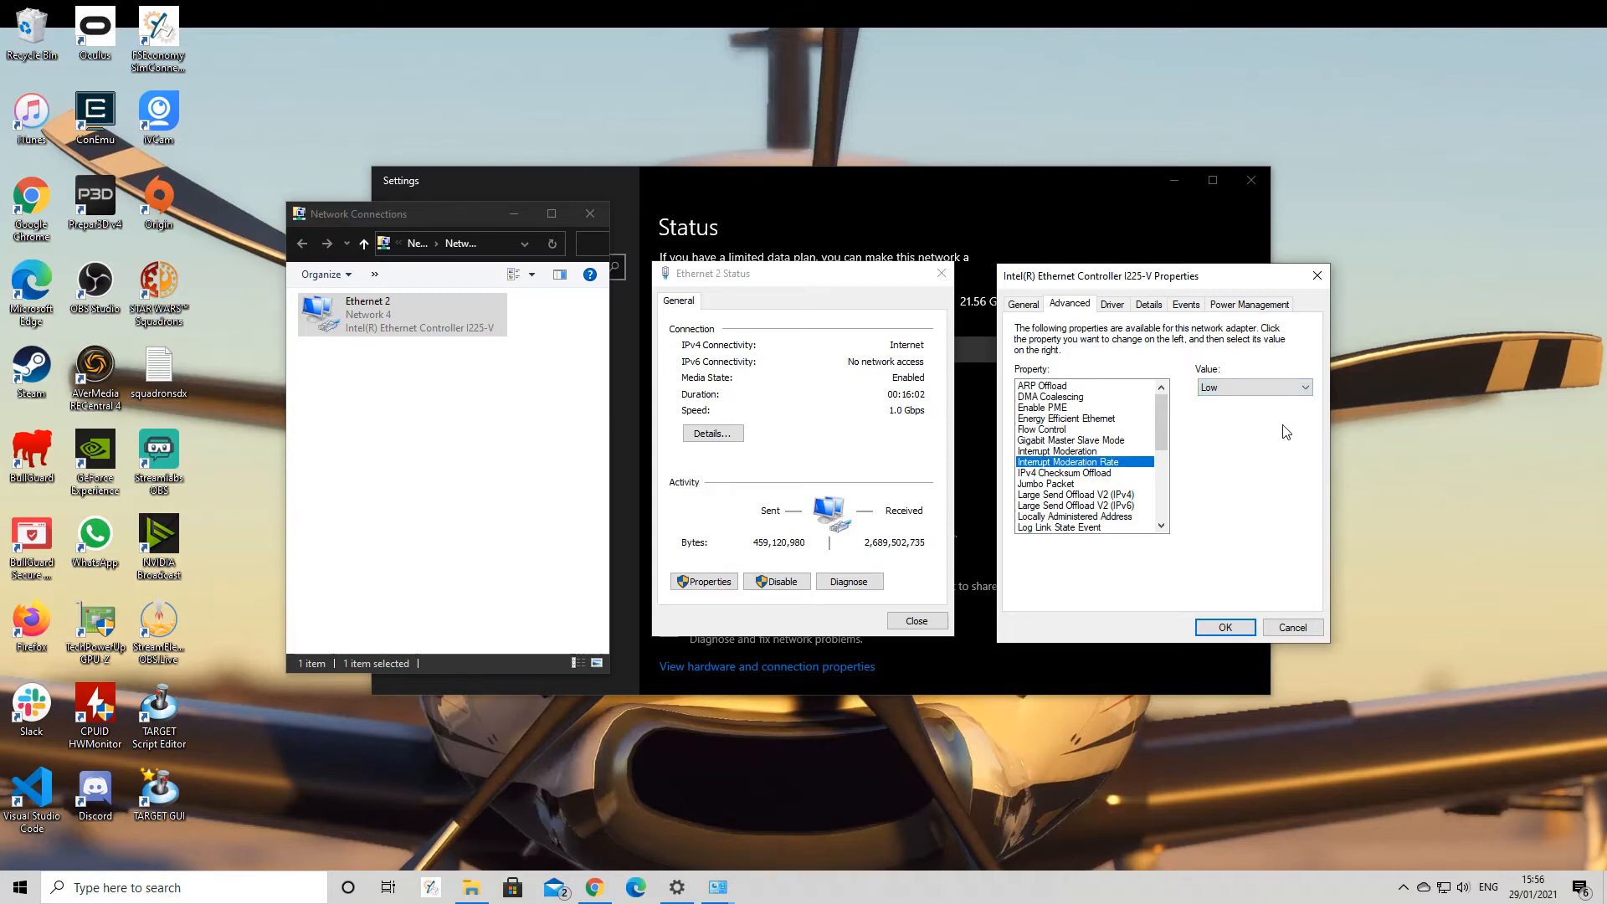
pyautogui.click(1303, 387)
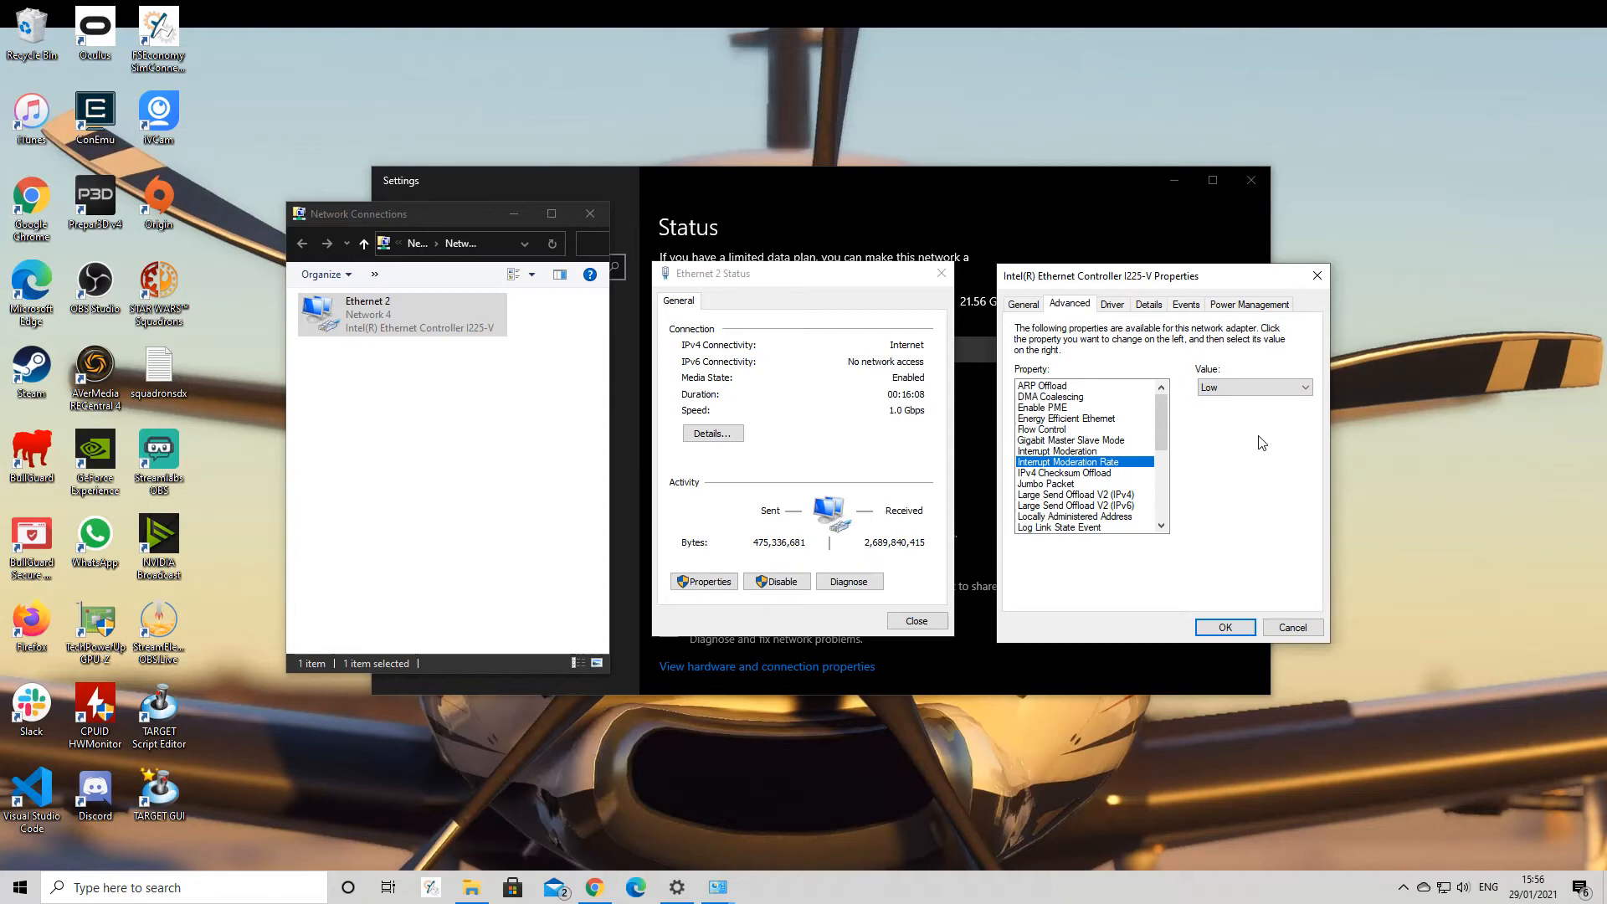
pyautogui.click(1304, 387)
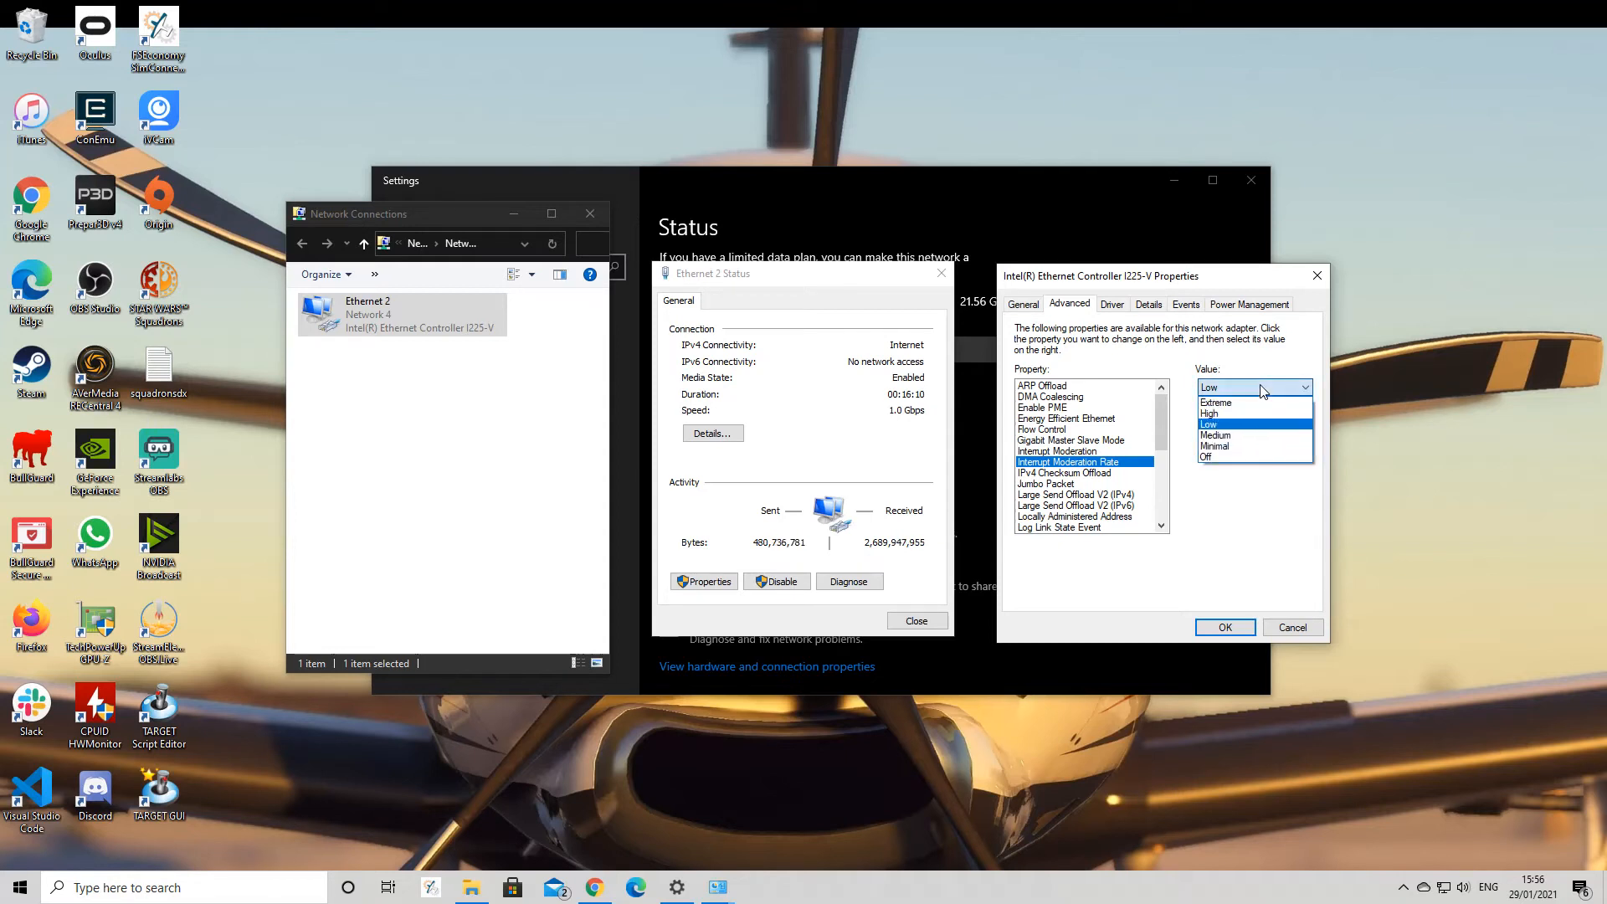
pyautogui.click(1209, 425)
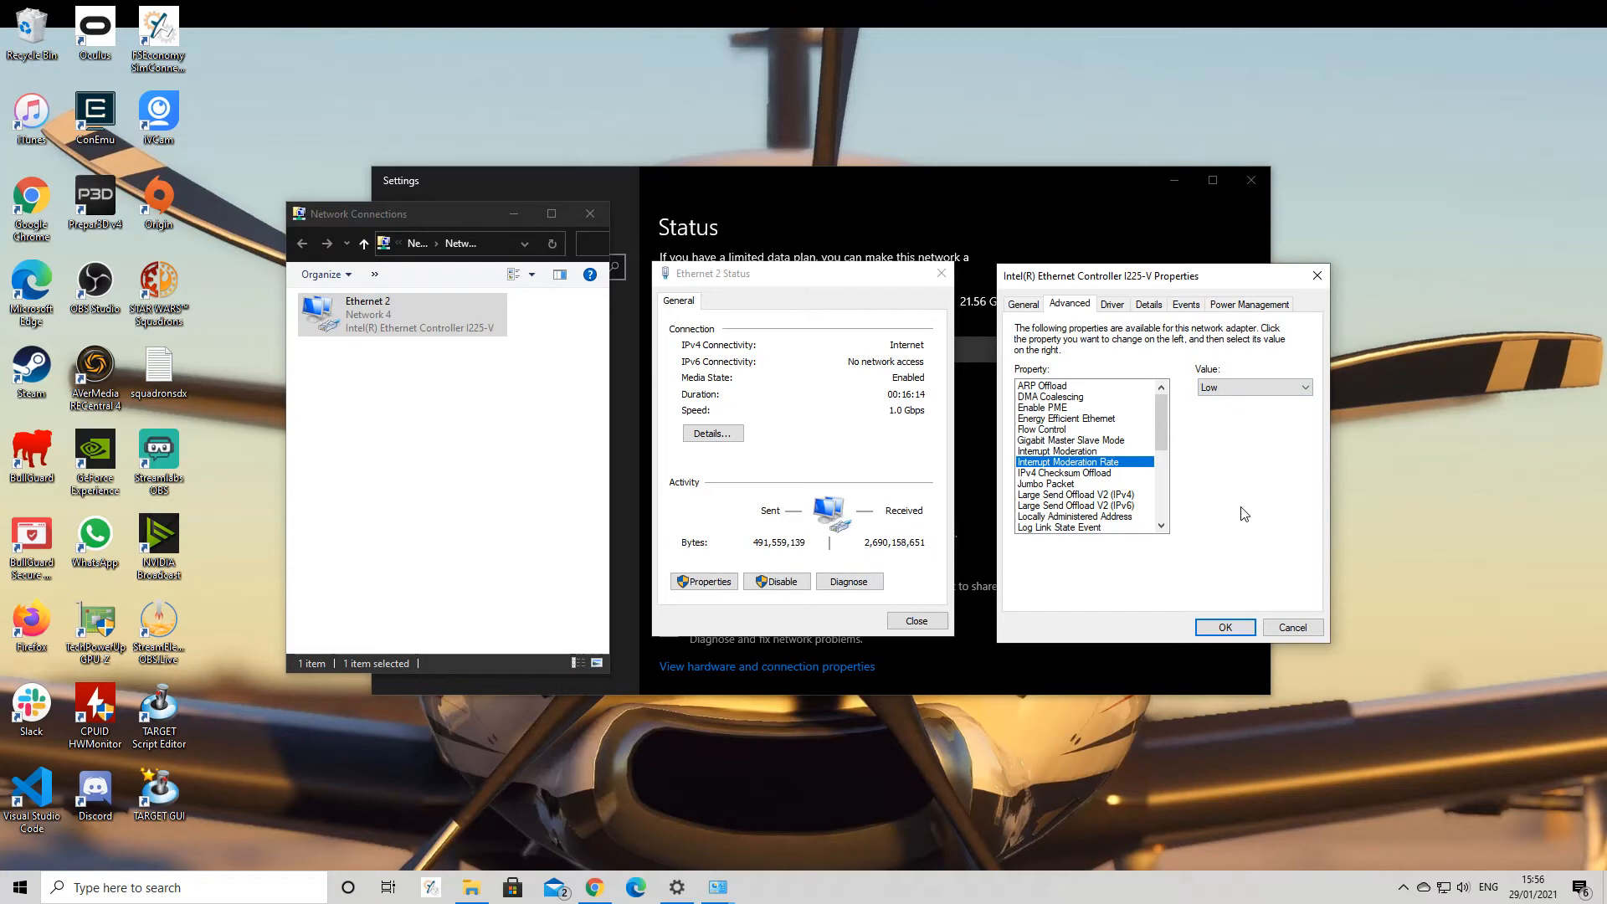
pyautogui.moveTo(827, 843)
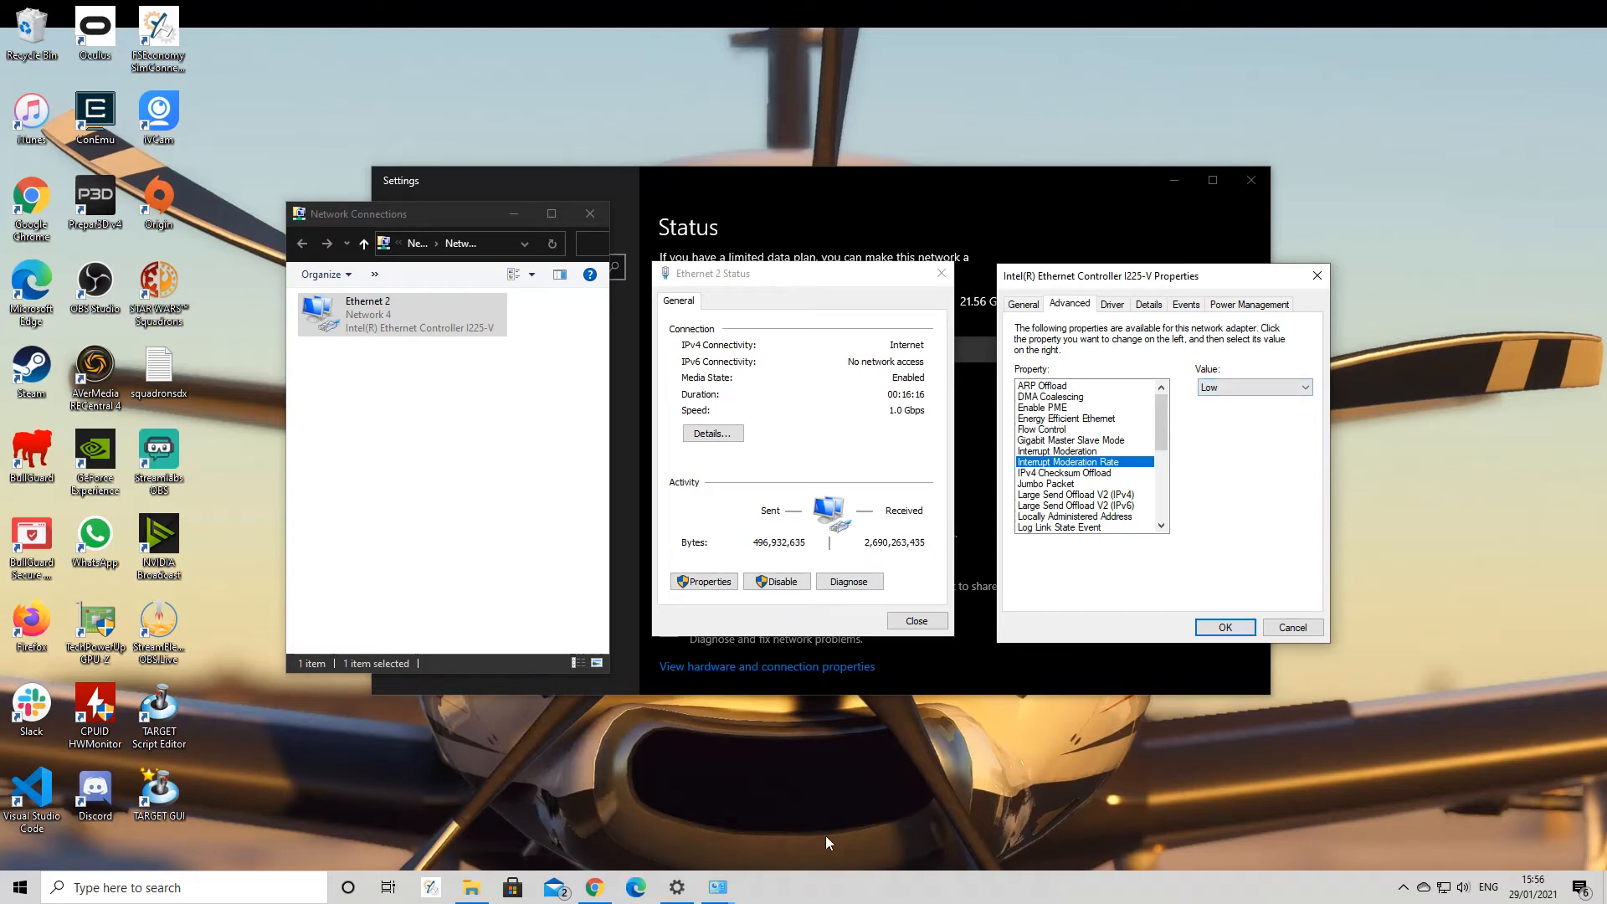
# Choose Low as the Interrupt Moderation Rate, then glance at Speedtest and hide Chrome.
pyautogui.click(1301, 387)
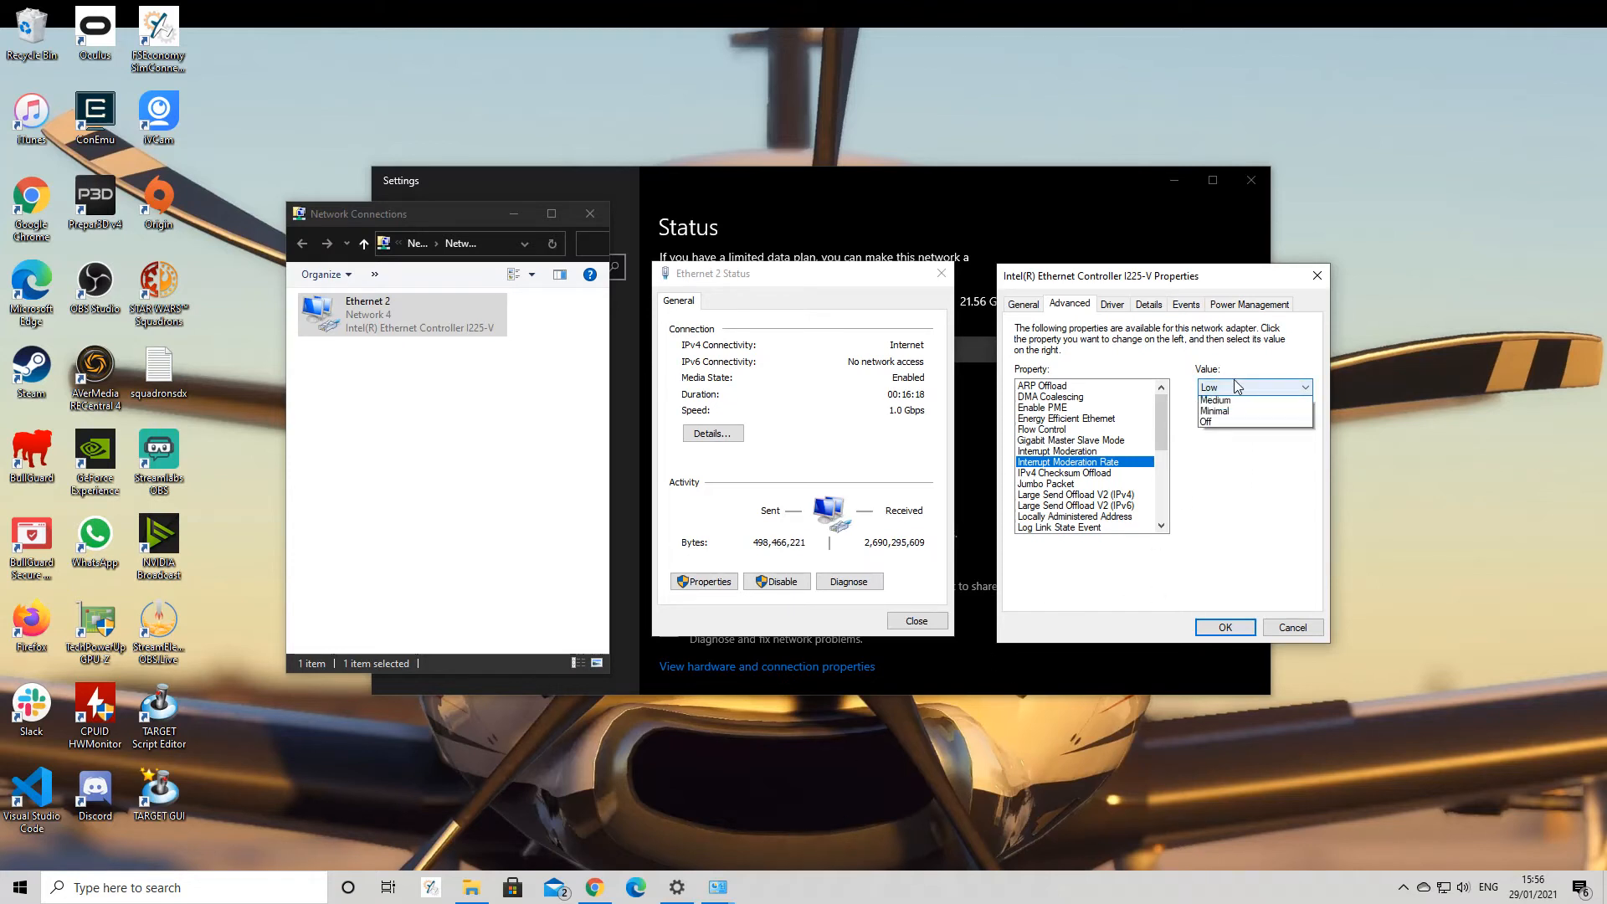
pyautogui.click(1303, 386)
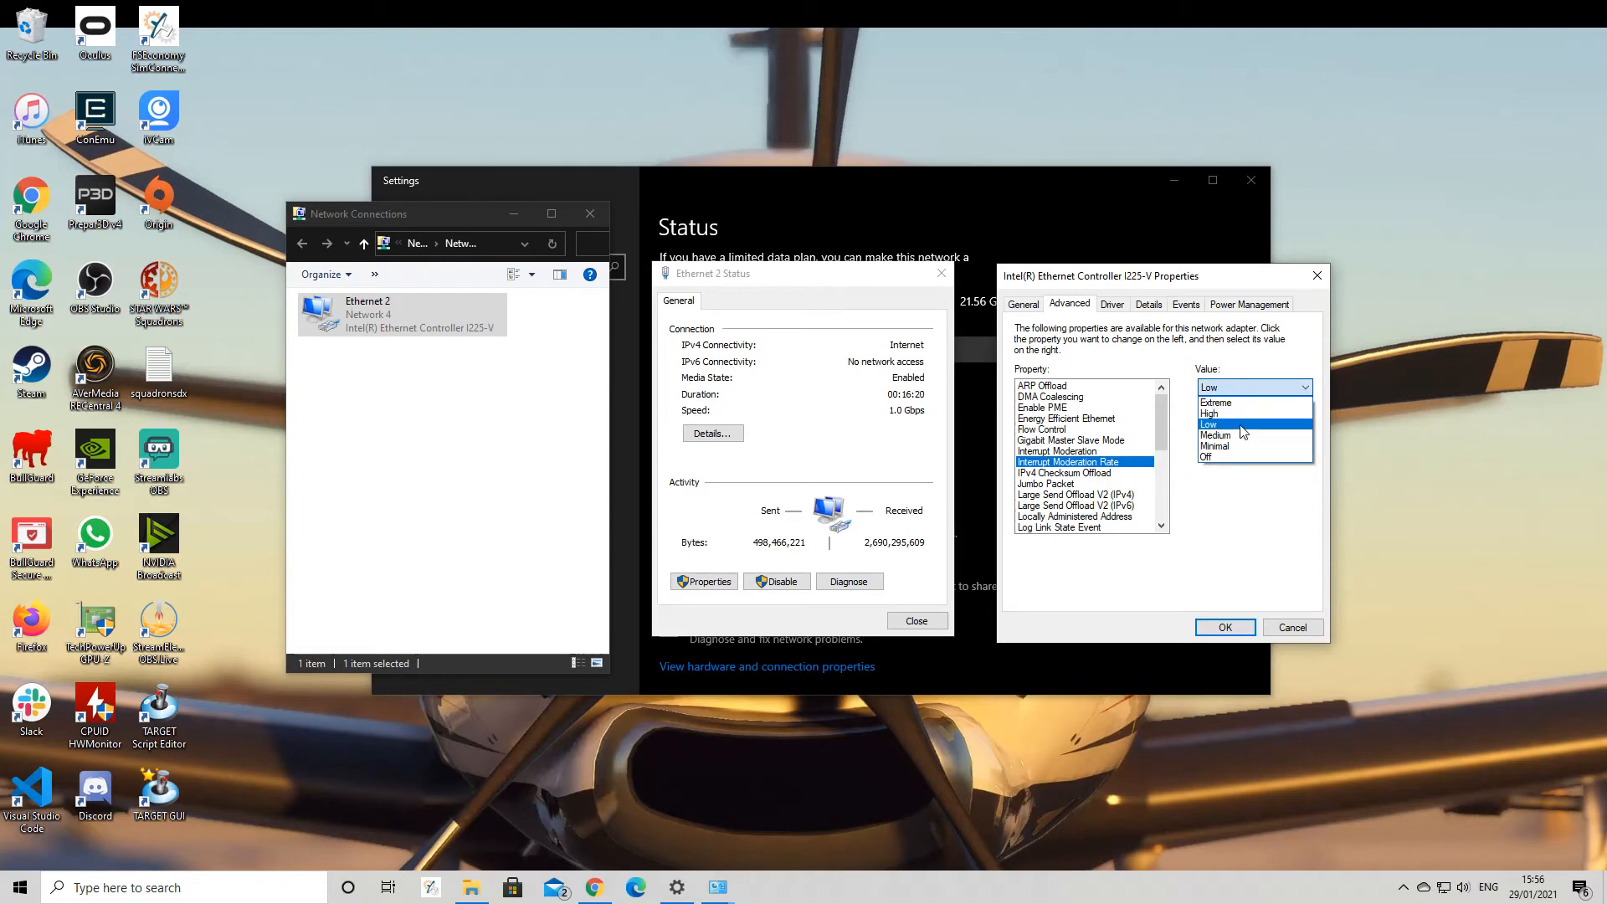
pyautogui.click(1208, 424)
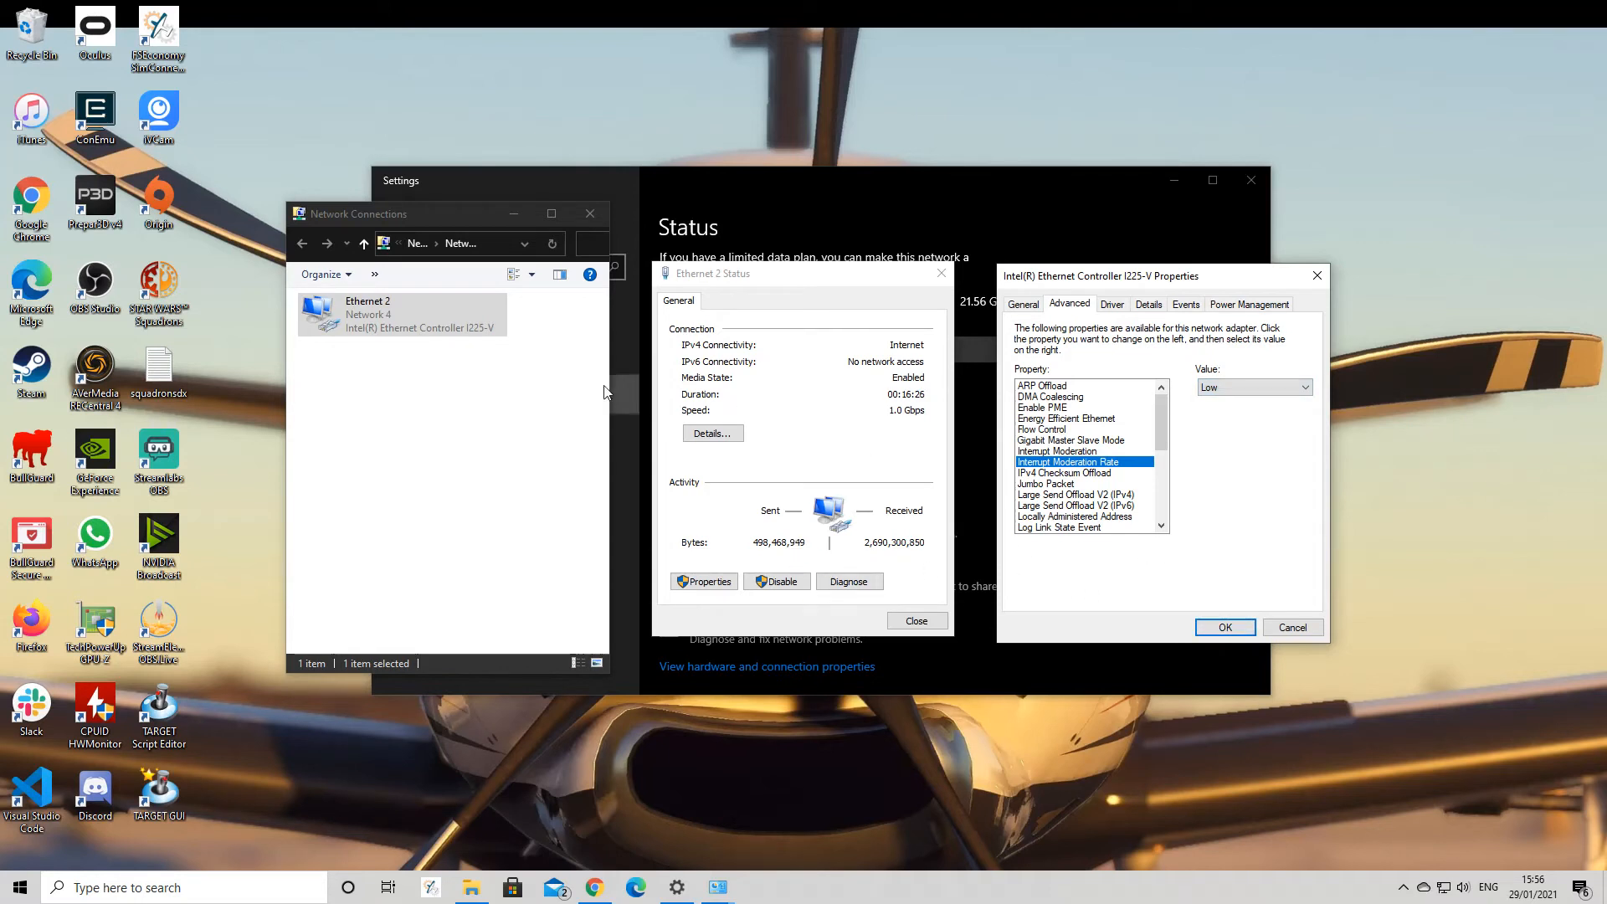
pyautogui.moveTo(944, 823)
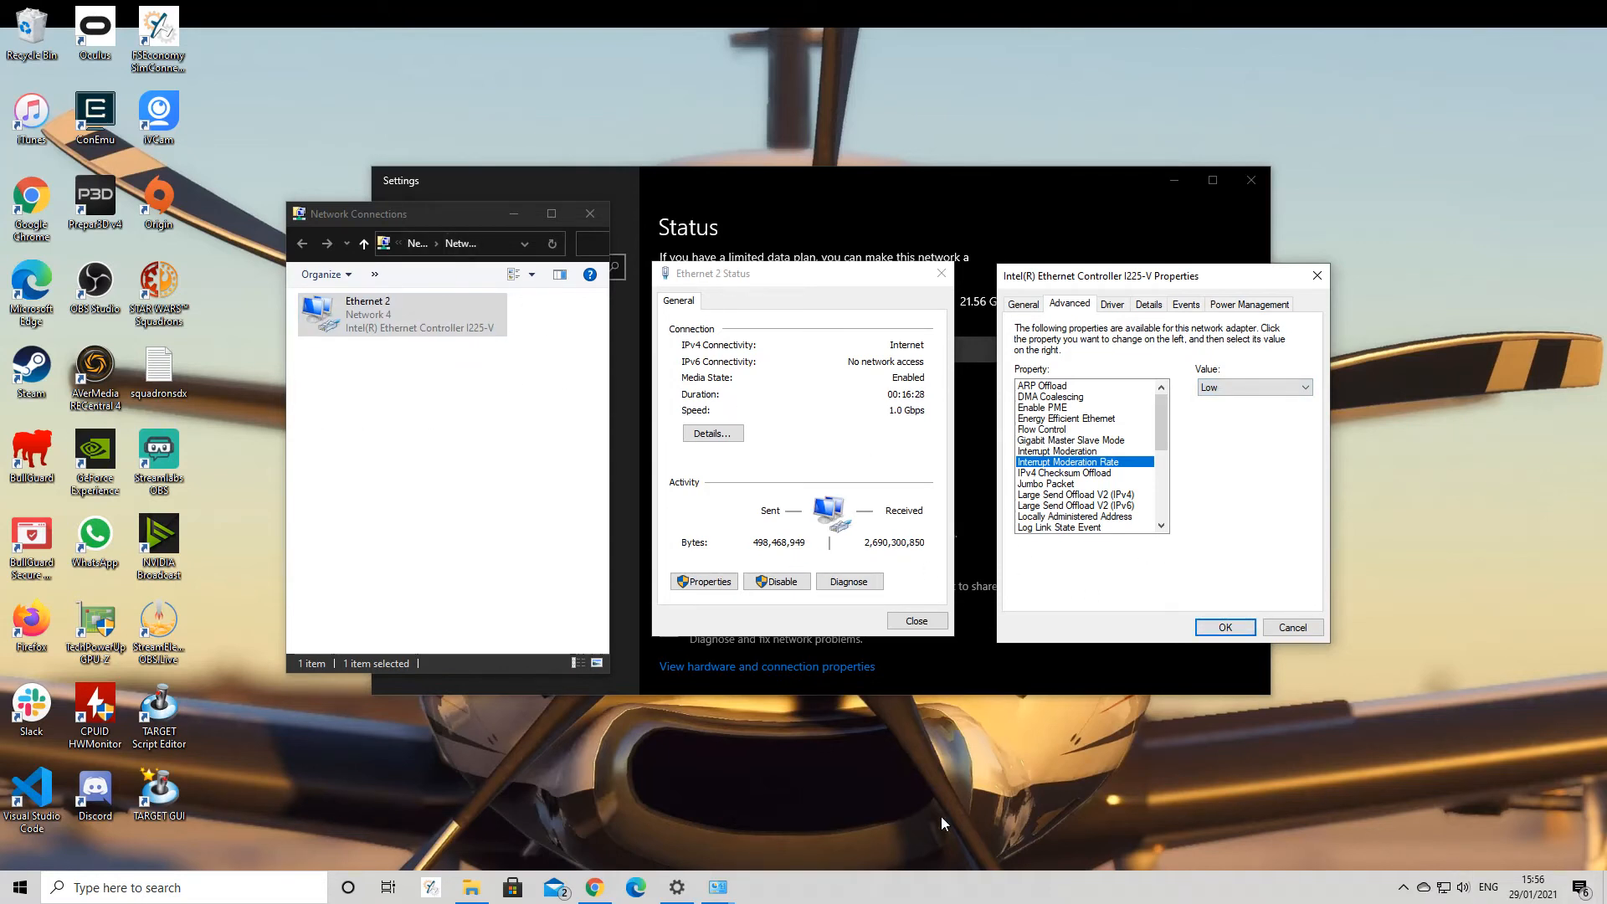
pyautogui.click(593, 887)
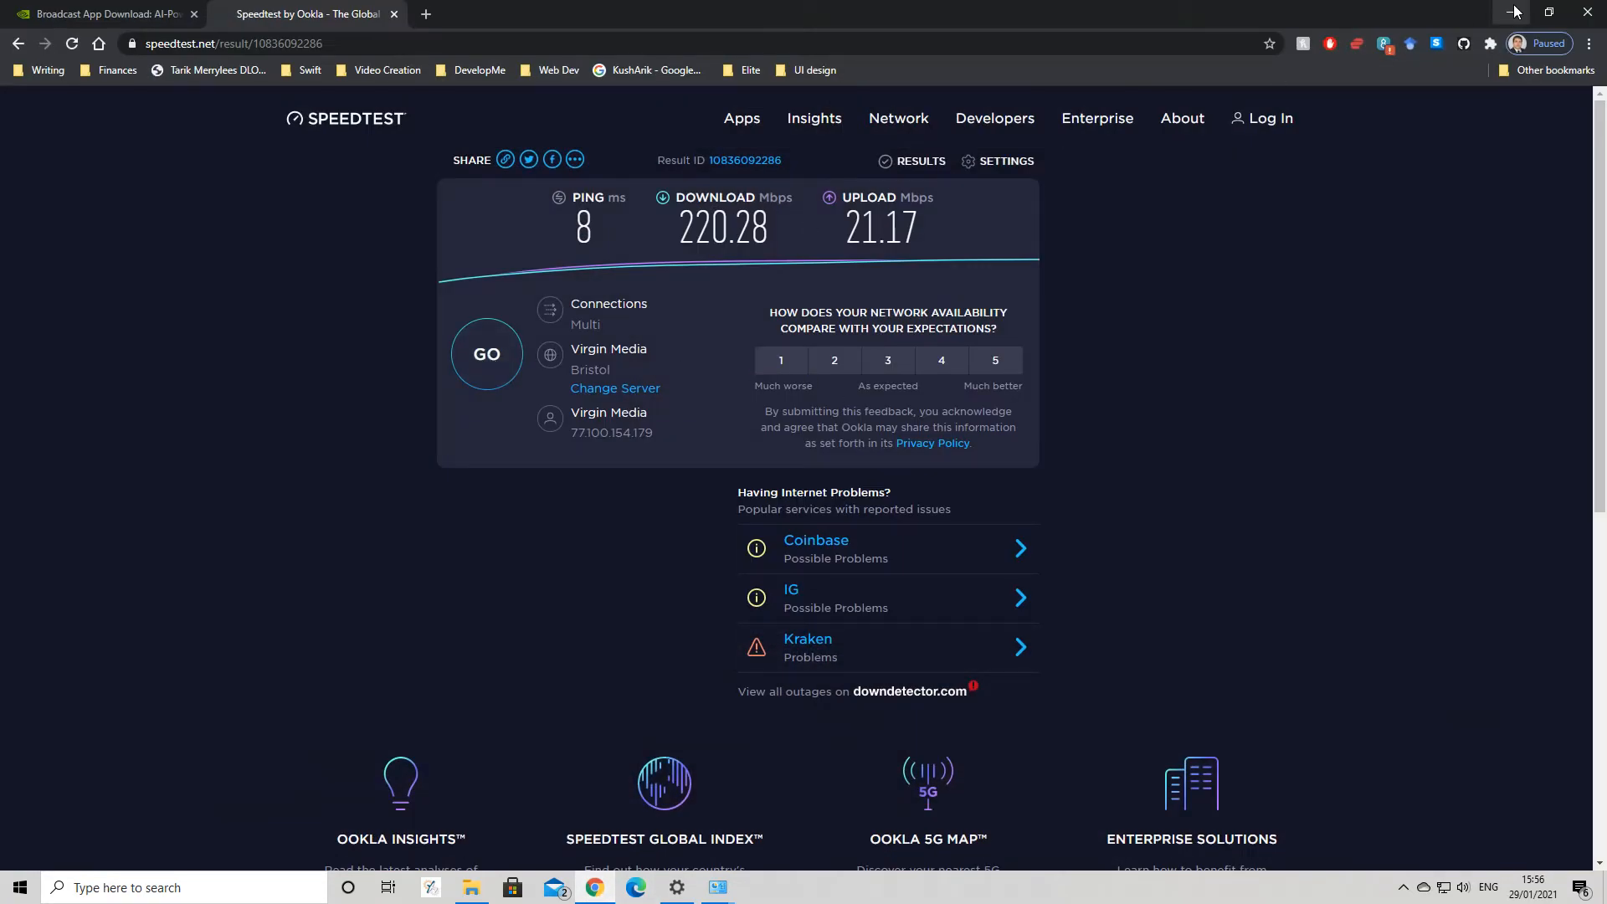
pyautogui.click(1515, 10)
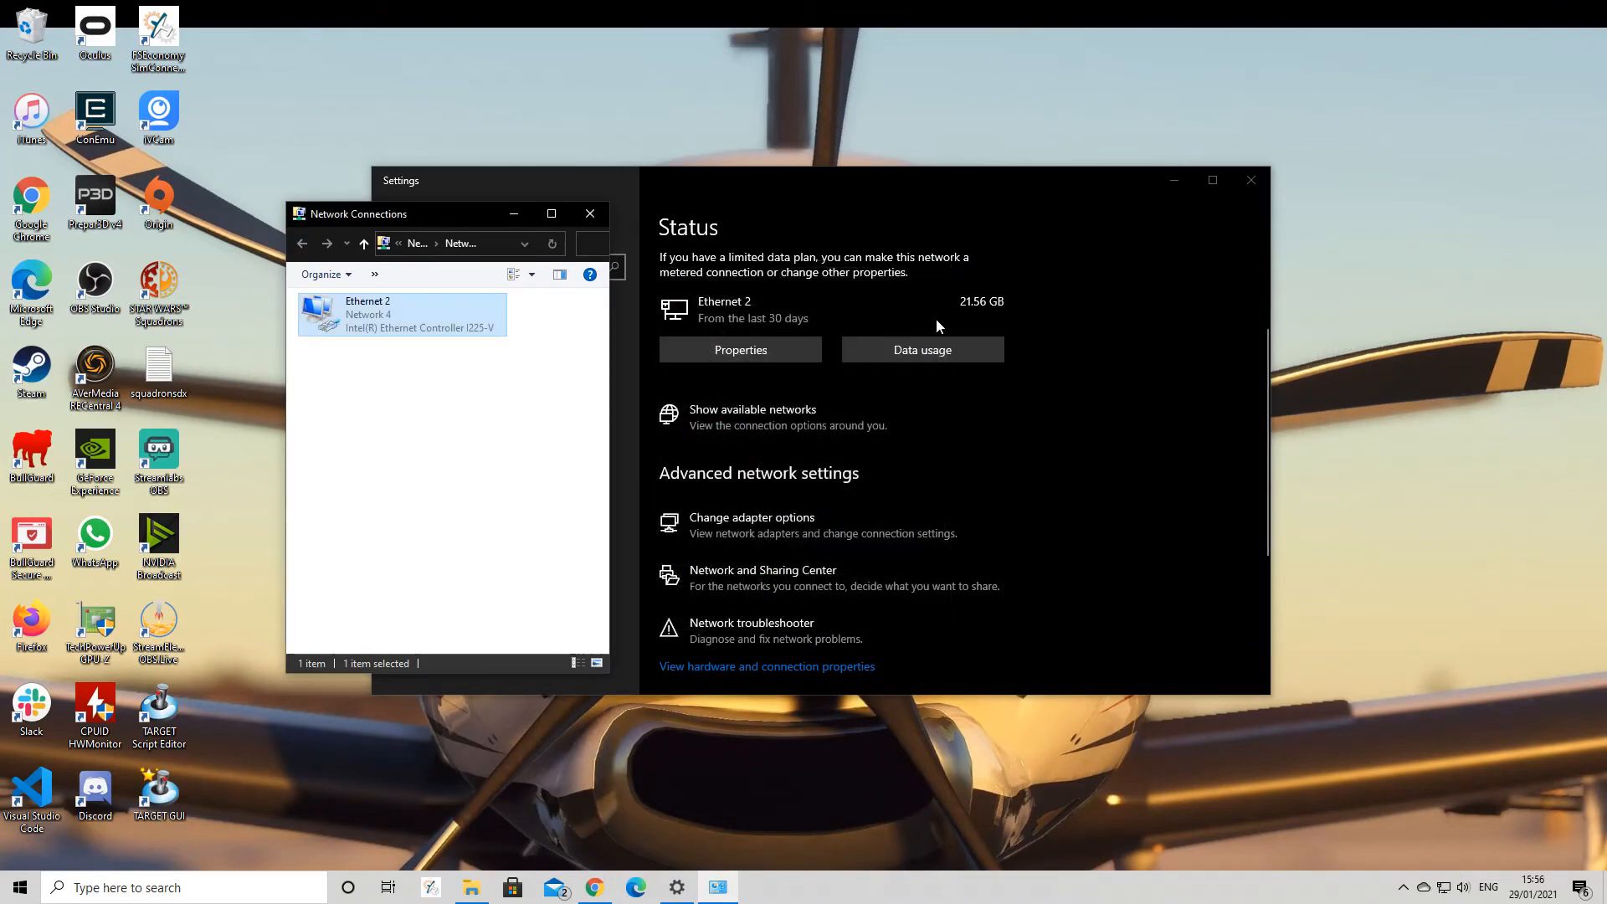
pyautogui.rightClick(400, 312)
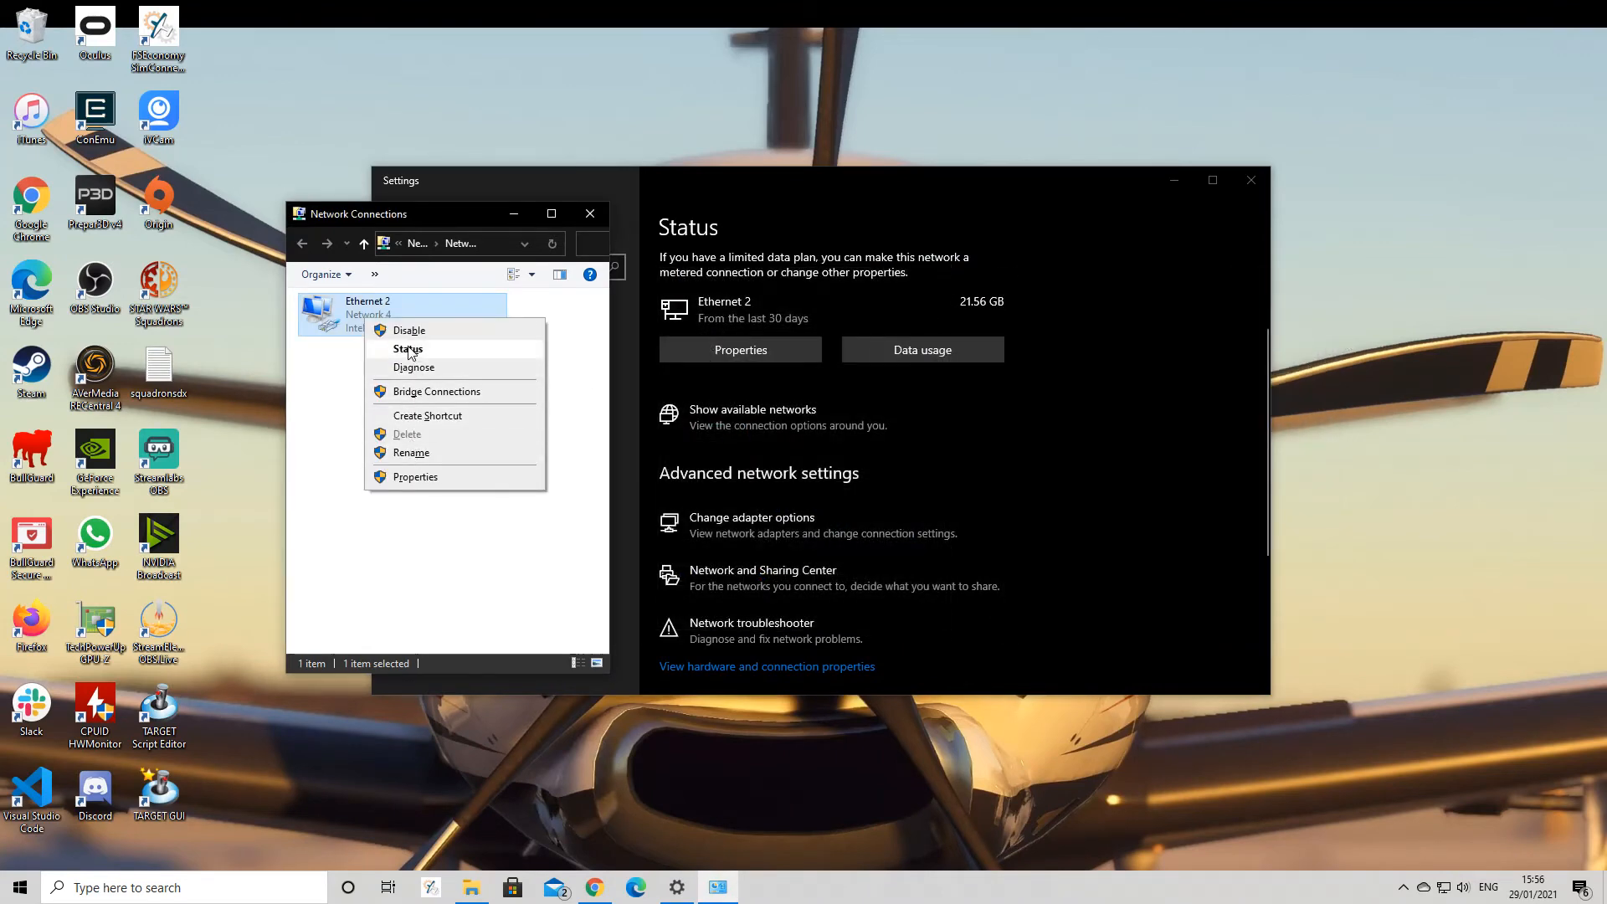
pyautogui.click(415, 476)
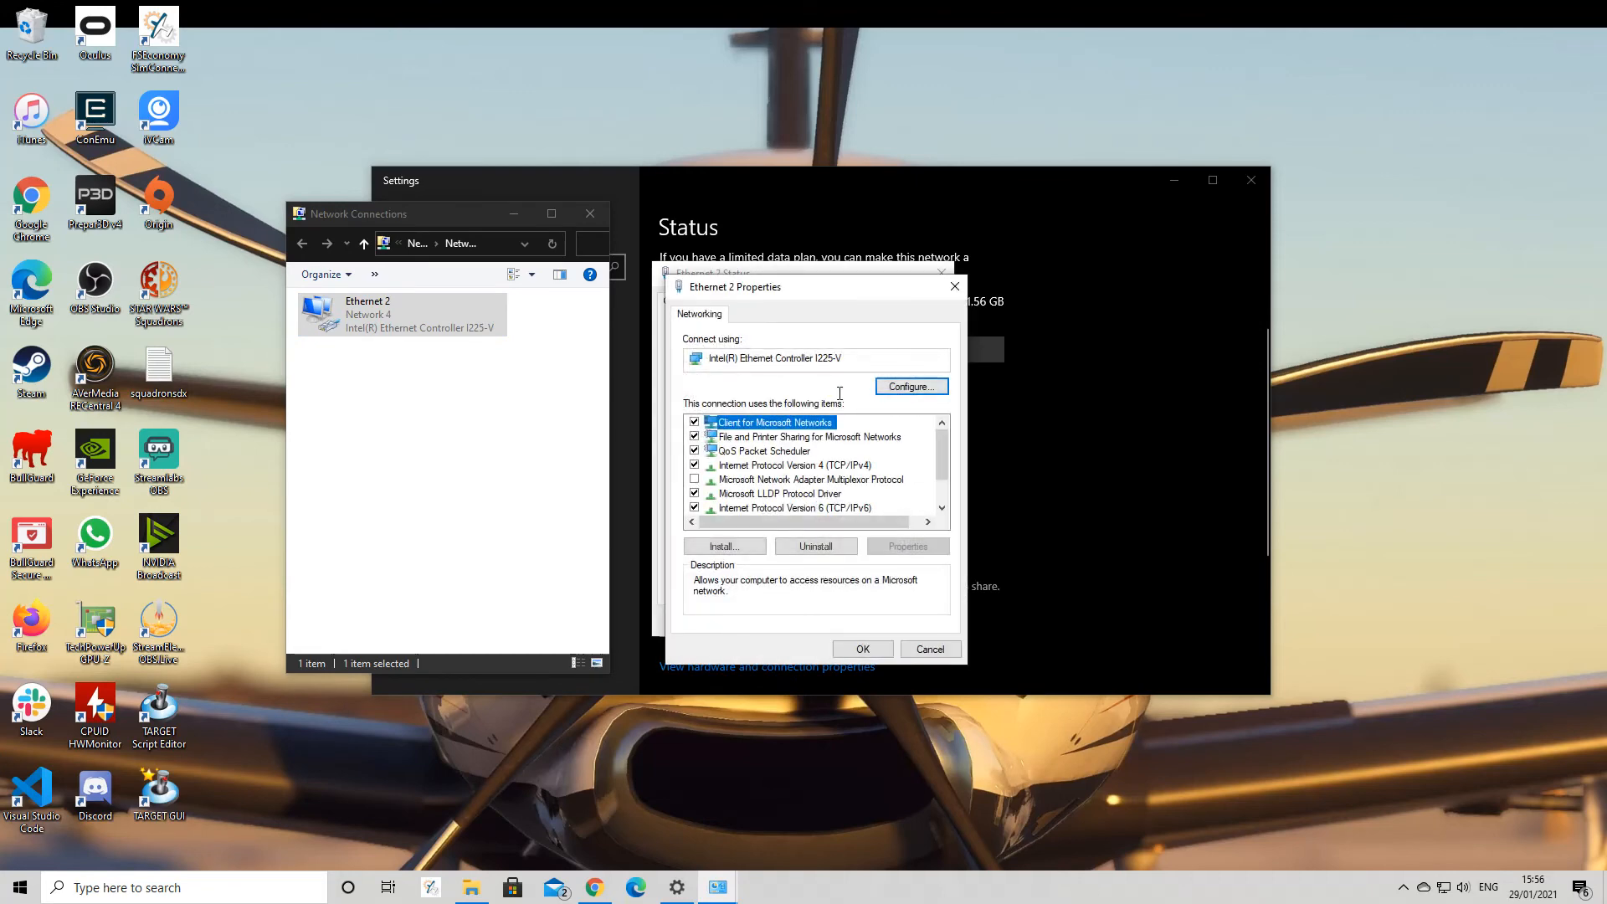
pyautogui.click(908, 387)
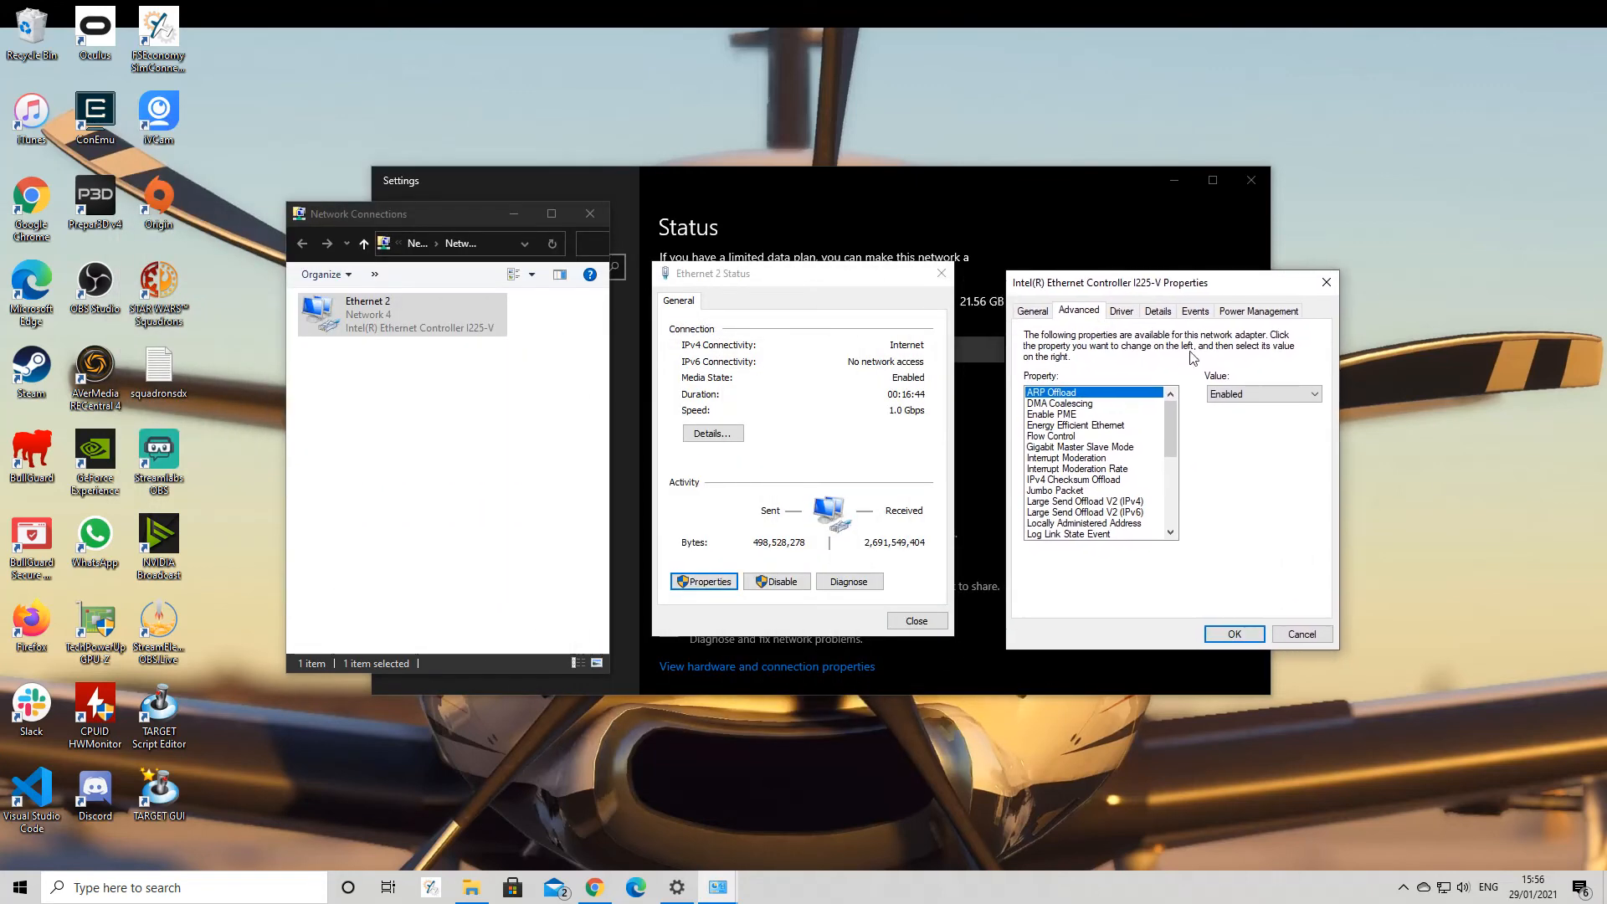
pyautogui.click(1076, 468)
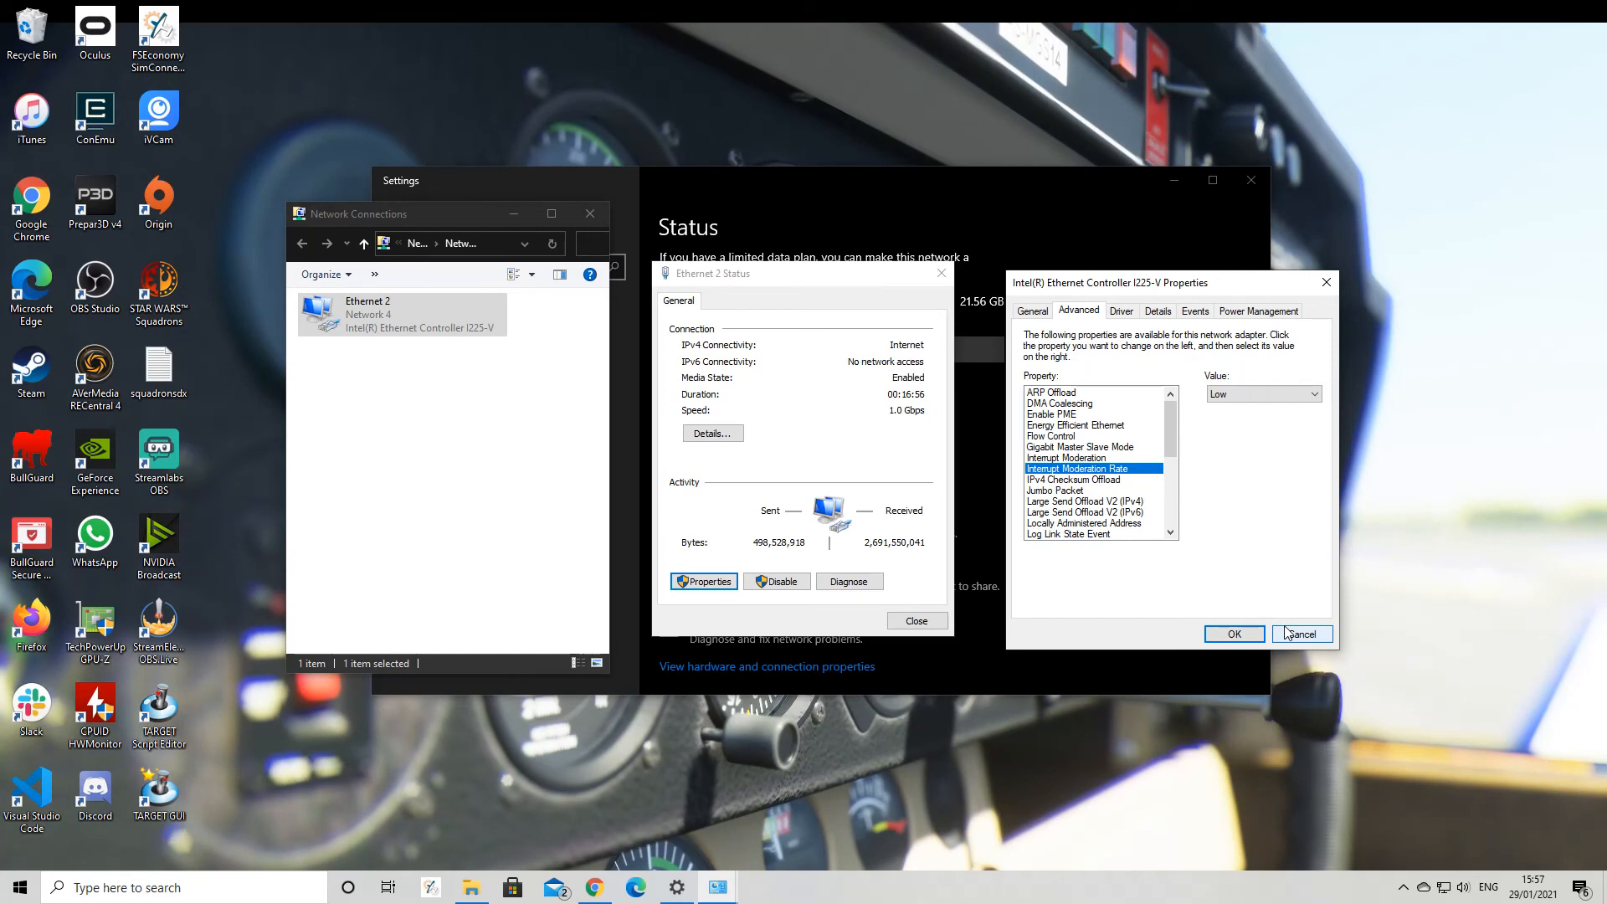
pyautogui.moveTo(1312, 644)
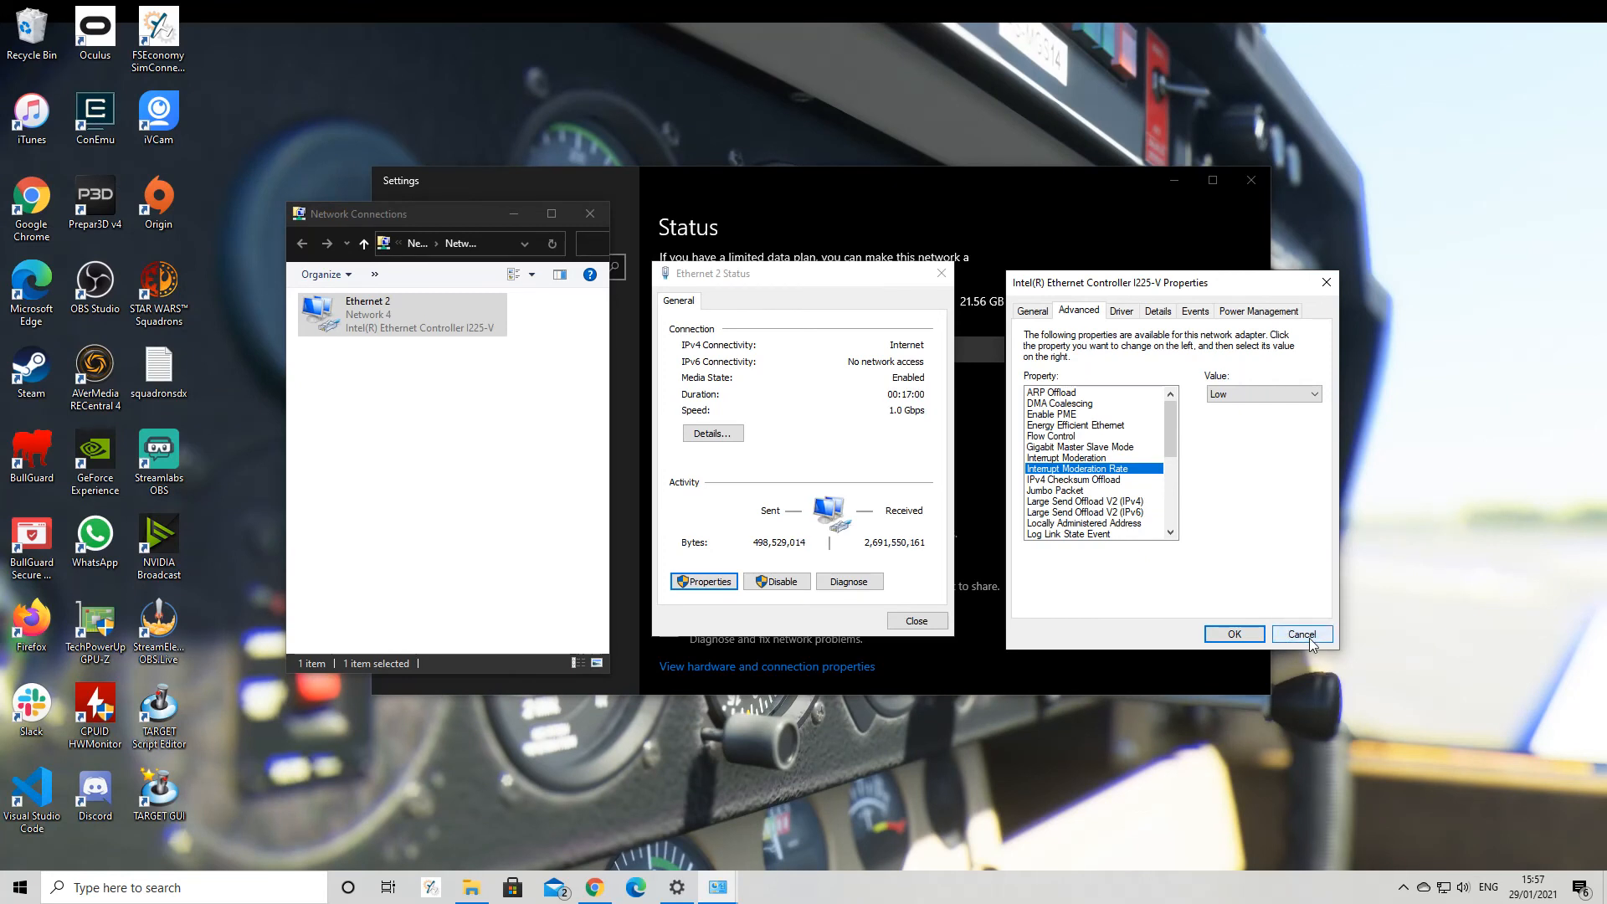
pyautogui.click(1300, 634)
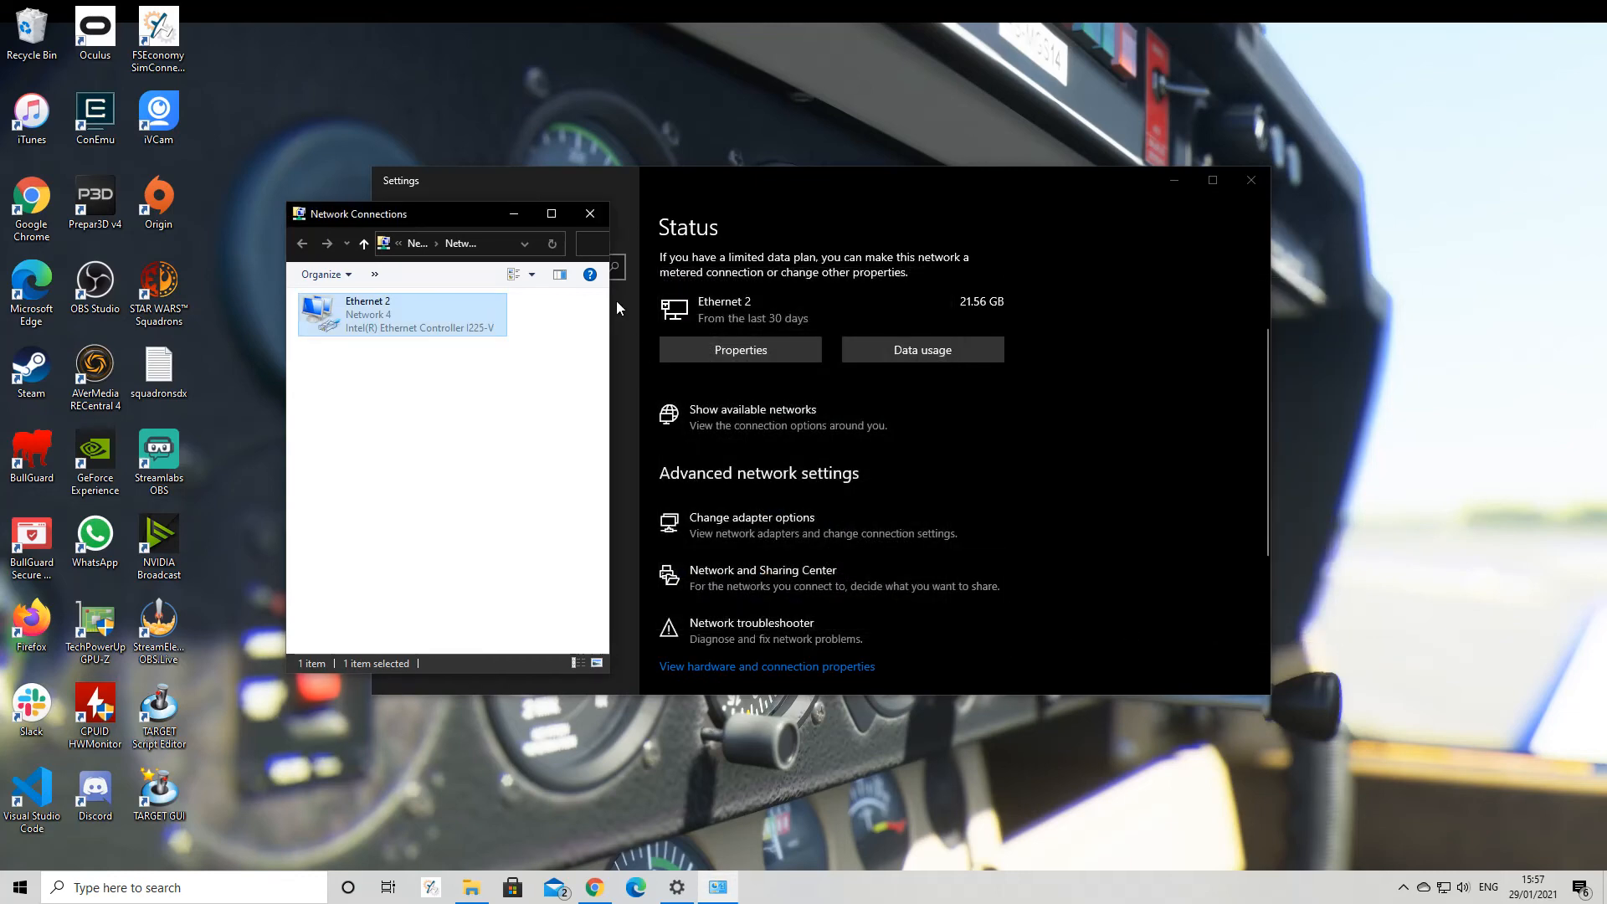
# Highlight the 220.28 Mbps download result, minimise Chrome, and close the network Settings window.
pyautogui.click(593, 887)
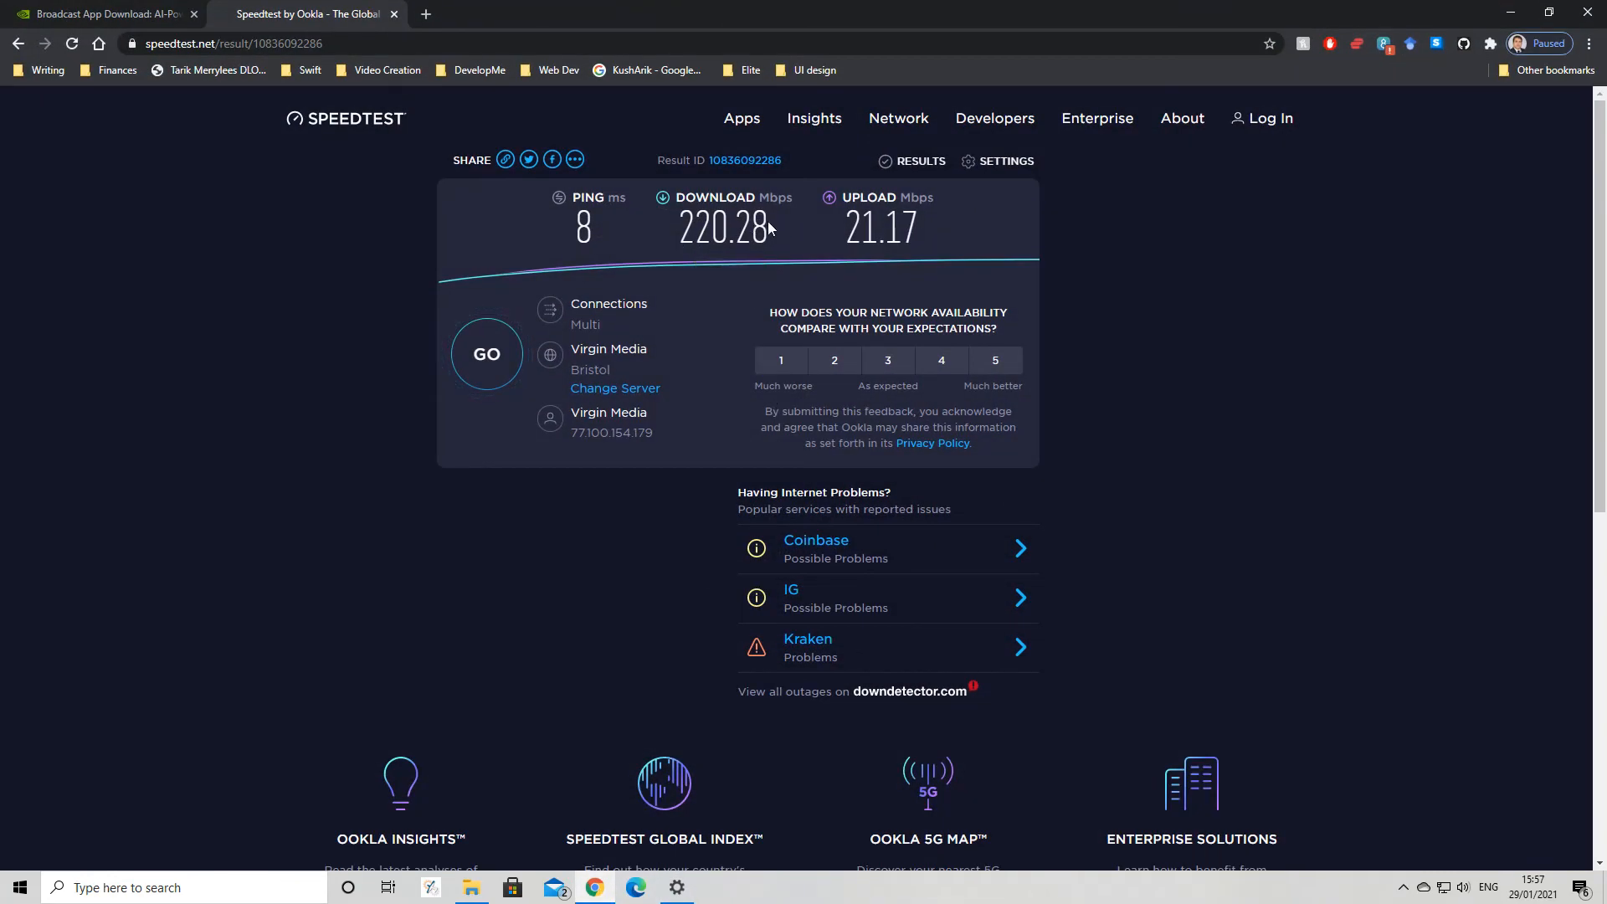
pyautogui.doubleClick(705, 228)
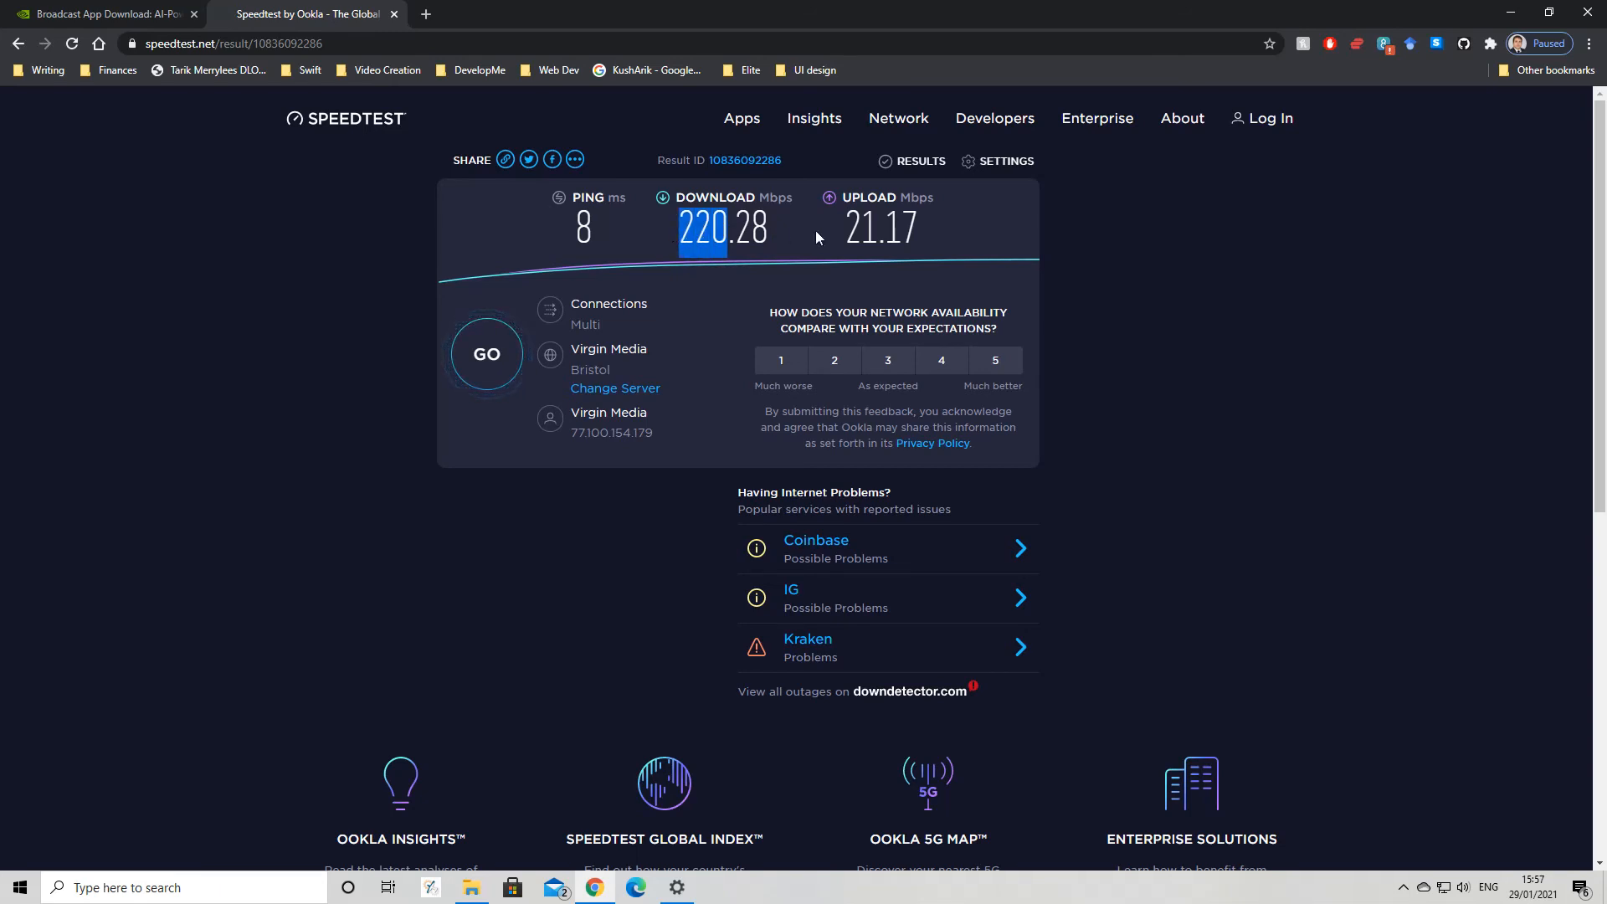
pyautogui.moveTo(1588, 15)
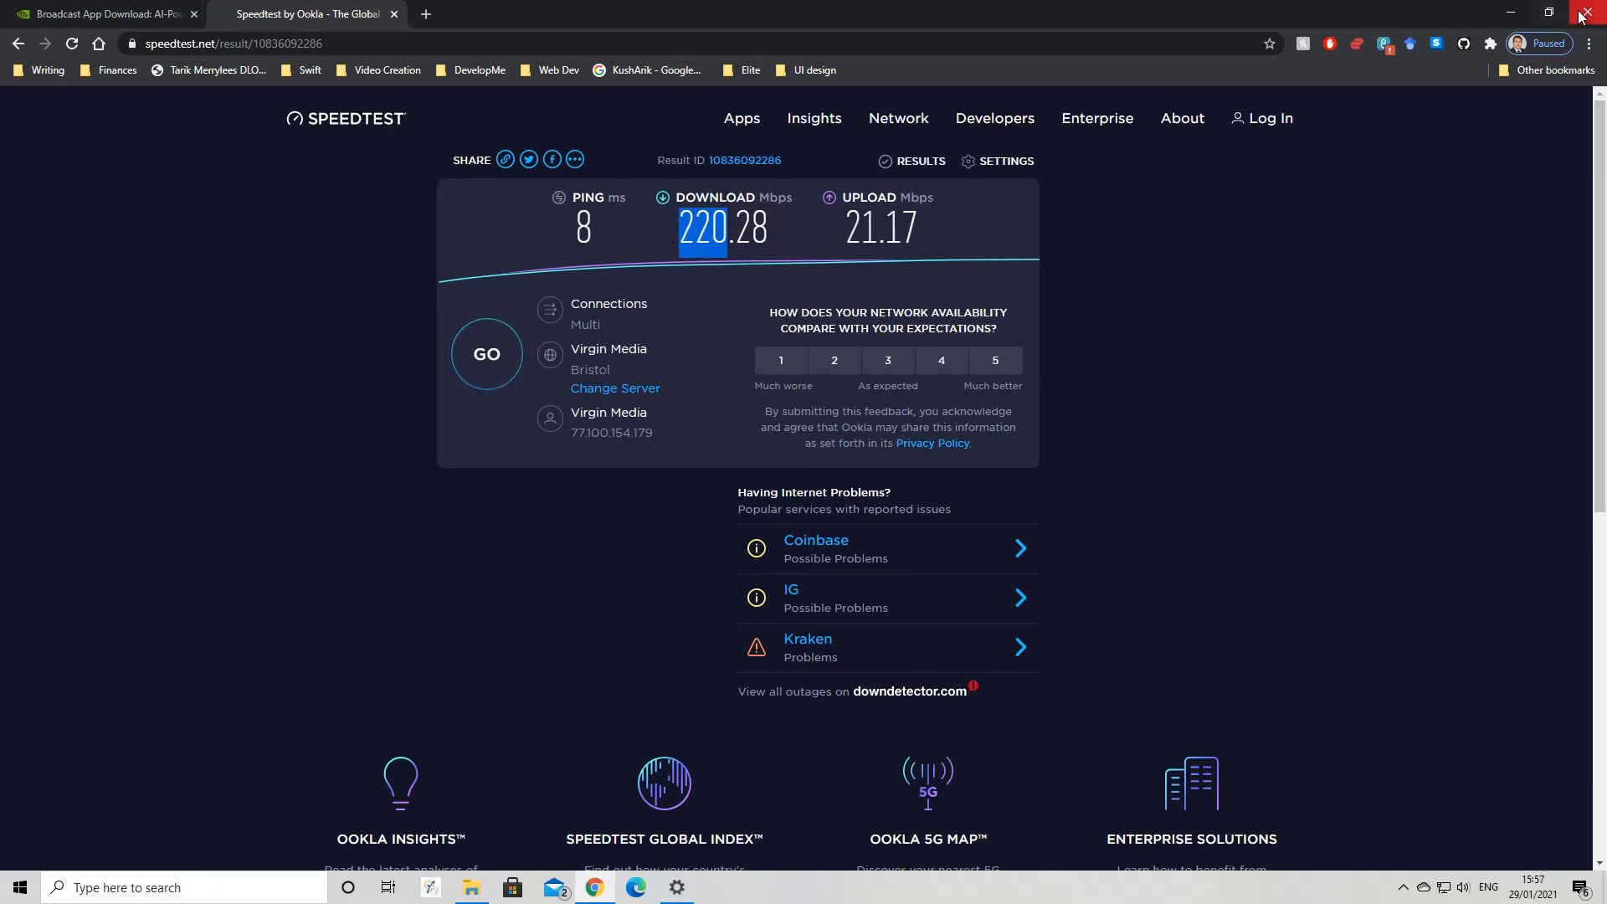
pyautogui.moveTo(1219, 383)
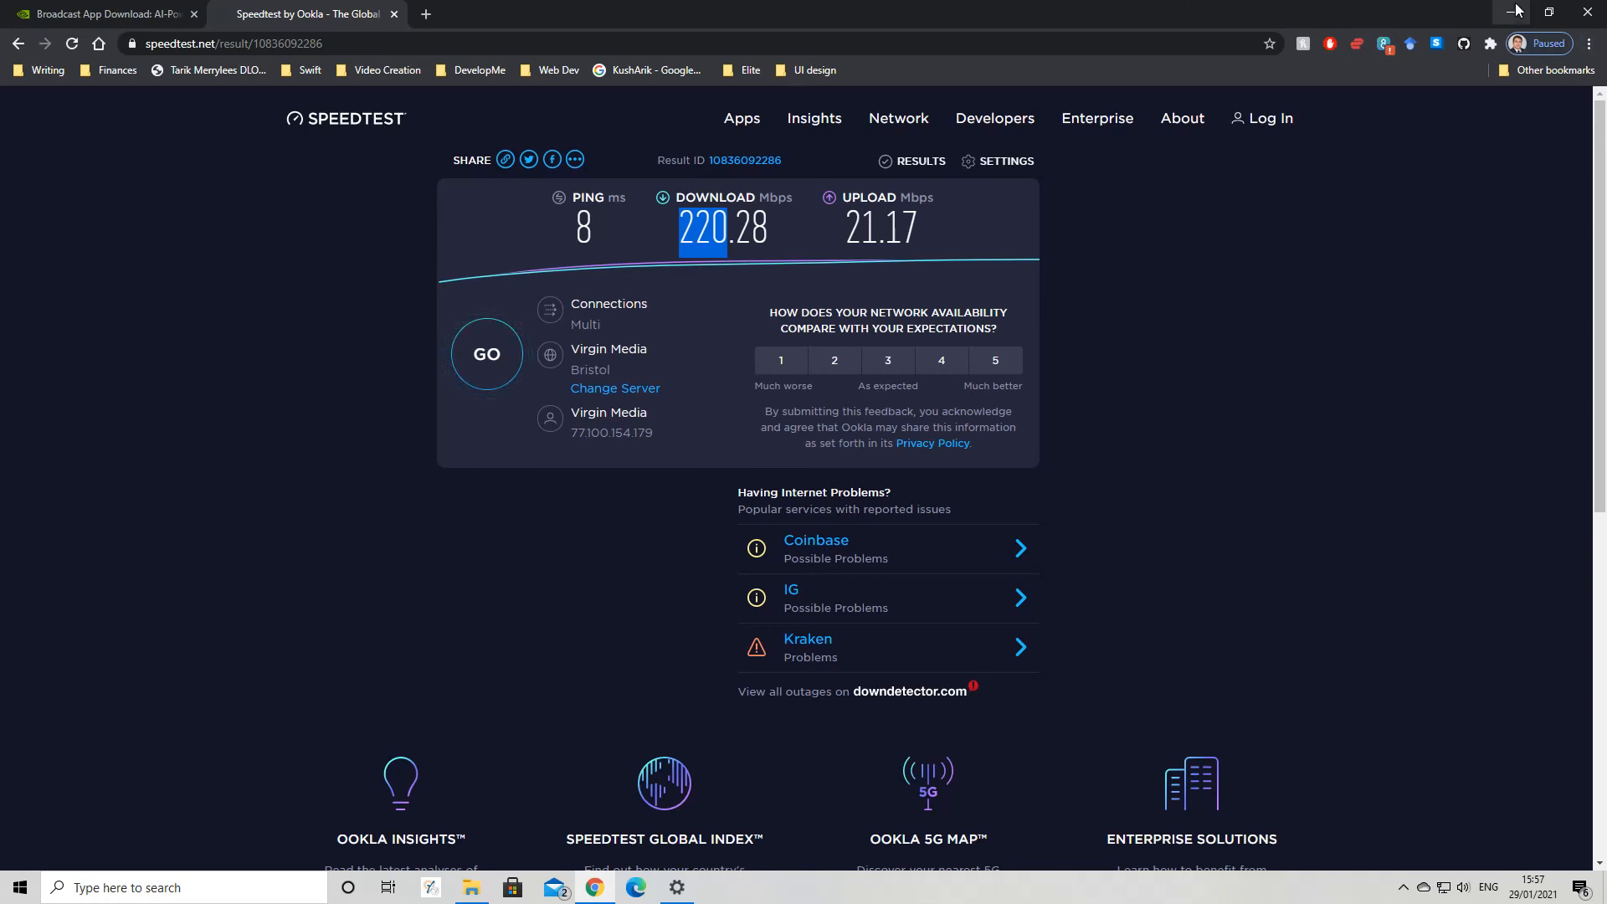
pyautogui.moveTo(1515, 10)
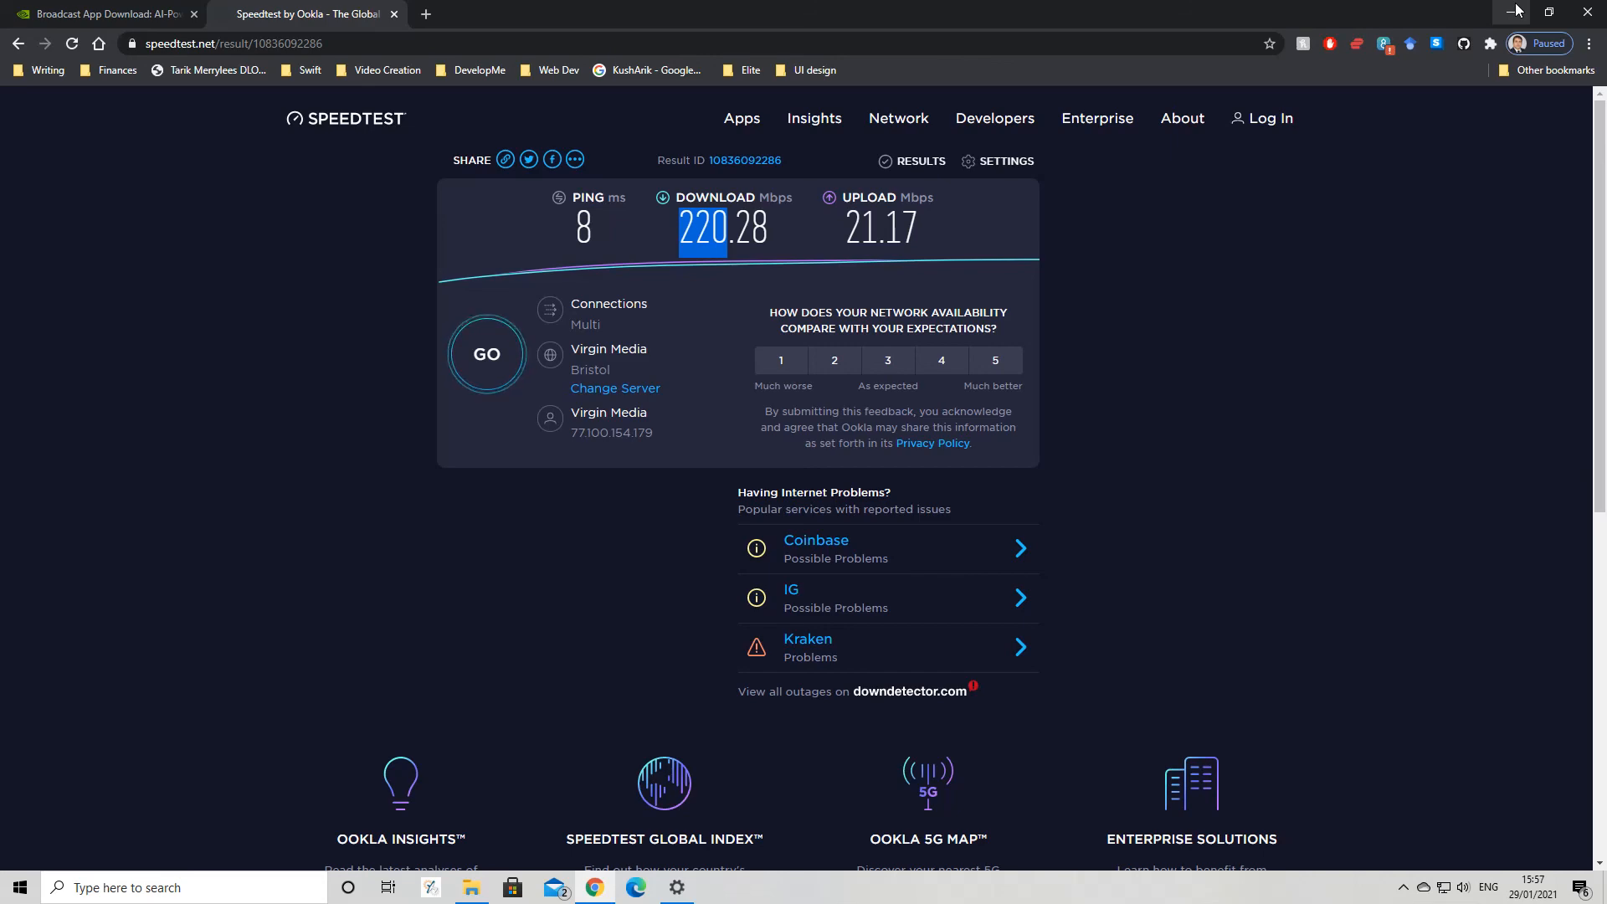
pyautogui.click(1515, 11)
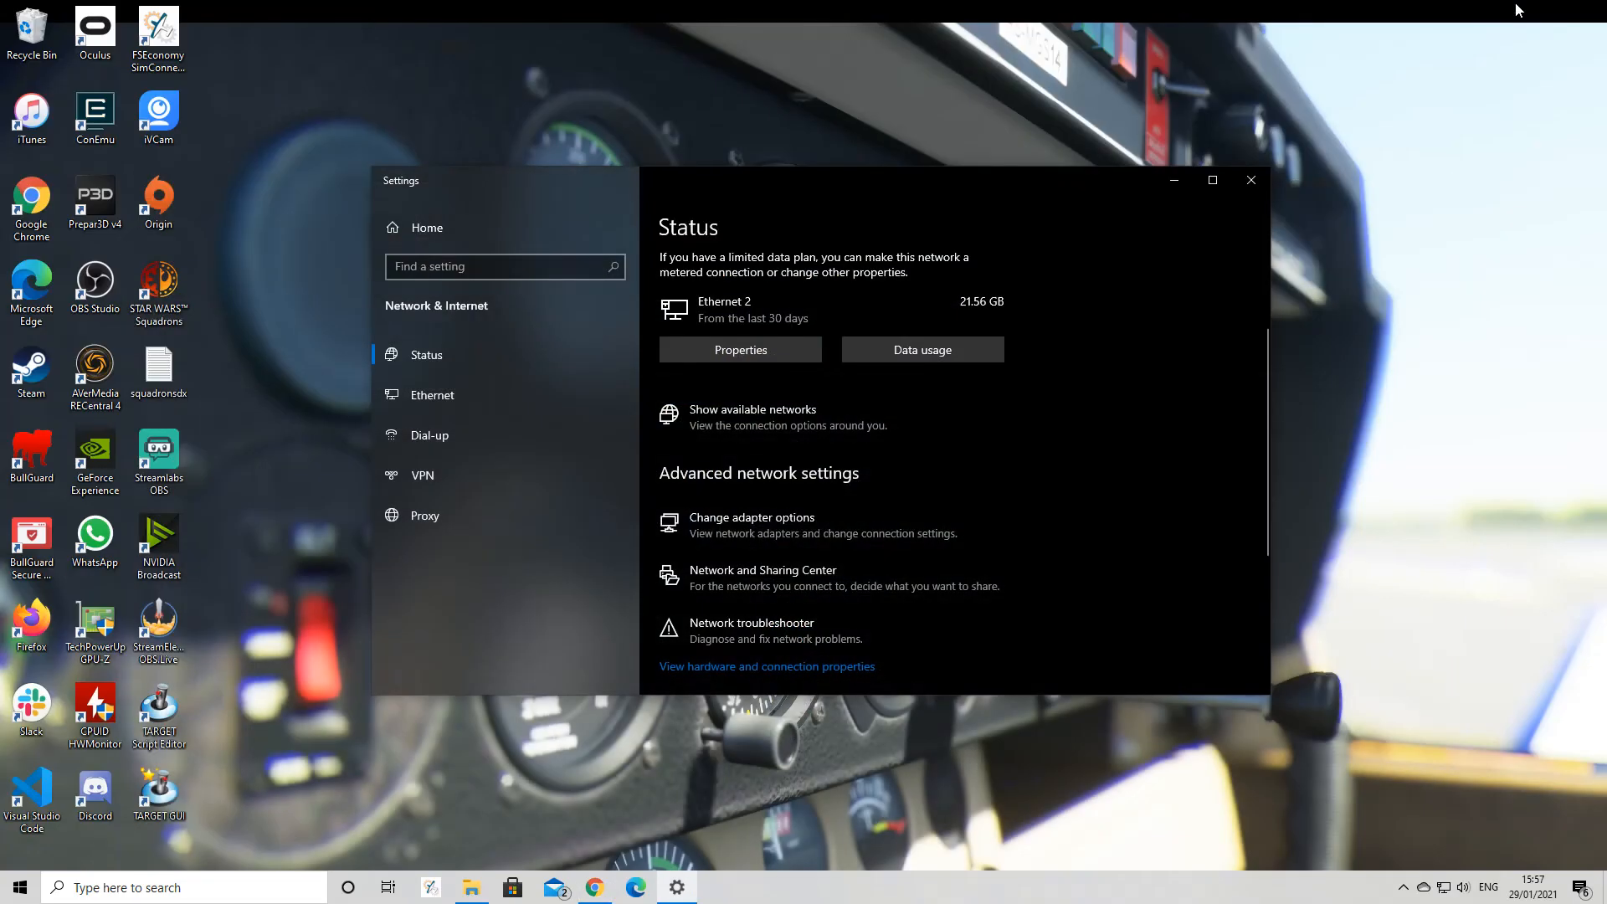
pyautogui.click(1251, 181)
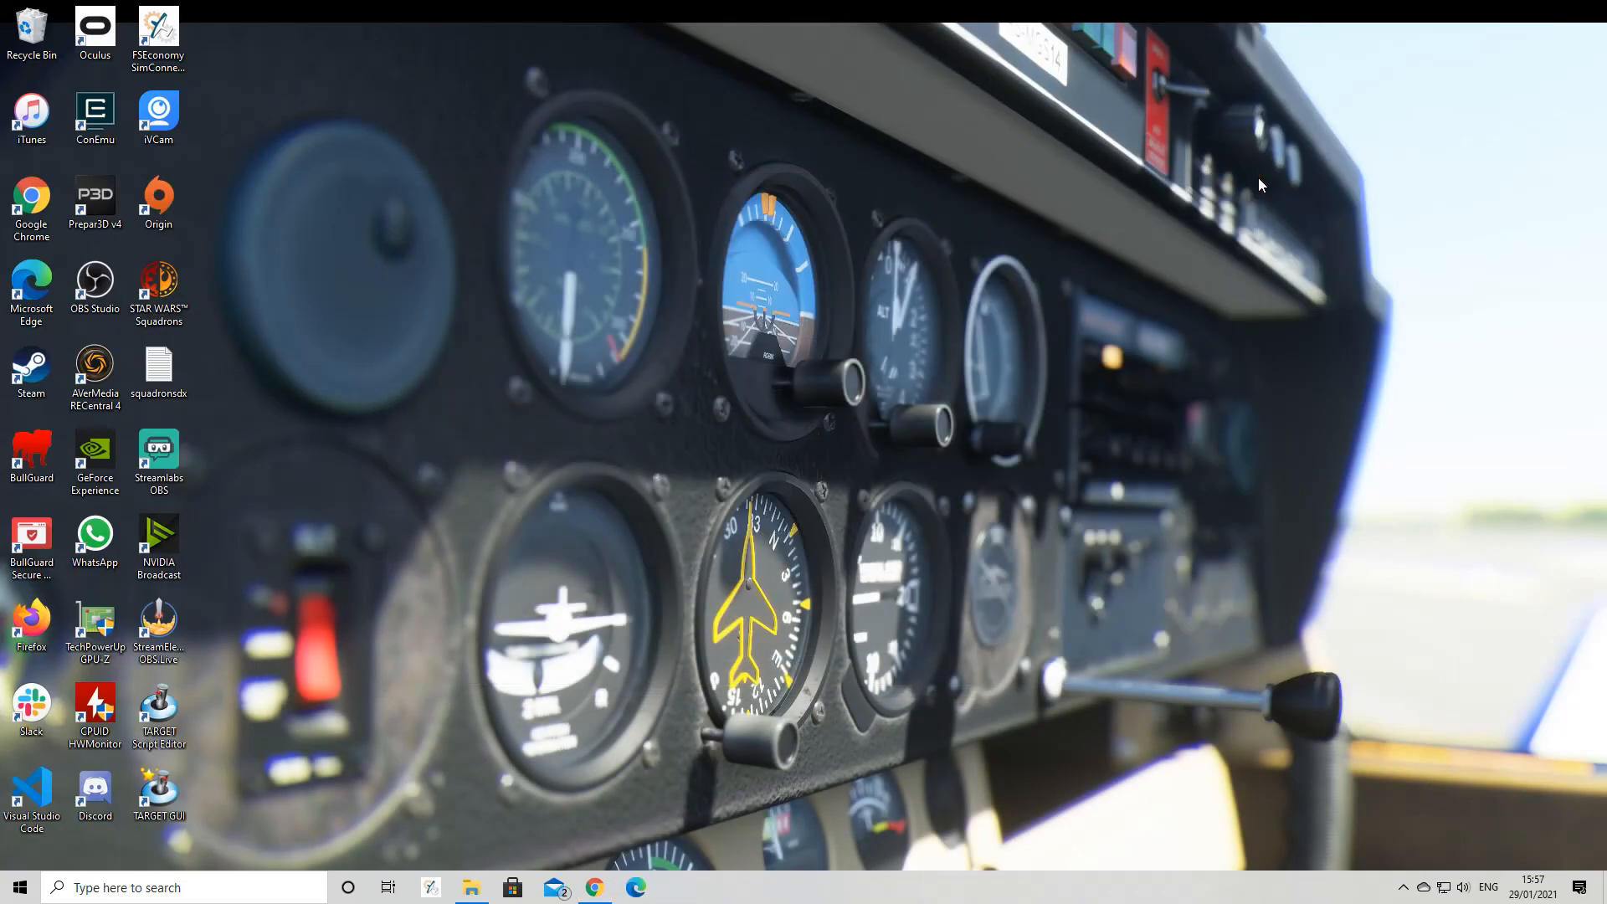